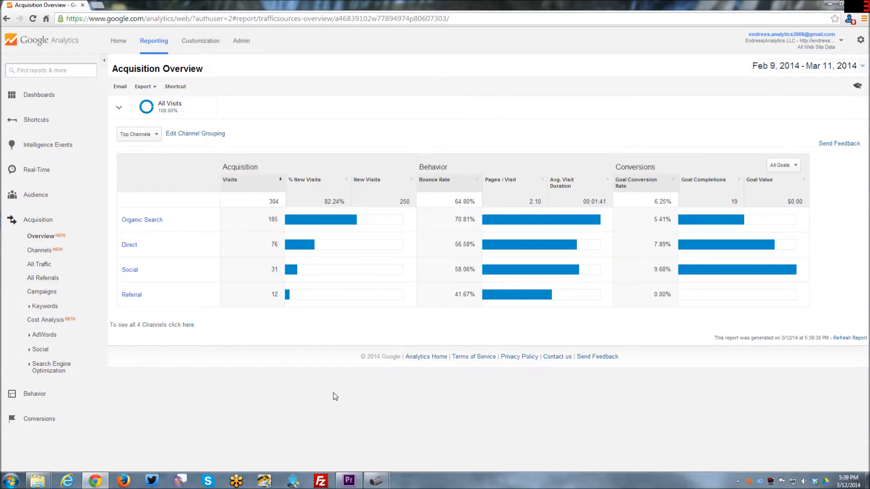
{"action": "mouse_move", "coordinate": [338, 398]}
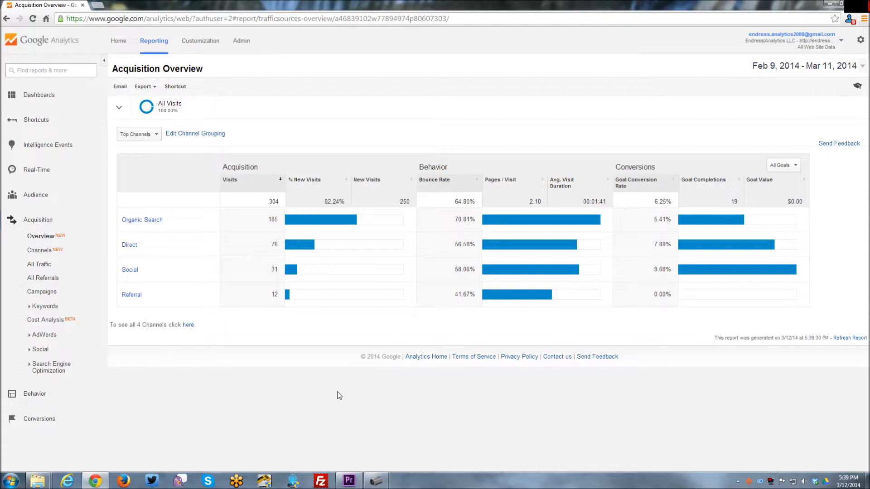
{"action": "mouse_move", "coordinate": [33, 335]}
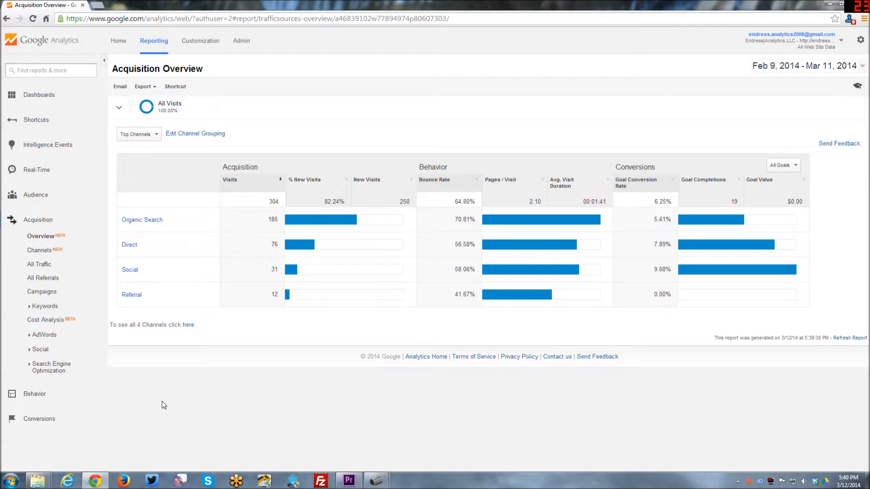
{"action": "mouse_move", "coordinate": [180, 387]}
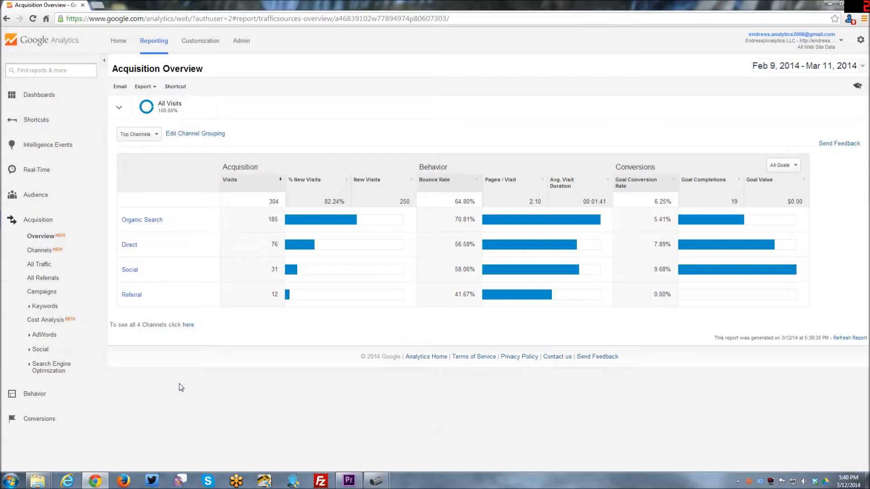
{"action": "mouse_move", "coordinate": [199, 361]}
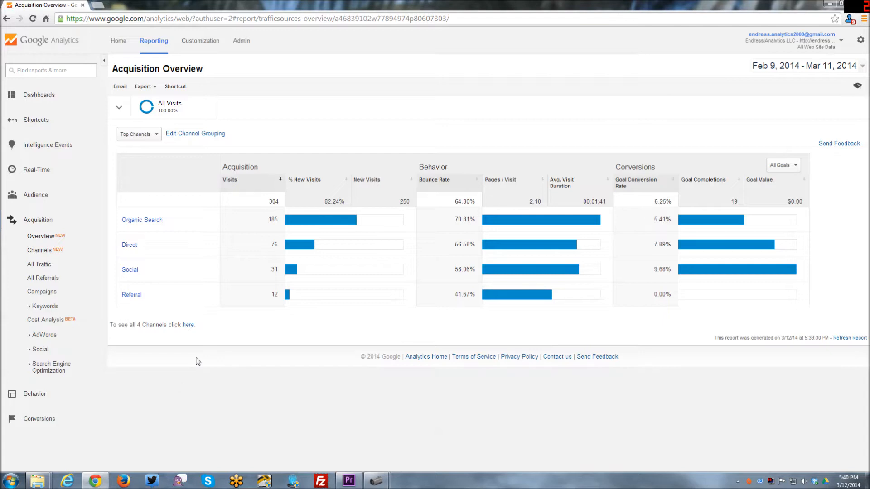
{"action": "mouse_move", "coordinate": [36, 198]}
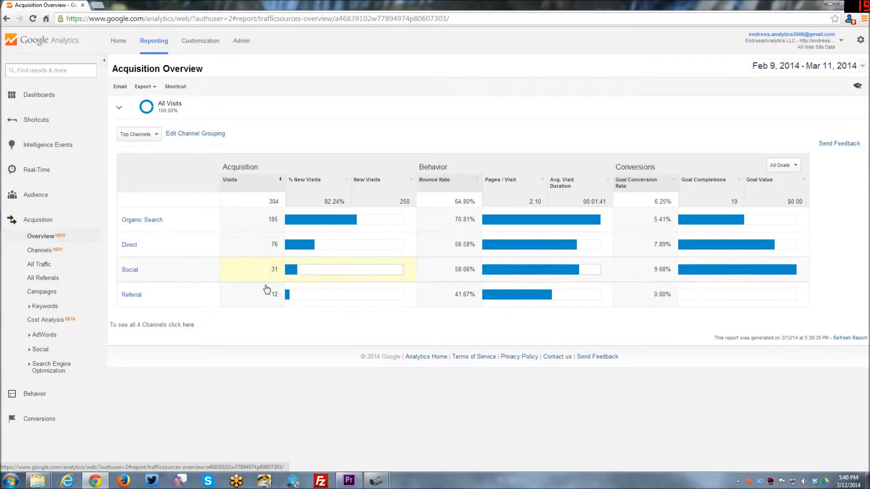
{"action": "mouse_move", "coordinate": [327, 365]}
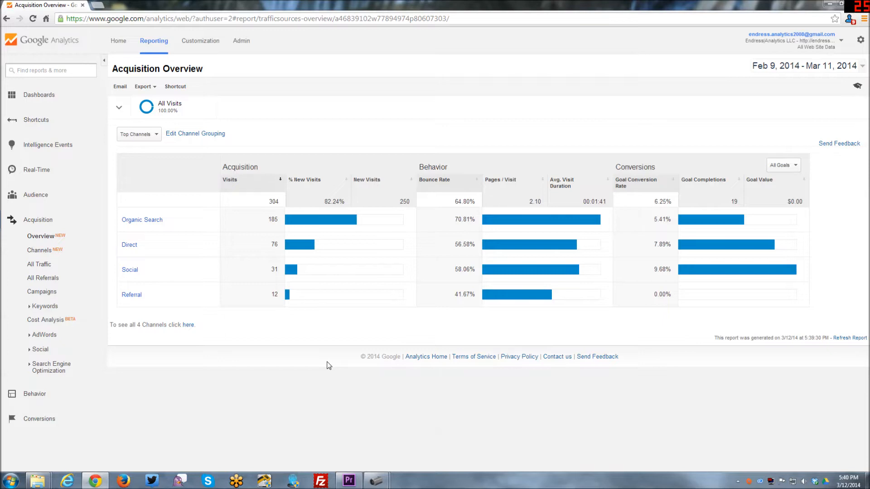
{"action": "mouse_move", "coordinate": [455, 243]}
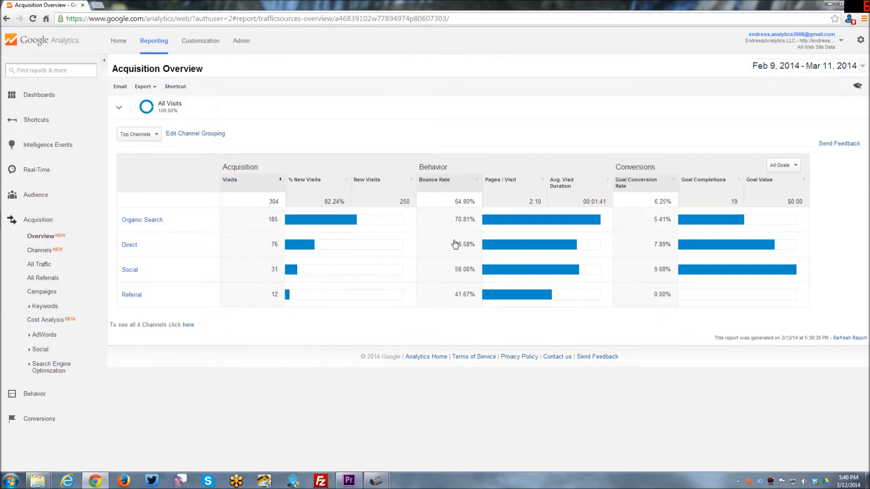
{"action": "mouse_move", "coordinate": [169, 415]}
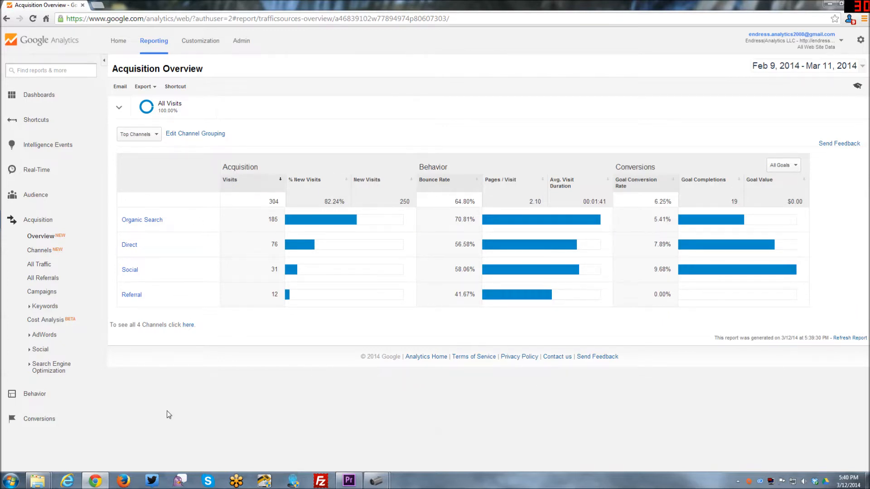
{"action": "mouse_move", "coordinate": [164, 215]}
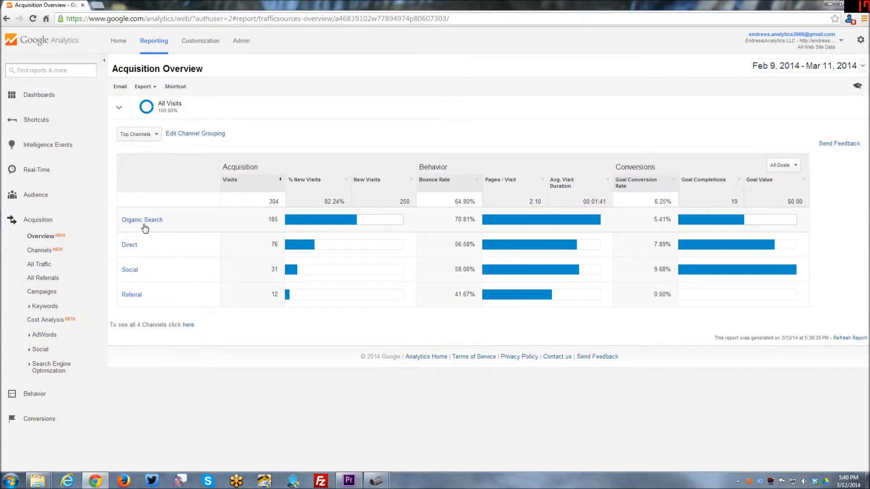
{"action": "mouse_move", "coordinate": [155, 222]}
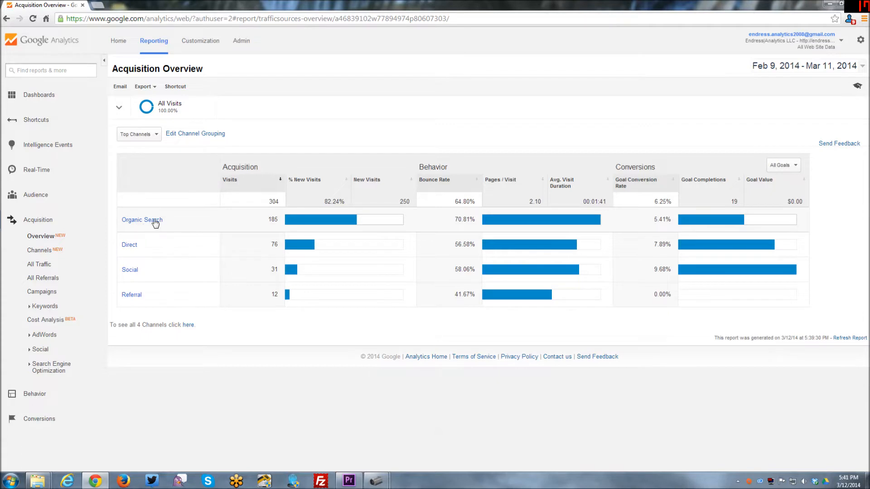
{"action": "mouse_move", "coordinate": [276, 238]}
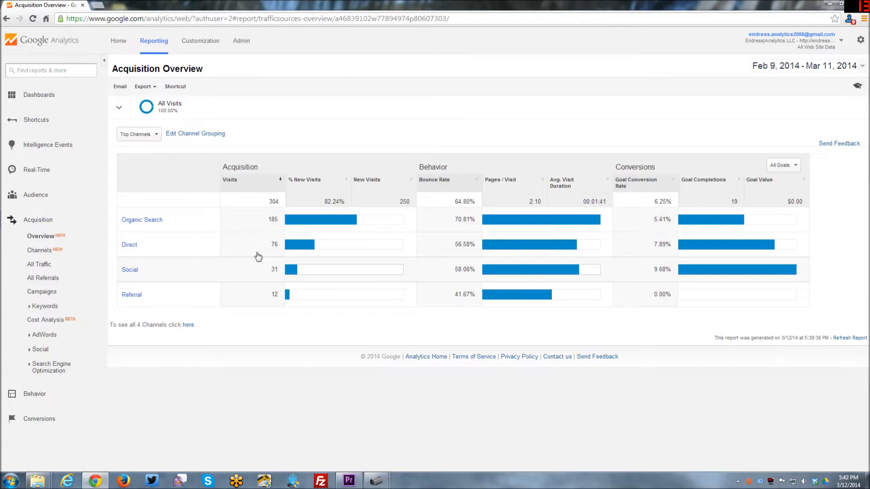
{"action": "mouse_move", "coordinate": [353, 238]}
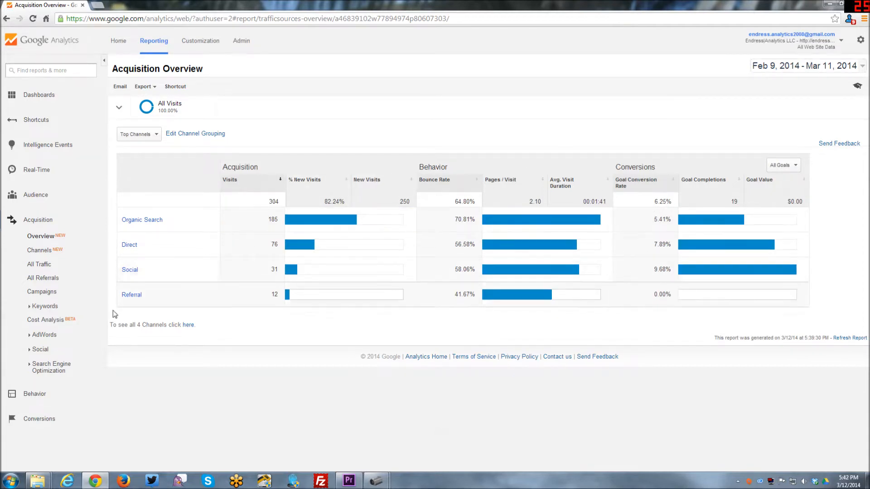
{"action": "mouse_move", "coordinate": [160, 300]}
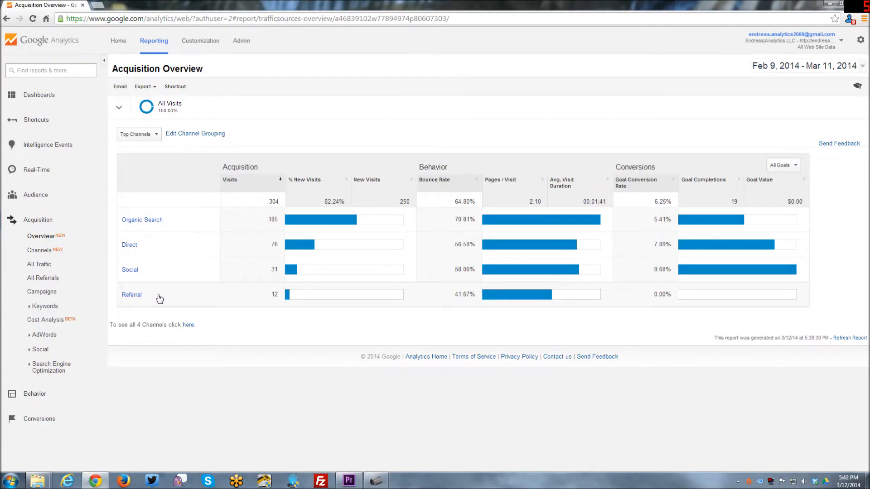
{"action": "mouse_move", "coordinate": [160, 298]}
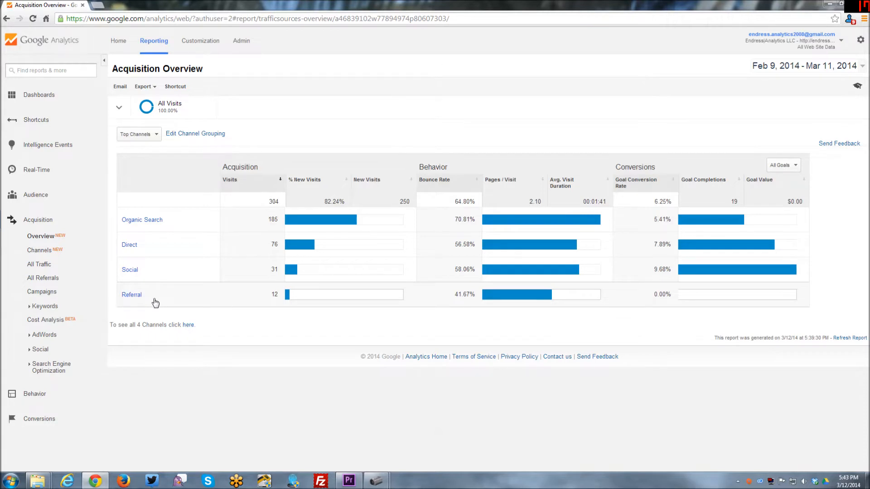
{"action": "mouse_move", "coordinate": [130, 304]}
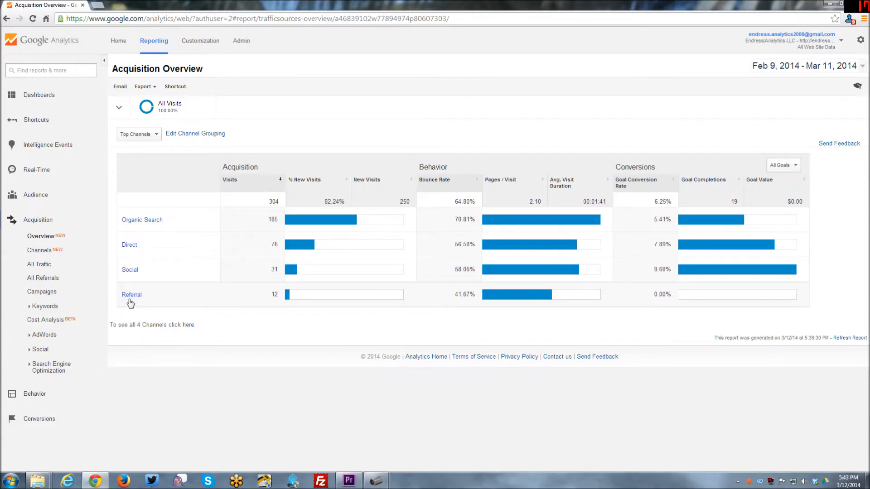
{"action": "mouse_move", "coordinate": [132, 301]}
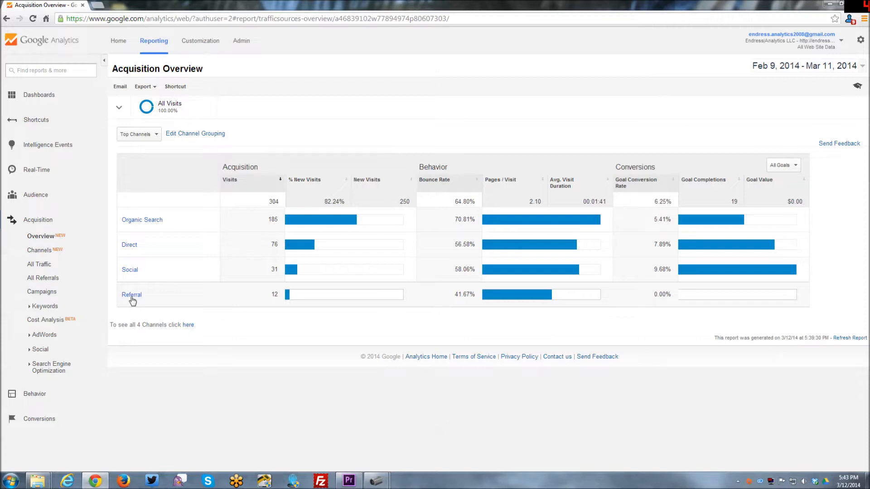
{"action": "mouse_move", "coordinate": [133, 311]}
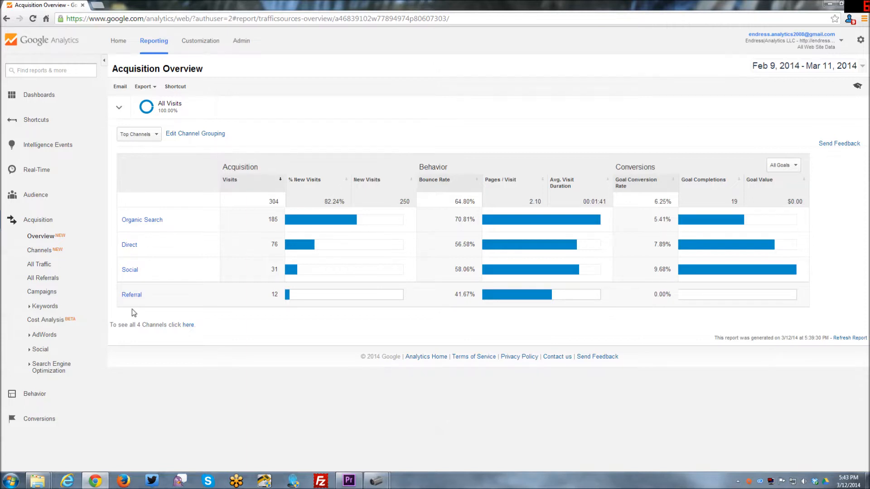
Step: Drill into Organic Search to view its keyword breakdown, (not provided) at 171 of 185 visits
{"action": "left_click", "coordinate": [143, 219]}
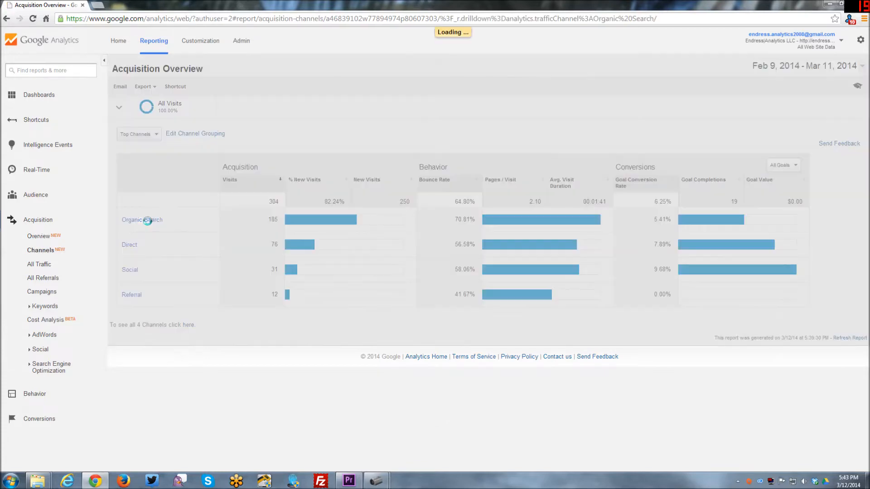
{"action": "left_click", "coordinate": [141, 219]}
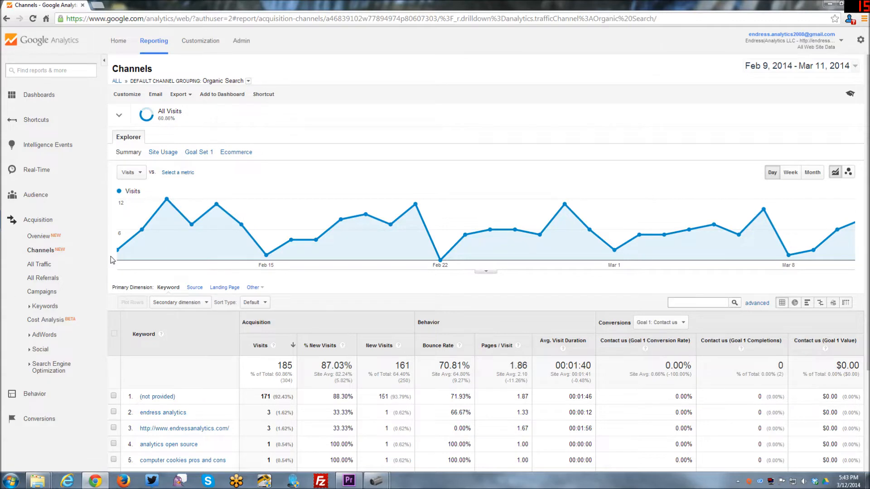
{"action": "scroll", "scroll_direction": "down", "scroll_amount": 3}
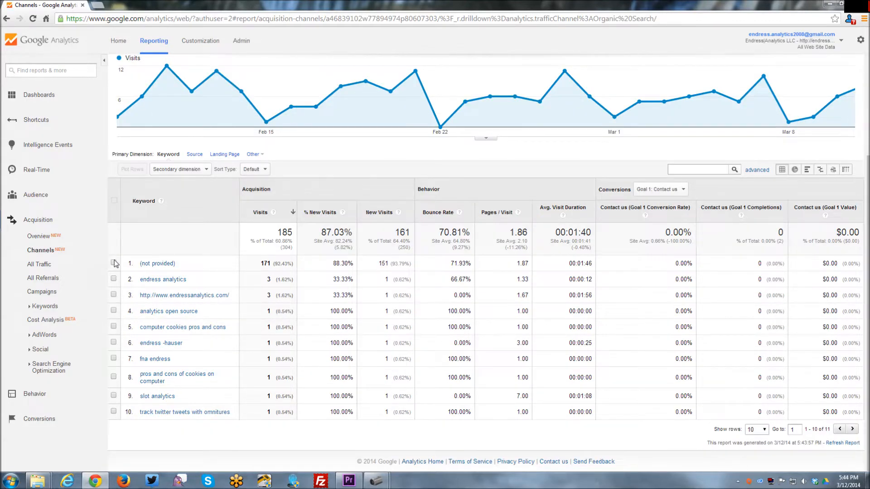
{"action": "mouse_move", "coordinate": [141, 297]}
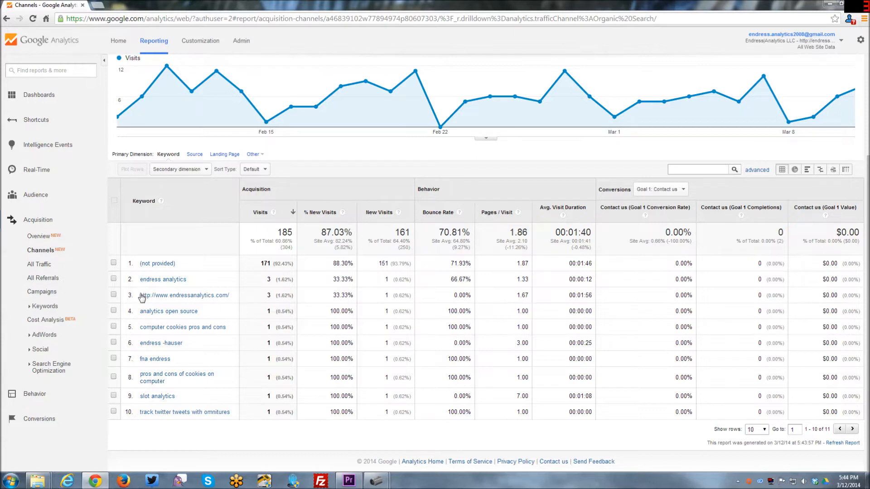
{"action": "mouse_move", "coordinate": [133, 404]}
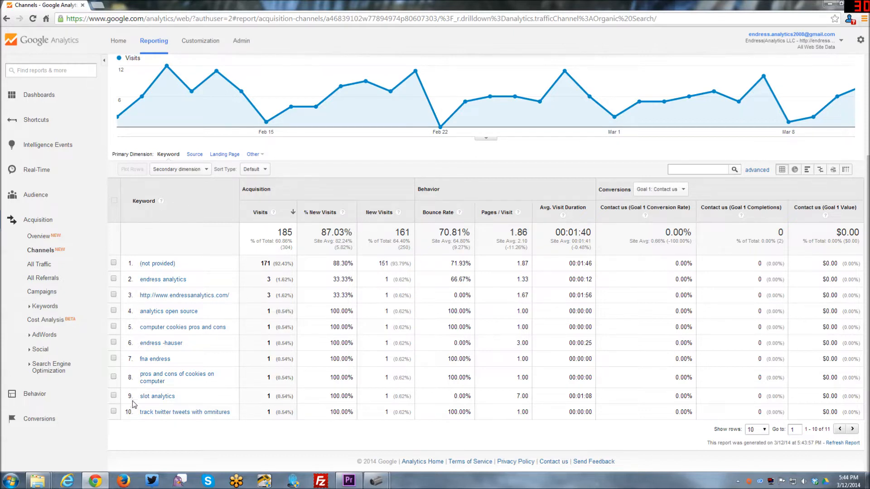
{"action": "mouse_move", "coordinate": [211, 257]}
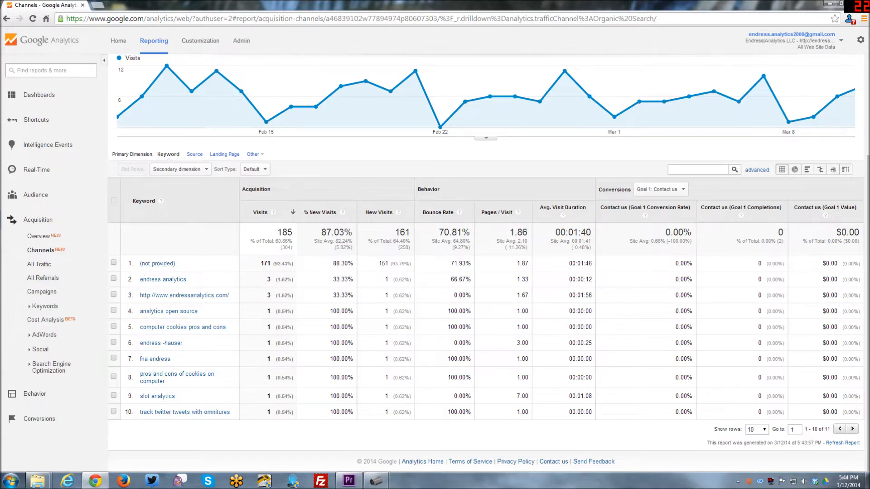
{"action": "mouse_move", "coordinate": [261, 270]}
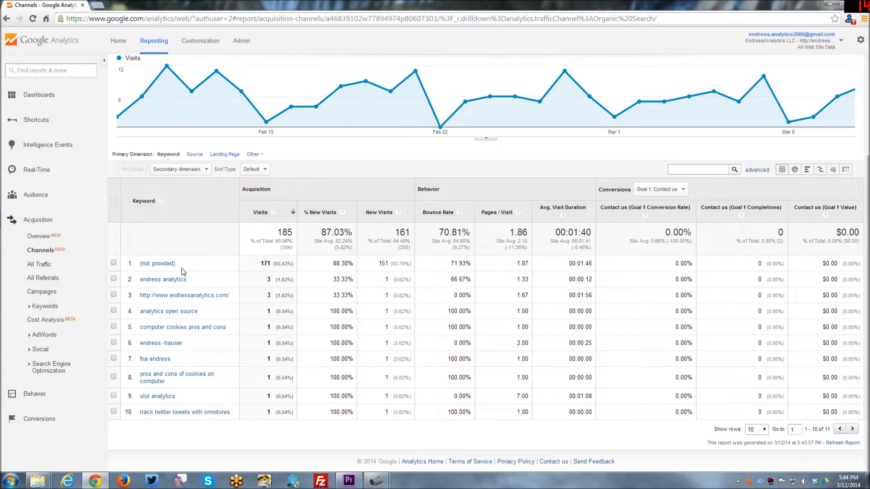
{"action": "mouse_move", "coordinate": [205, 273]}
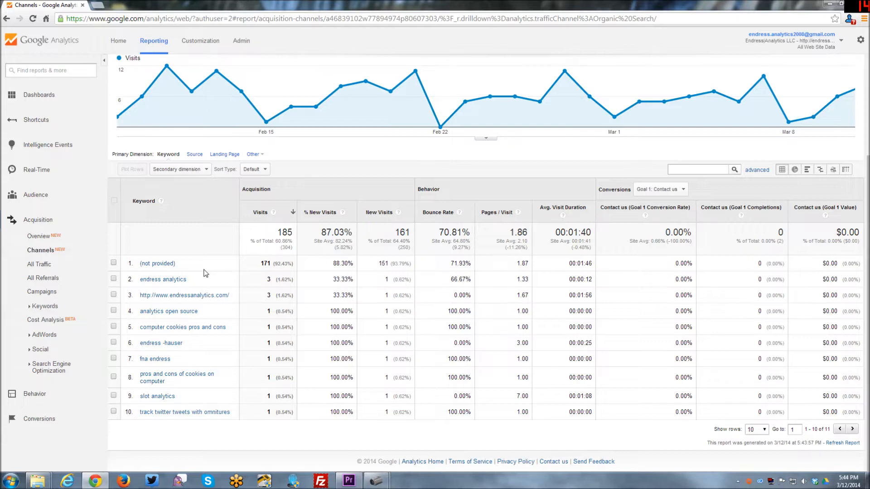
{"action": "mouse_move", "coordinate": [275, 276]}
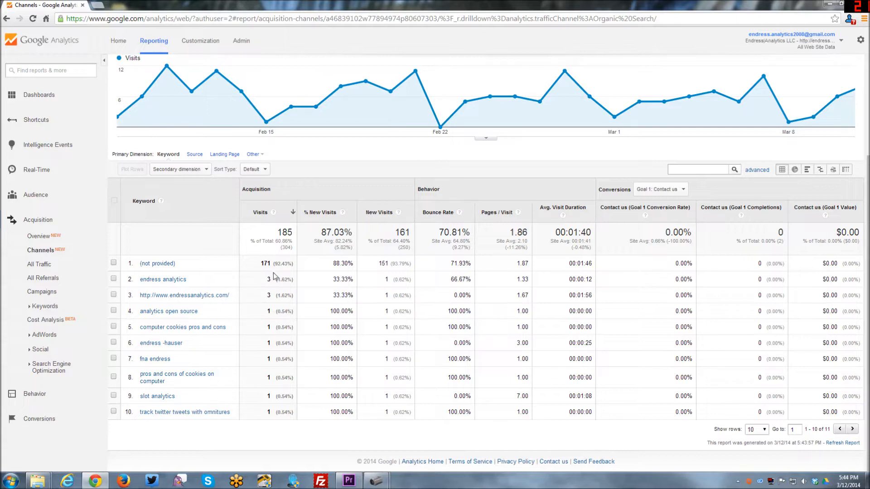
{"action": "mouse_move", "coordinate": [213, 274]}
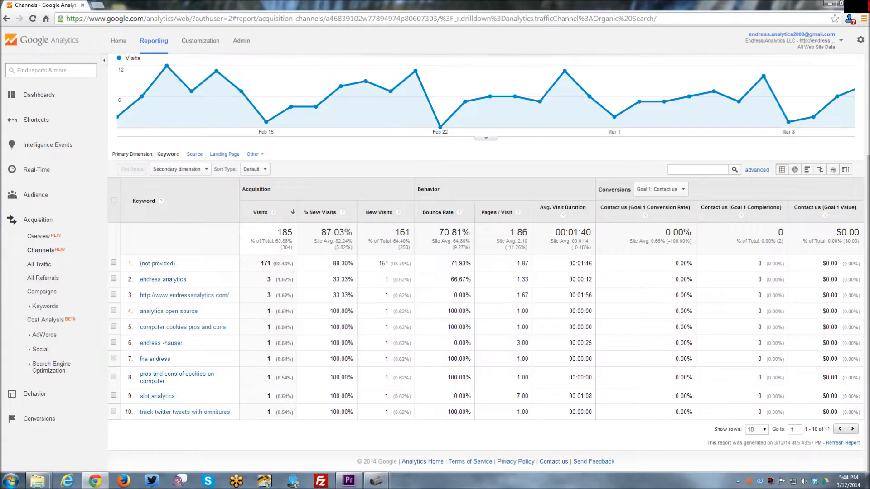
{"action": "mouse_move", "coordinate": [263, 275]}
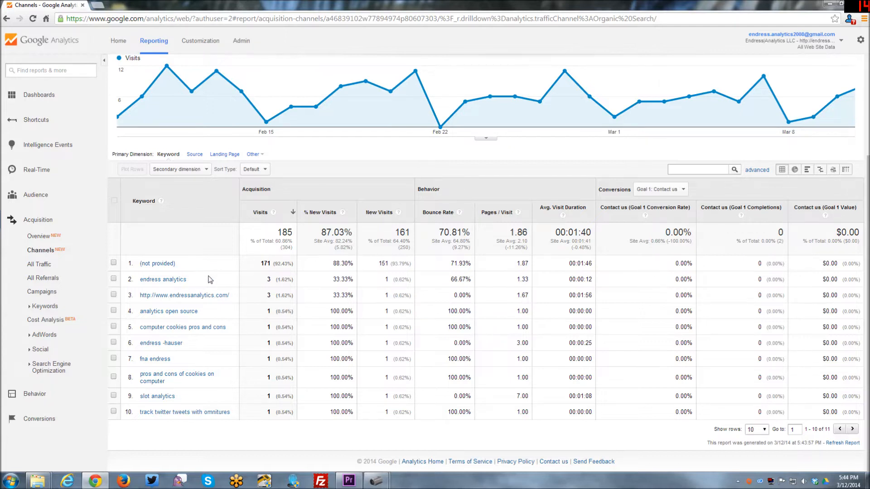
{"action": "mouse_move", "coordinate": [209, 284]}
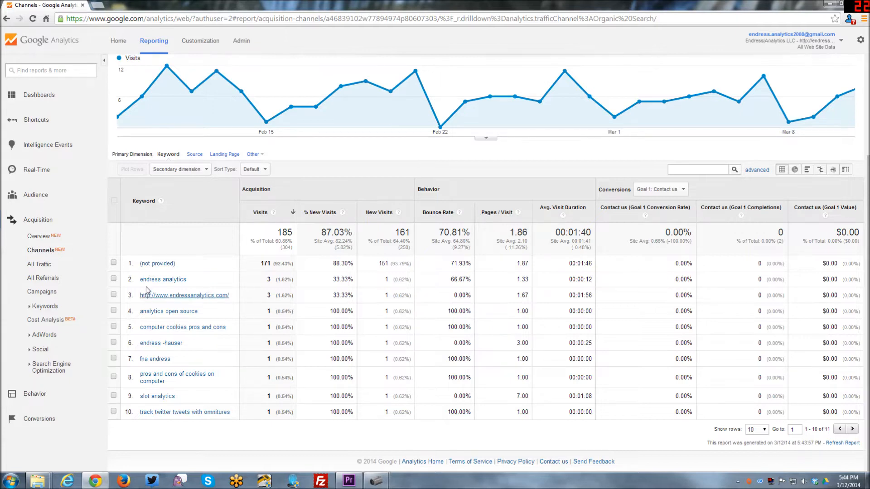
{"action": "mouse_move", "coordinate": [163, 279]}
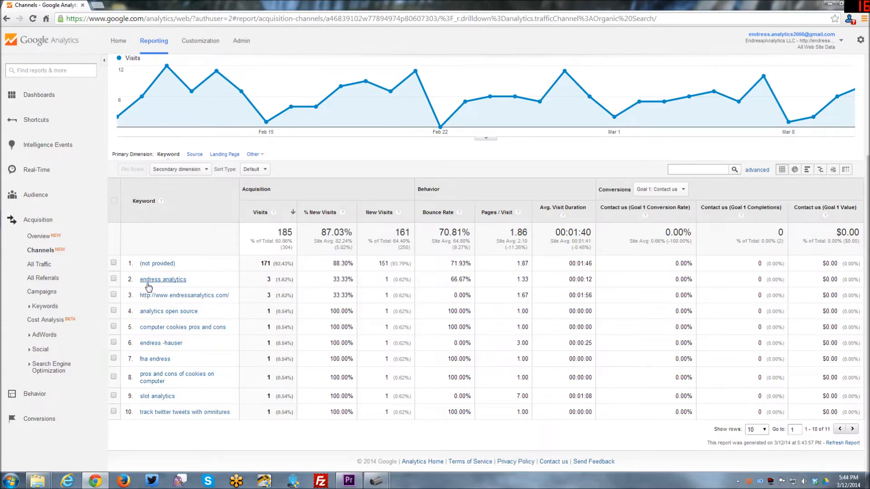
{"action": "mouse_move", "coordinate": [184, 296]}
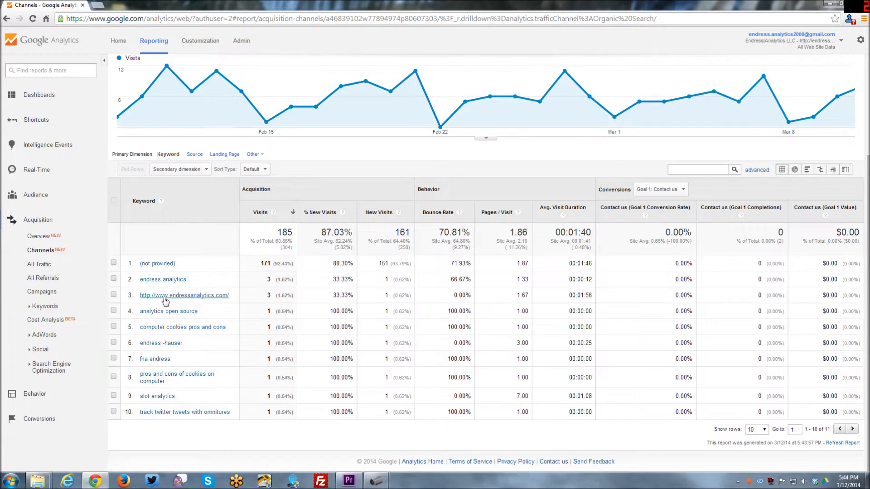
{"action": "mouse_move", "coordinate": [210, 299]}
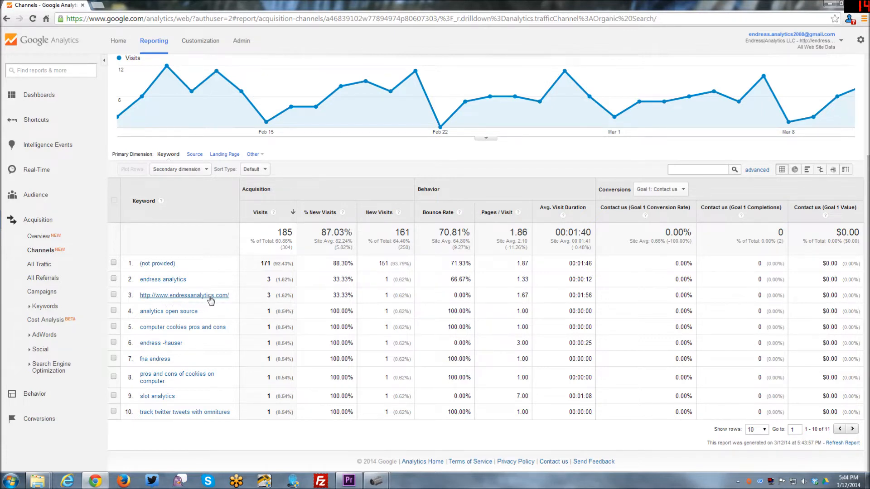
{"action": "mouse_move", "coordinate": [148, 285]}
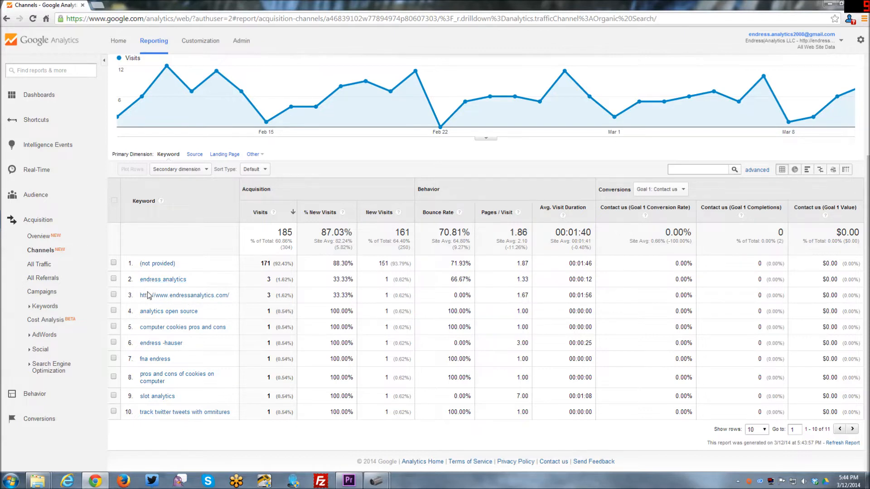
{"action": "mouse_move", "coordinate": [168, 310]}
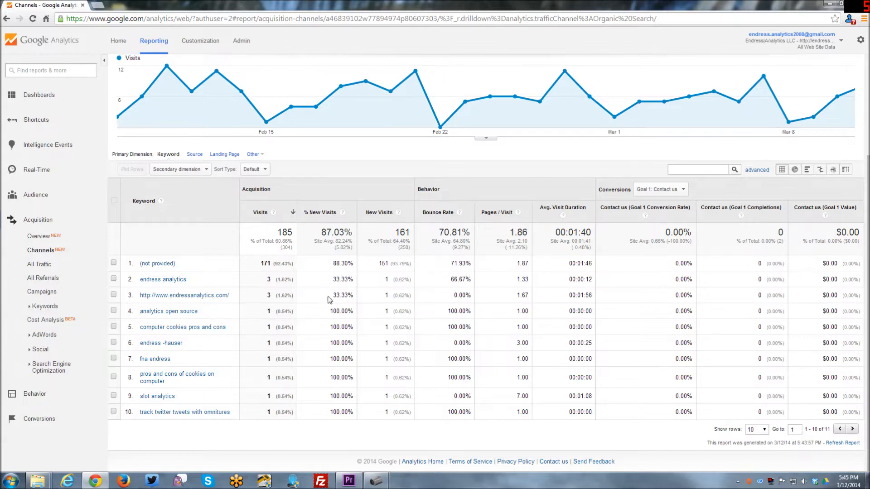
{"action": "mouse_move", "coordinate": [241, 319]}
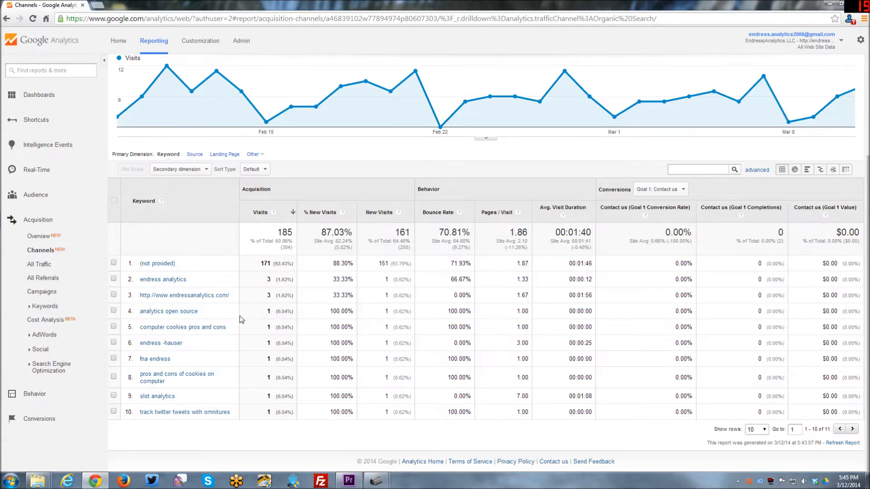
{"action": "mouse_move", "coordinate": [256, 324]}
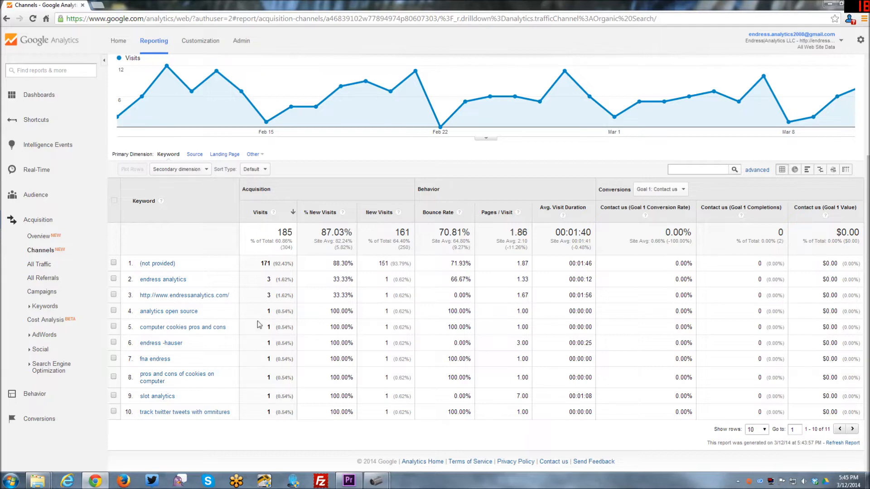
{"action": "mouse_move", "coordinate": [232, 338]}
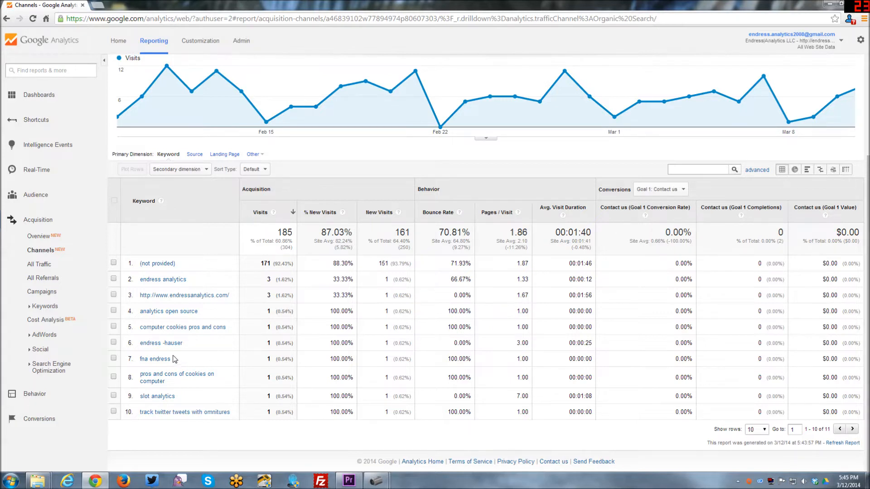
{"action": "mouse_move", "coordinate": [160, 342]}
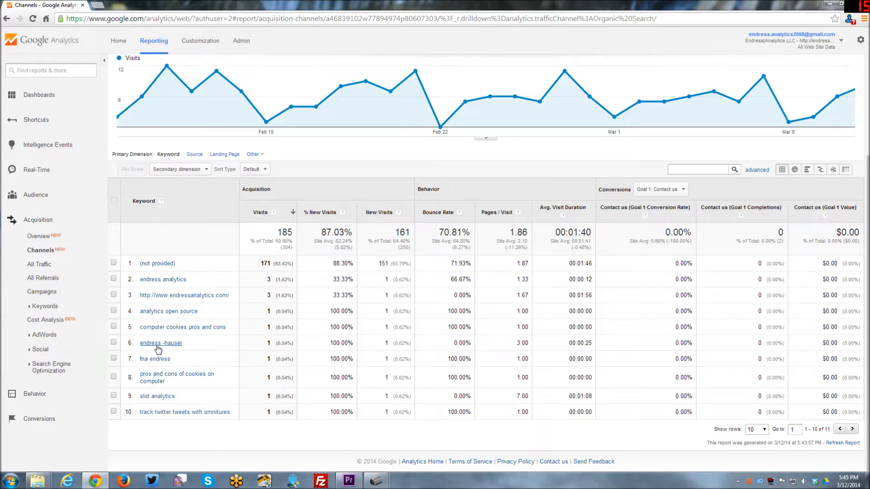
{"action": "mouse_move", "coordinate": [147, 347]}
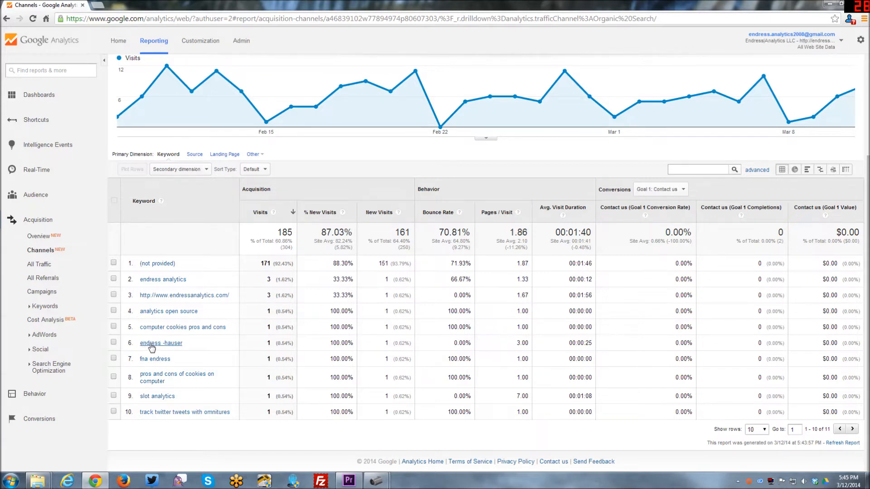
{"action": "mouse_move", "coordinate": [226, 349]}
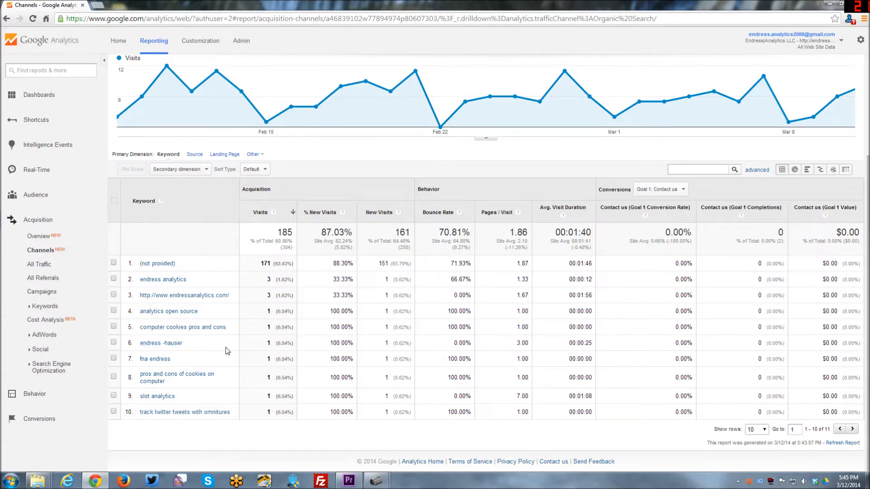
{"action": "mouse_move", "coordinate": [220, 363]}
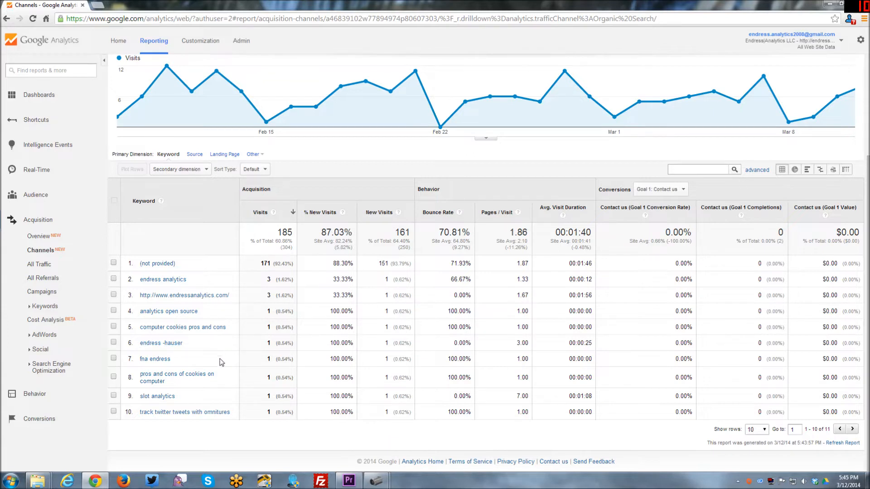
{"action": "mouse_move", "coordinate": [209, 446]}
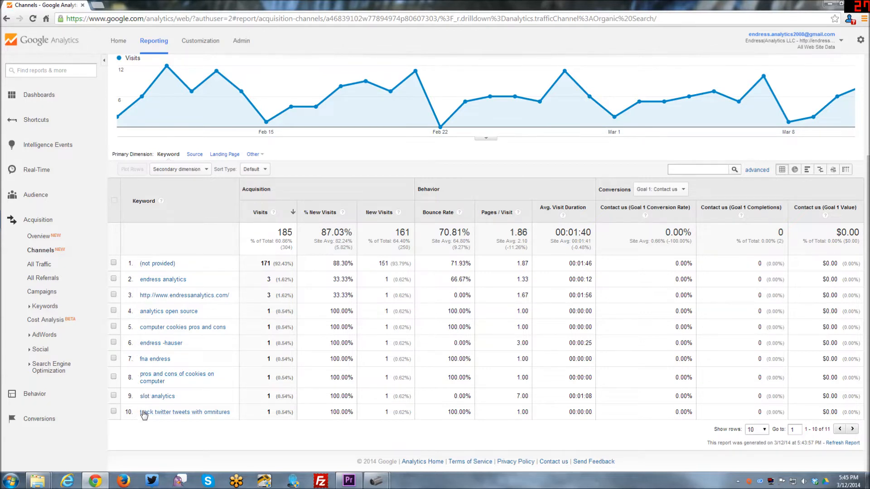
{"action": "mouse_move", "coordinate": [217, 436]}
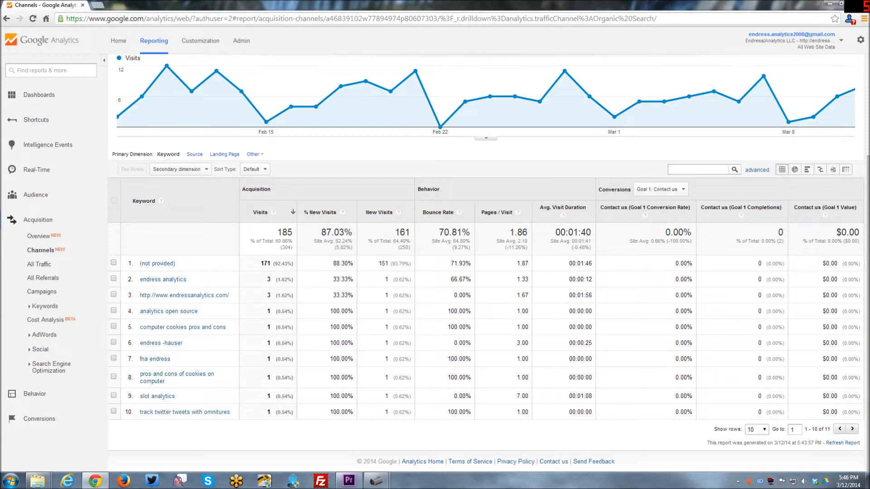
{"action": "mouse_move", "coordinate": [386, 406]}
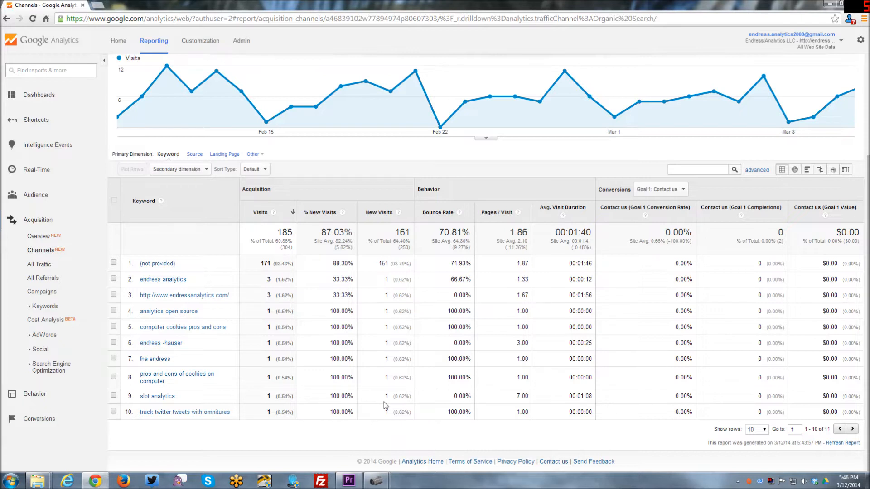
{"action": "mouse_move", "coordinate": [256, 345]}
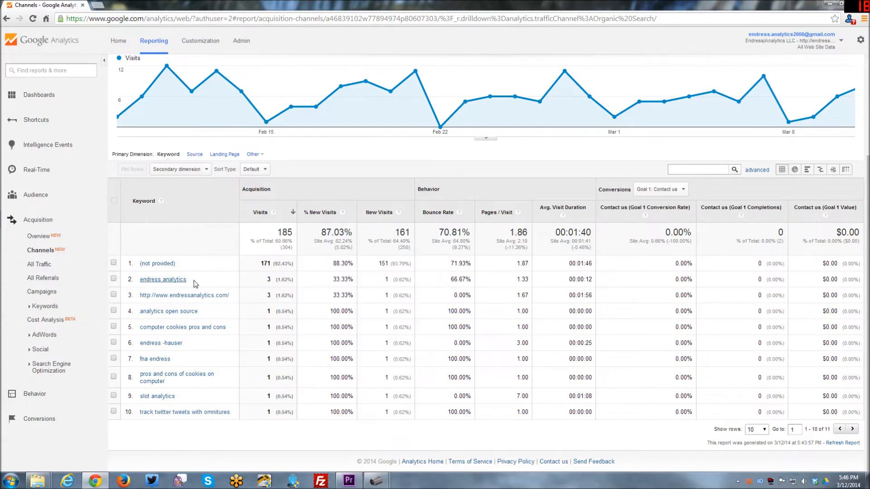
{"action": "mouse_move", "coordinate": [164, 286]}
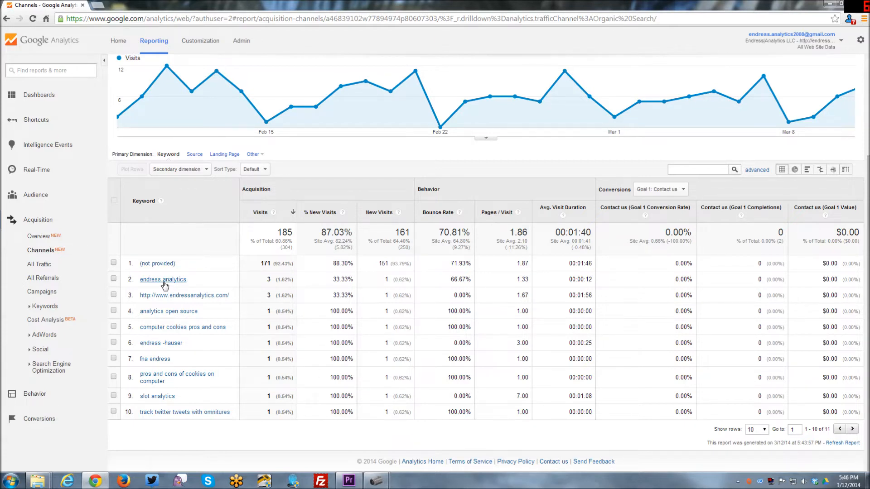
{"action": "mouse_move", "coordinate": [163, 279]}
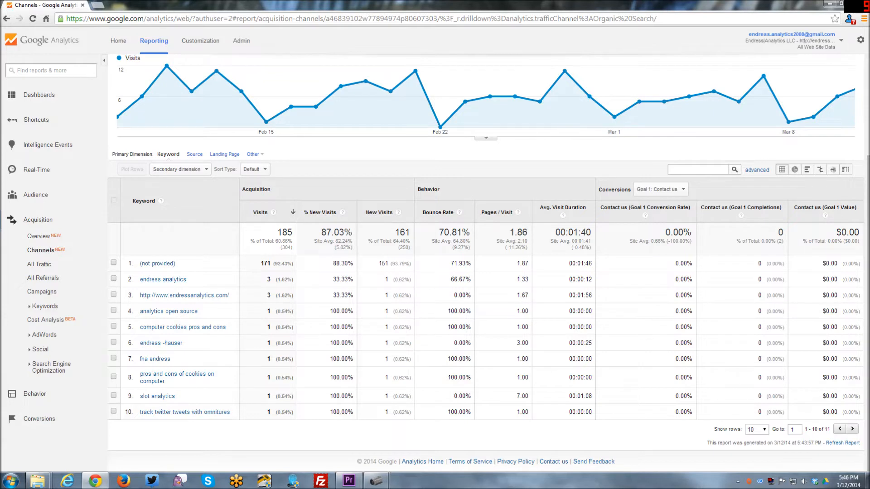
{"action": "mouse_move", "coordinate": [445, 324]}
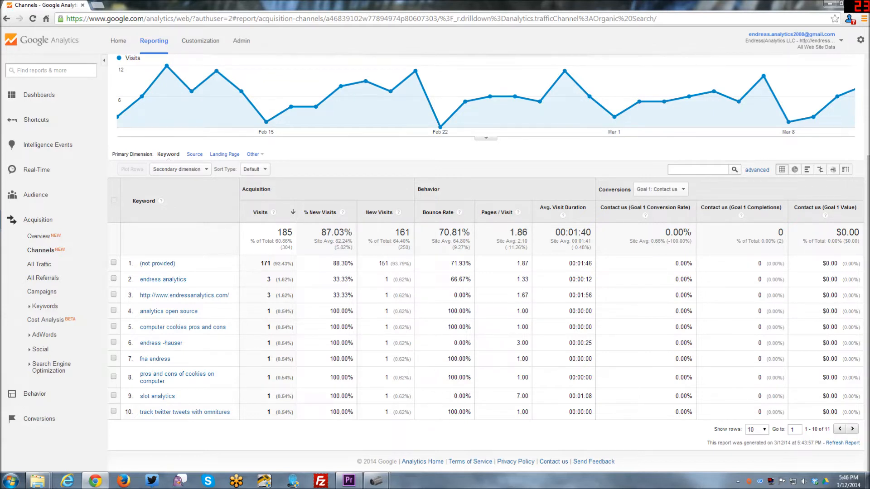
{"action": "mouse_move", "coordinate": [183, 316]}
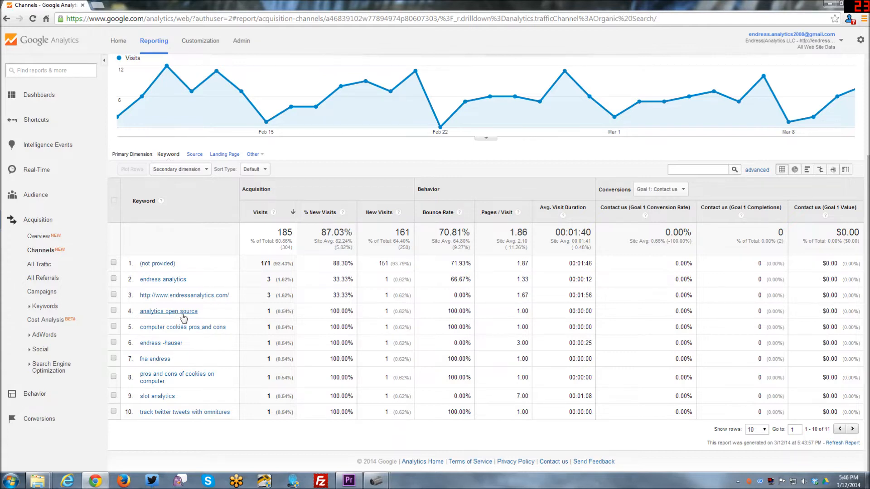
{"action": "mouse_move", "coordinate": [168, 310]}
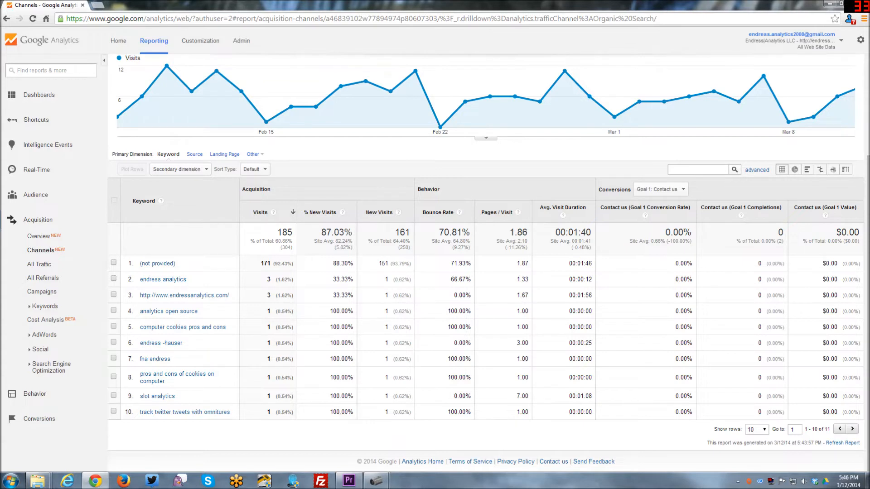
{"action": "mouse_move", "coordinate": [272, 320]}
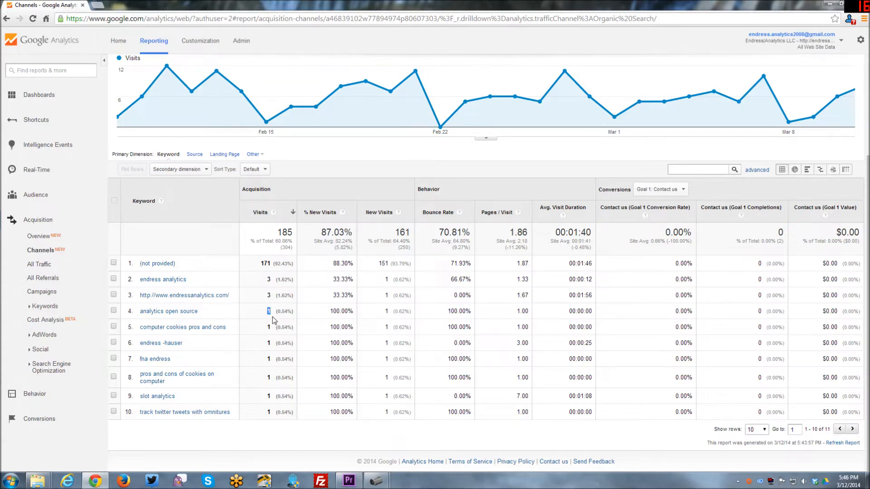
{"action": "mouse_move", "coordinate": [268, 323]}
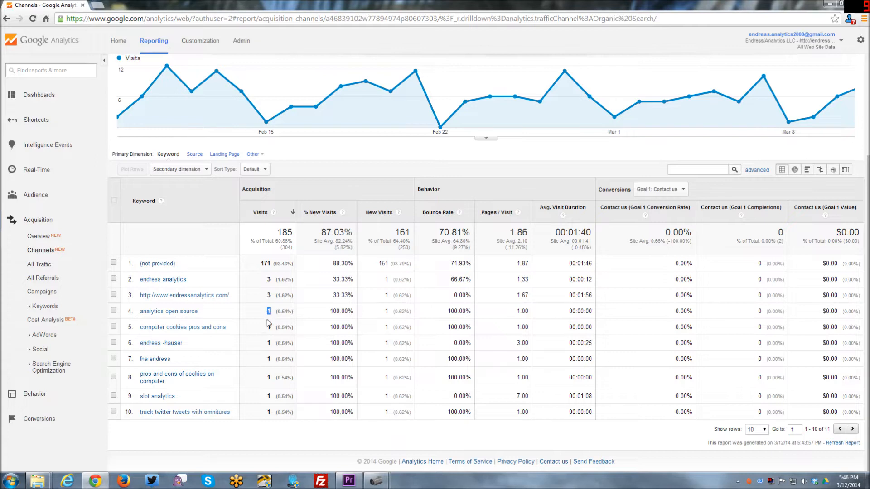
{"action": "mouse_move", "coordinate": [269, 320]}
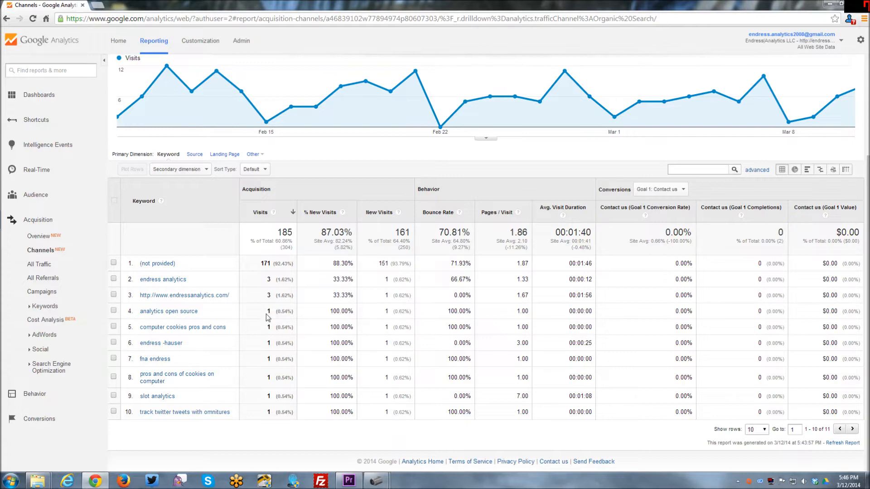
{"action": "mouse_move", "coordinate": [262, 272]}
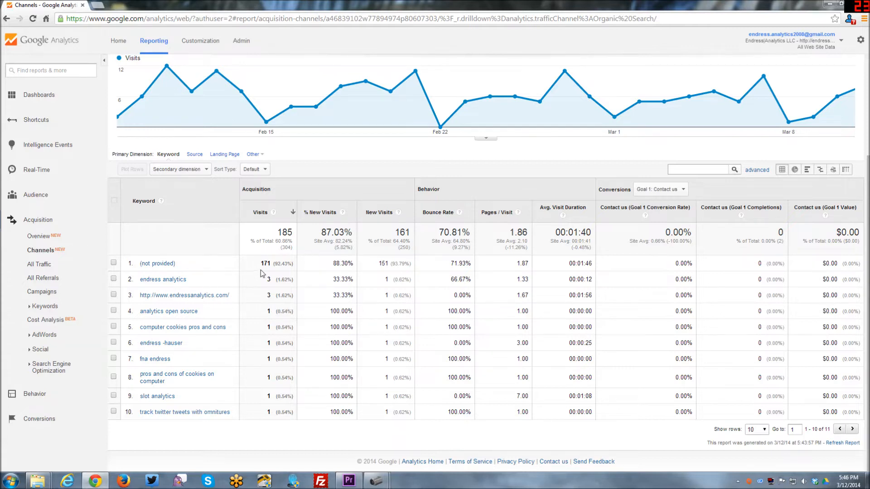
{"action": "mouse_move", "coordinate": [360, 260]}
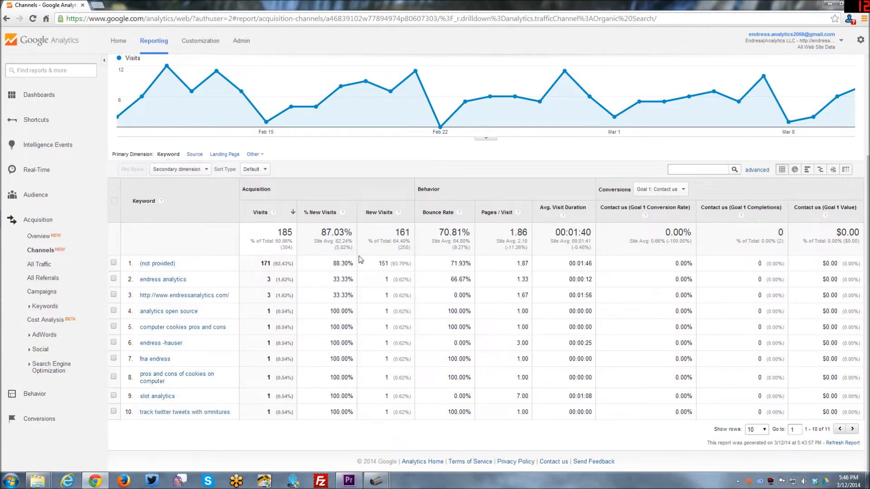
{"action": "mouse_move", "coordinate": [481, 265]}
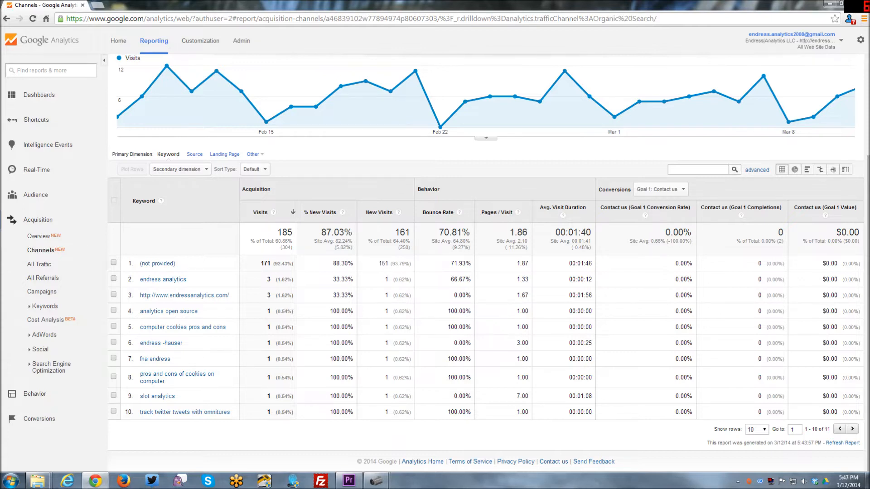
Step: Highlight the 71.93% bounce rate of the (not provided) keyword row
{"action": "double_click", "coordinate": [452, 263]}
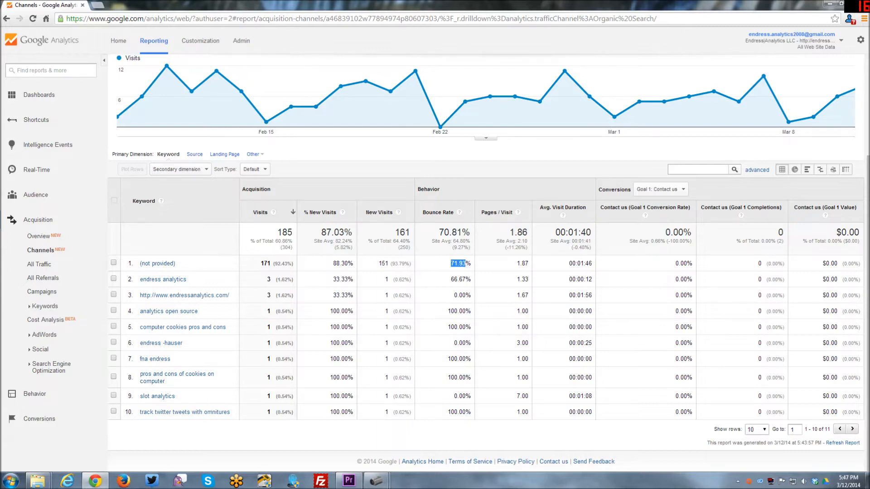
{"action": "mouse_move", "coordinate": [572, 259]}
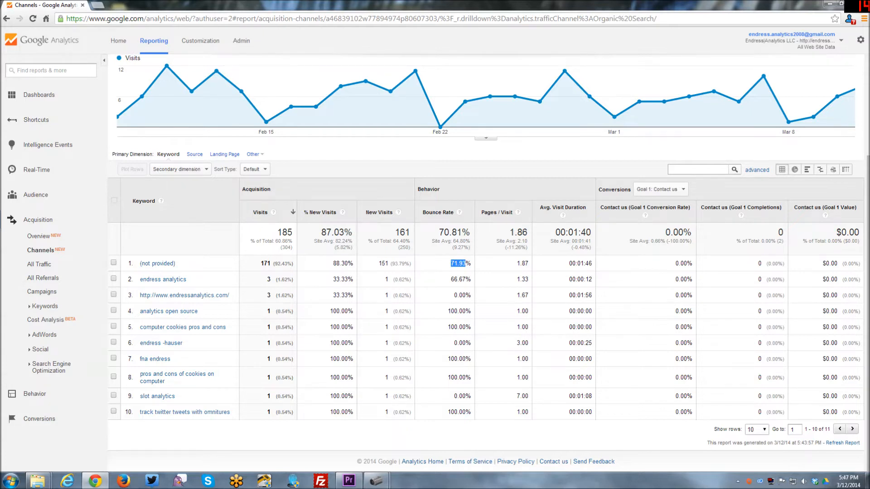
{"action": "mouse_move", "coordinate": [135, 287]}
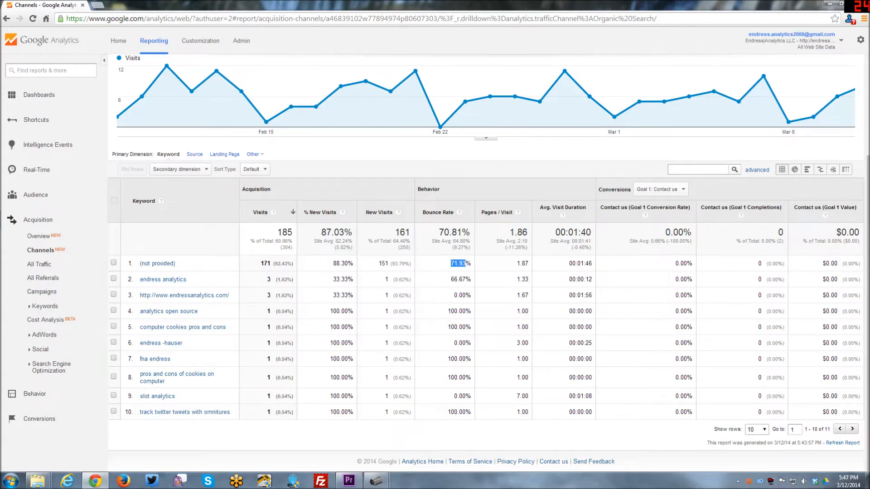
{"action": "mouse_move", "coordinate": [449, 303]}
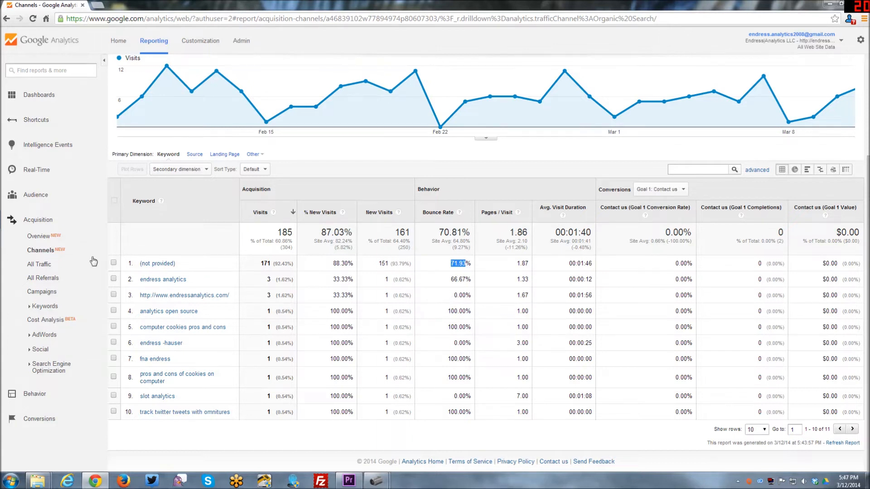
{"action": "mouse_move", "coordinate": [107, 293]}
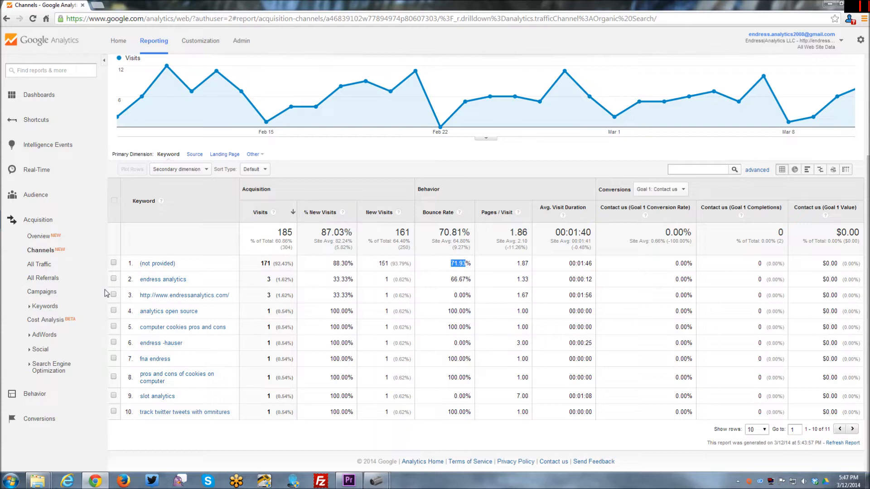
{"action": "mouse_move", "coordinate": [101, 294]}
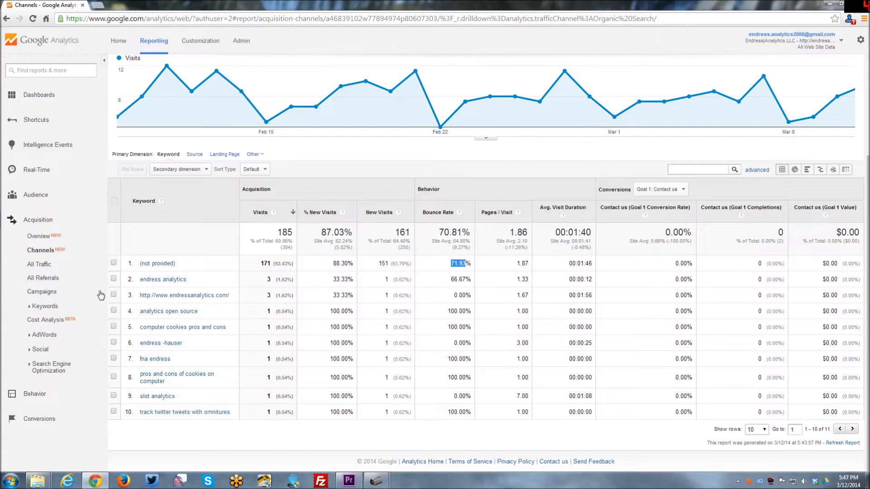
{"action": "mouse_move", "coordinate": [116, 243]}
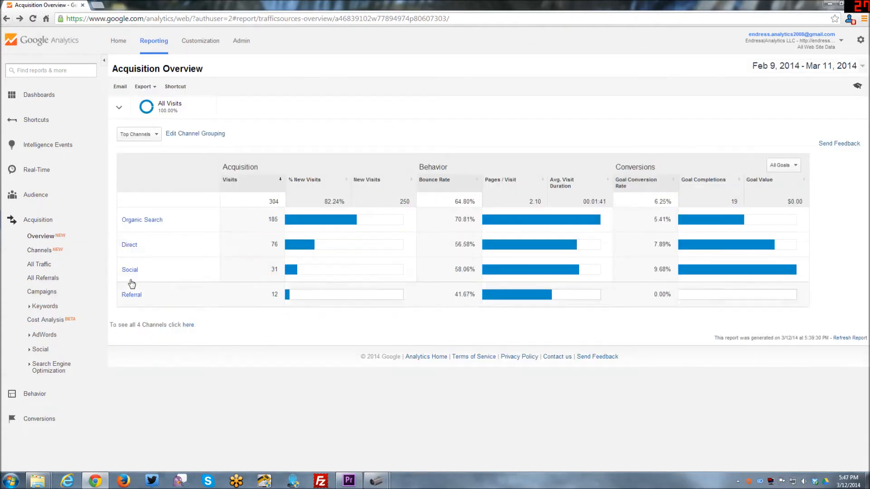
Step: Drill into the Social channel to list Twitter, YouTube, Facebook, paper.li and LinkedIn visits
{"action": "left_click", "coordinate": [130, 270]}
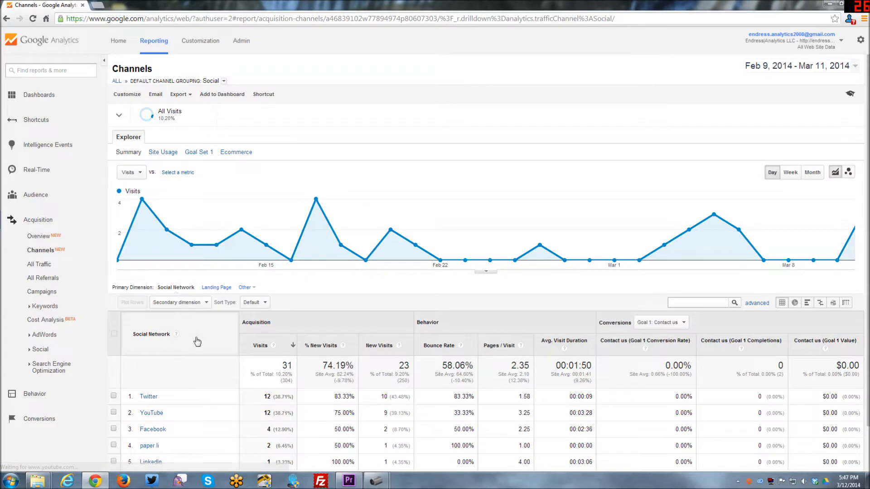
{"action": "scroll", "scroll_direction": "down", "scroll_amount": 3}
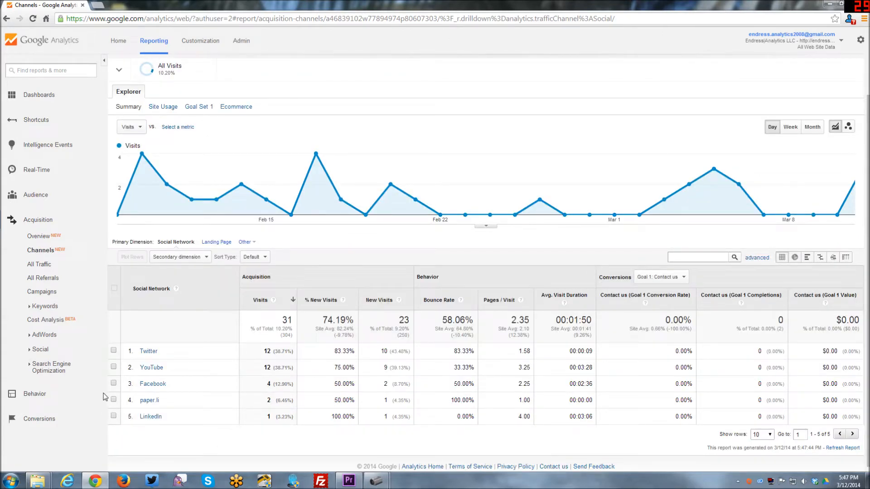
{"action": "mouse_move", "coordinate": [148, 351]}
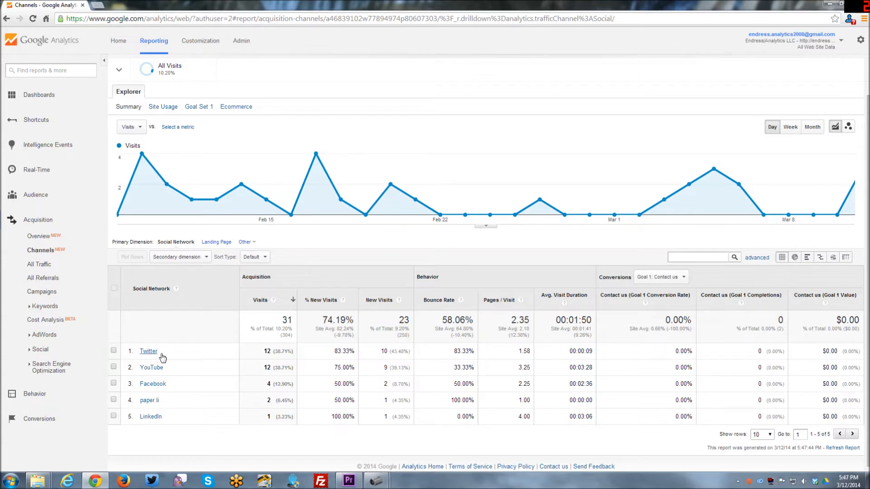
{"action": "mouse_move", "coordinate": [149, 377]}
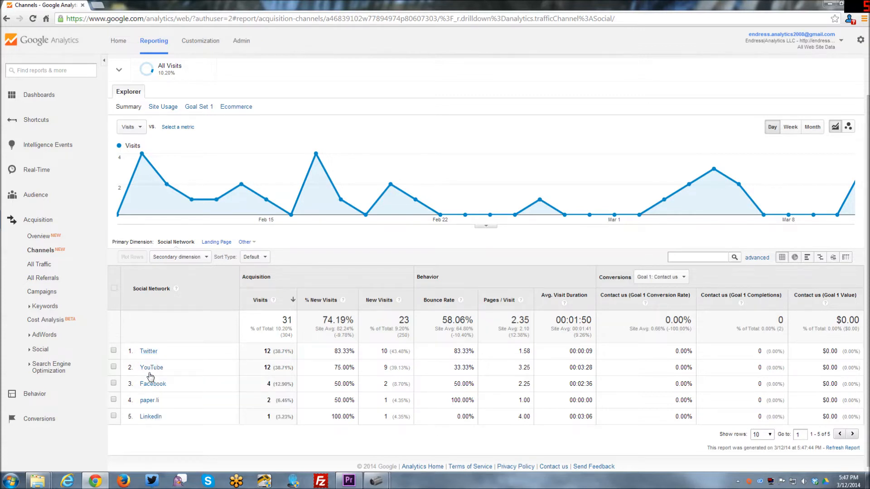
{"action": "mouse_move", "coordinate": [151, 367]}
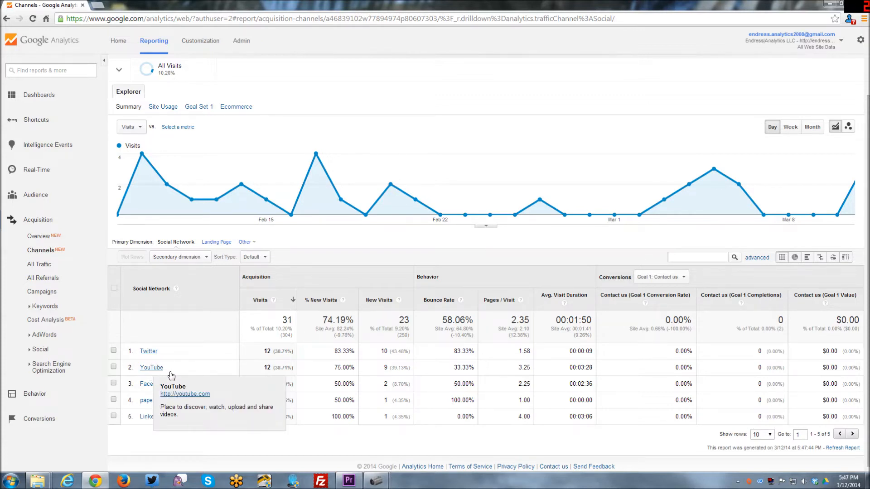
{"action": "mouse_move", "coordinate": [271, 444]}
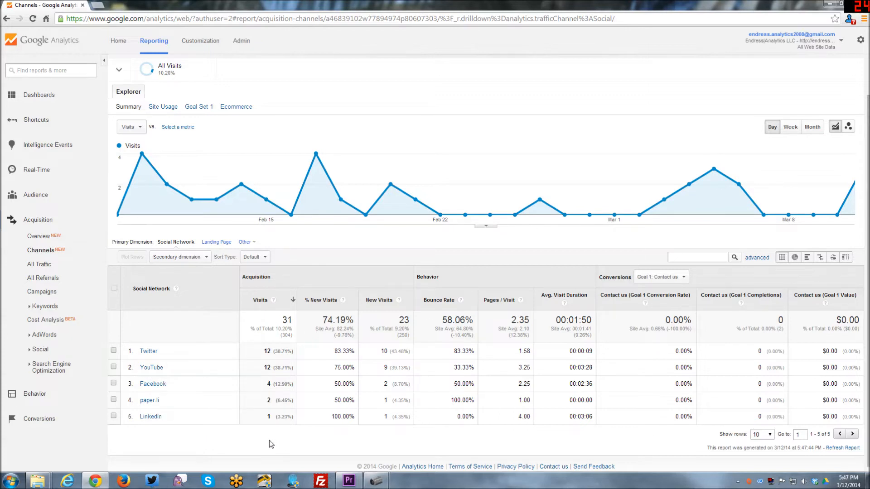
{"action": "mouse_move", "coordinate": [271, 443]}
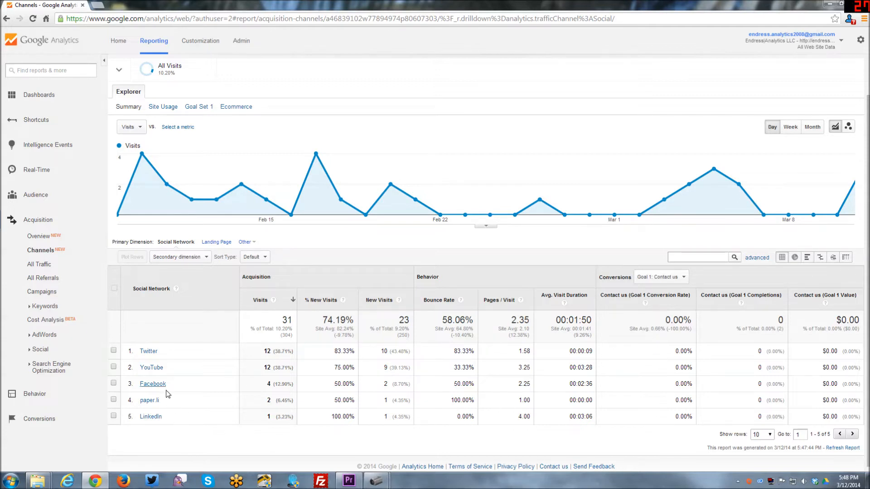
{"action": "mouse_move", "coordinate": [178, 392]}
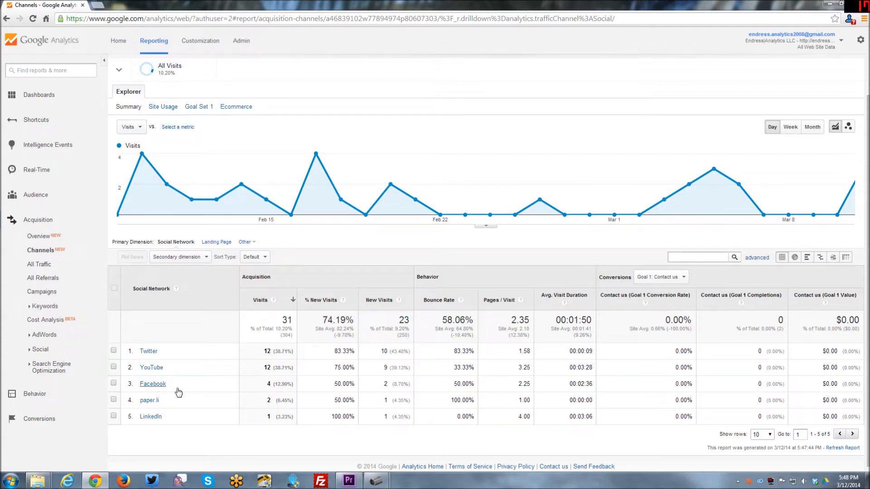
{"action": "mouse_move", "coordinate": [153, 383]}
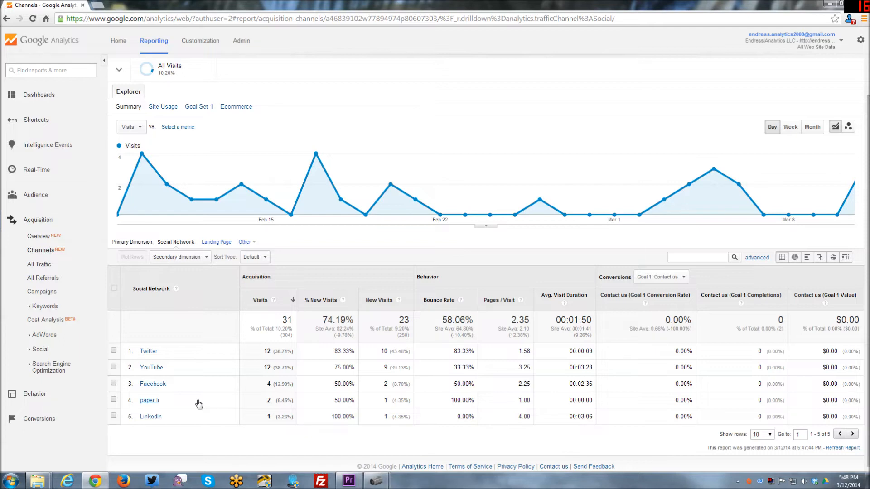
{"action": "mouse_move", "coordinate": [211, 403]}
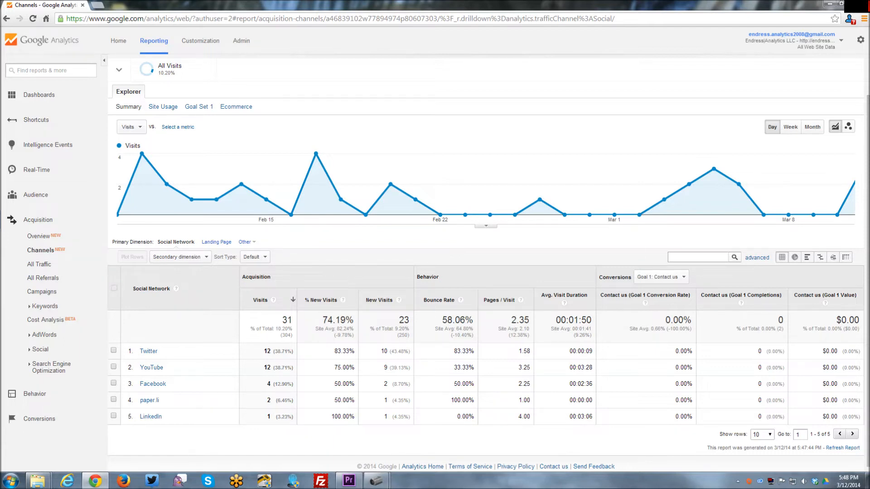
{"action": "mouse_move", "coordinate": [154, 429]}
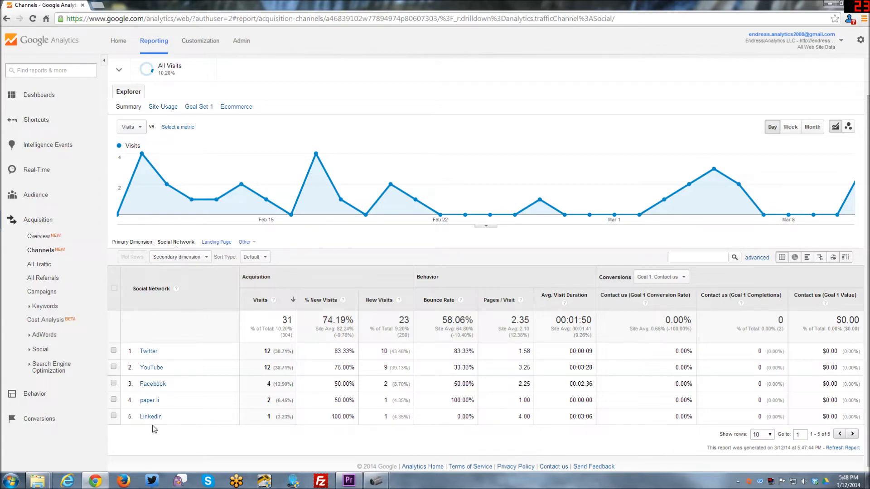
{"action": "mouse_move", "coordinate": [214, 426]}
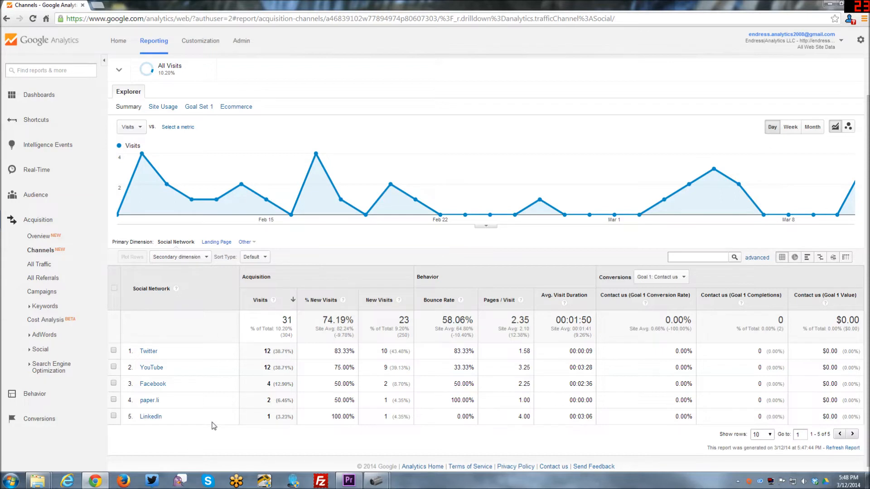
{"action": "mouse_move", "coordinate": [393, 426]}
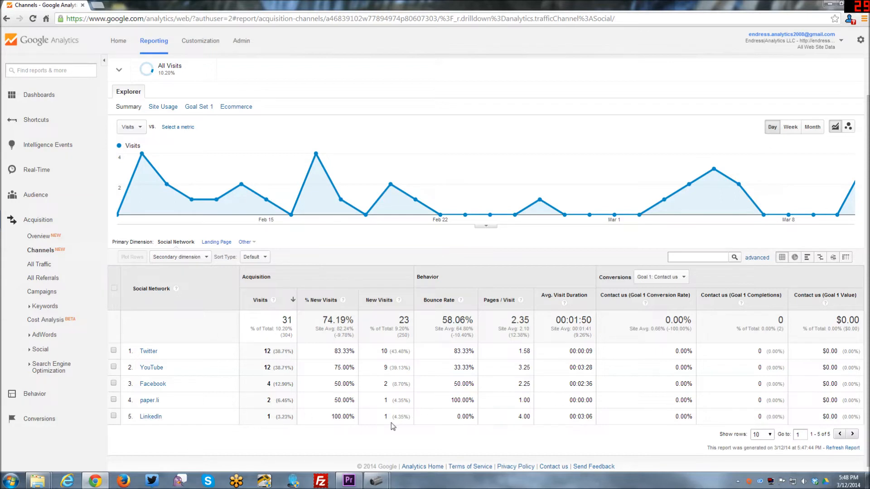
{"action": "mouse_move", "coordinate": [84, 235]}
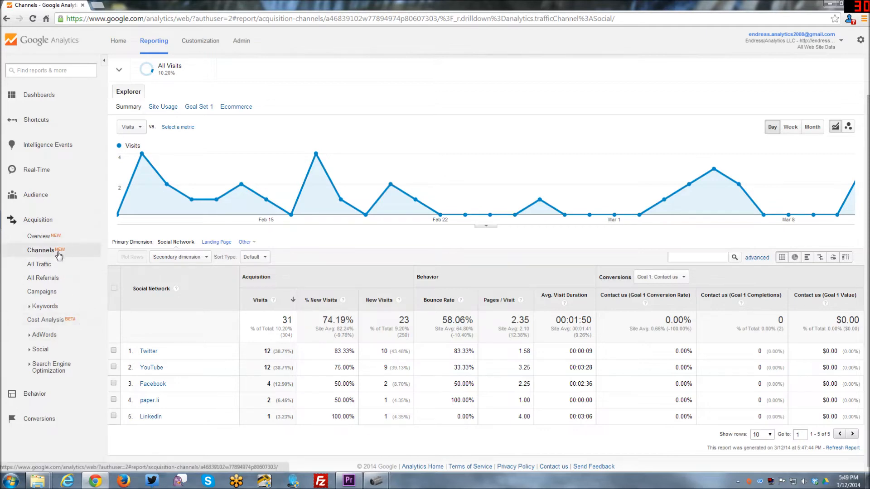
Step: Return to the Channels report comparing Organic Search, Direct, Social and Referral across 304 visits
{"action": "left_click", "coordinate": [41, 250]}
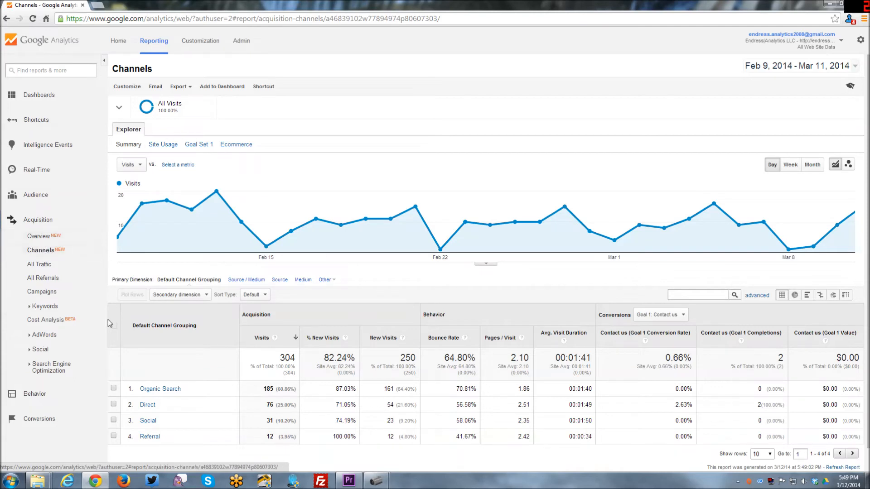
{"action": "scroll", "scroll_direction": "down", "scroll_amount": 3}
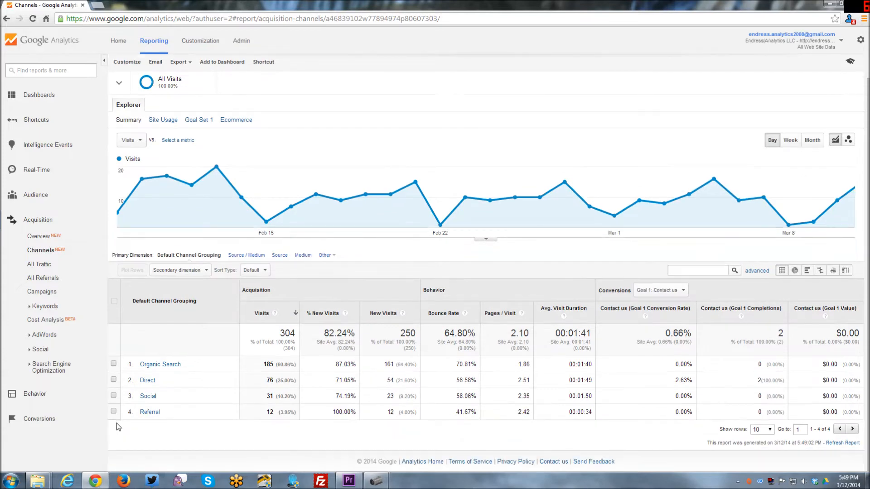
{"action": "mouse_move", "coordinate": [120, 432]}
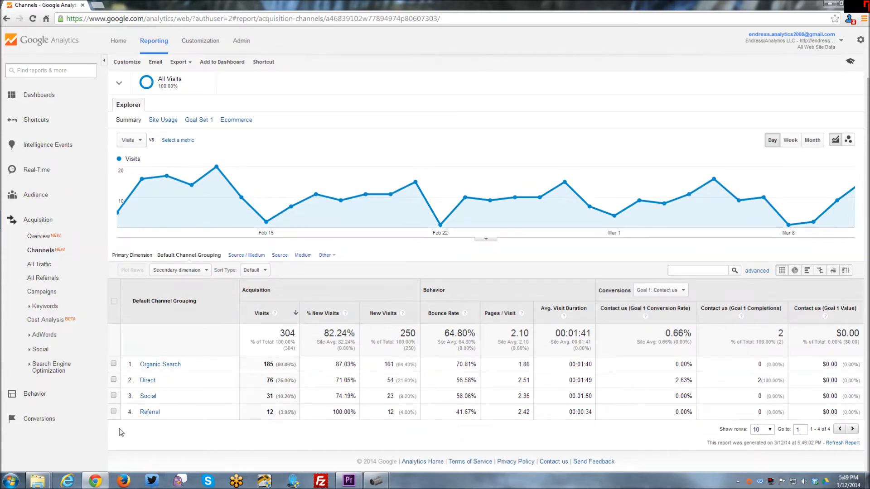
{"action": "mouse_move", "coordinate": [766, 198]}
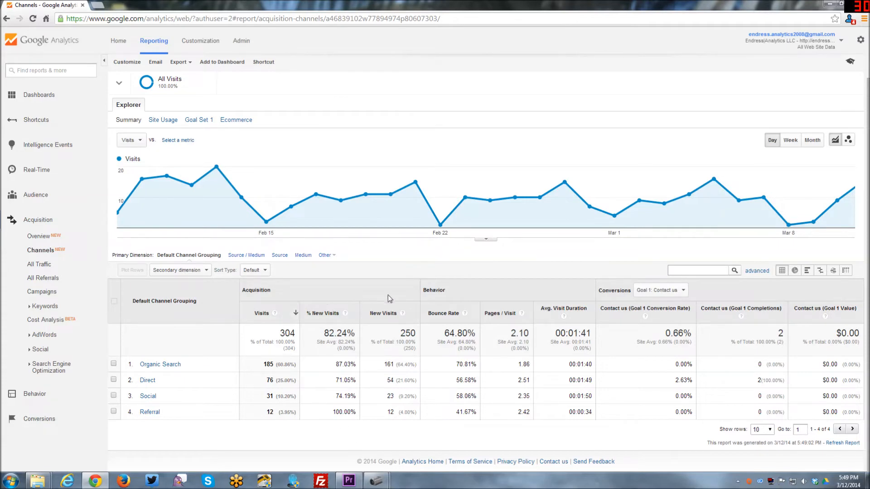
{"action": "mouse_move", "coordinate": [83, 254]}
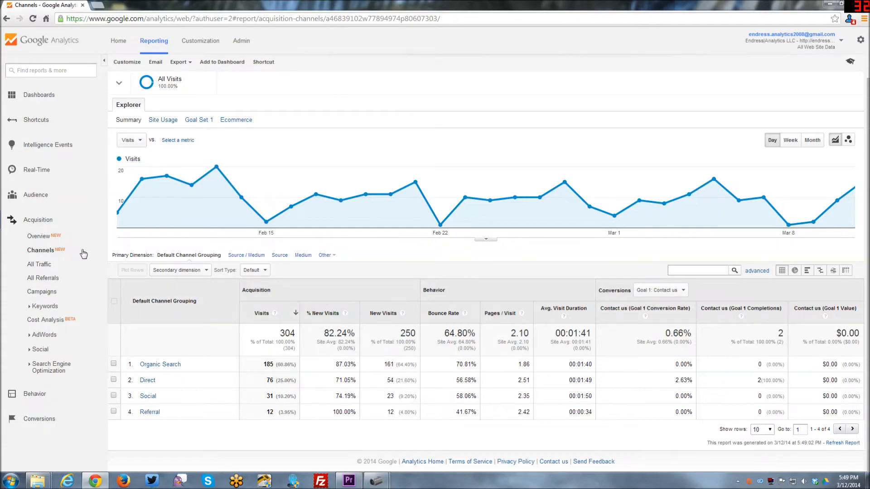
{"action": "left_click", "coordinate": [38, 236]}
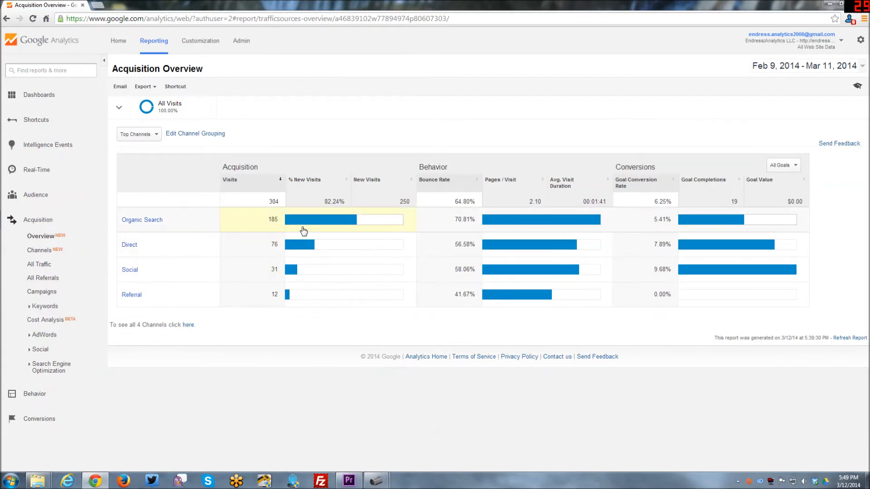
{"action": "mouse_move", "coordinate": [381, 234]}
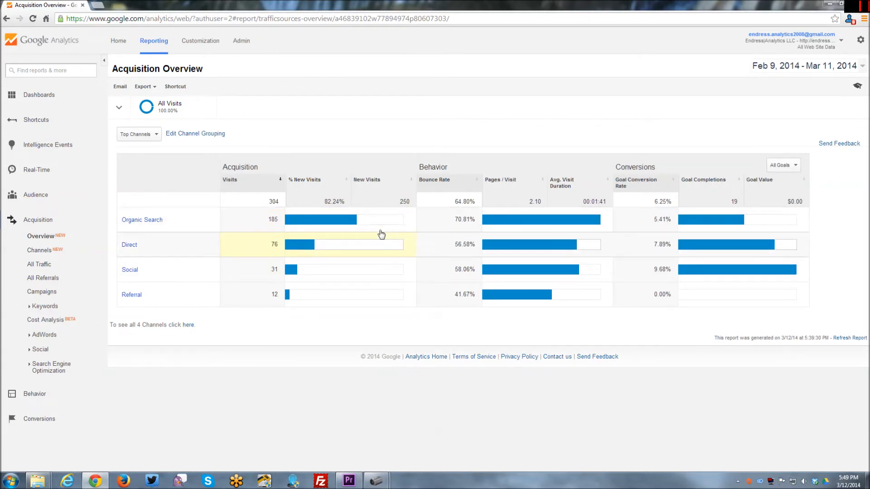
{"action": "mouse_move", "coordinate": [392, 219]}
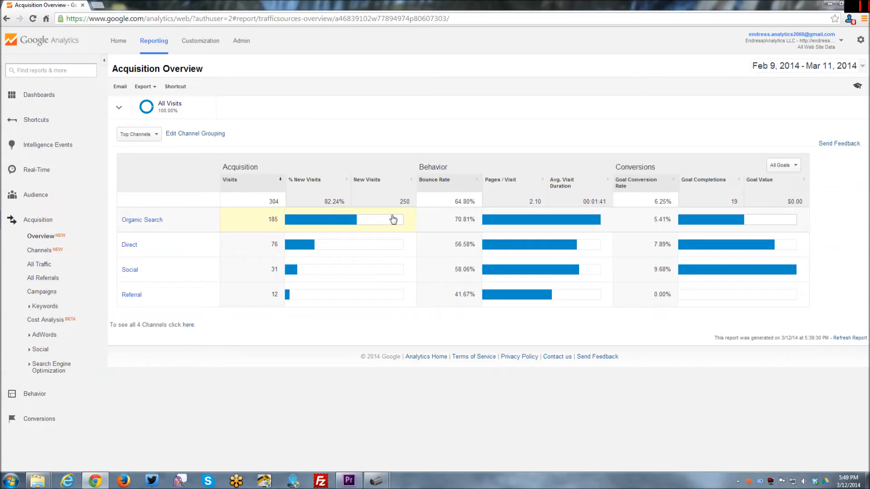
{"action": "mouse_move", "coordinate": [465, 223]}
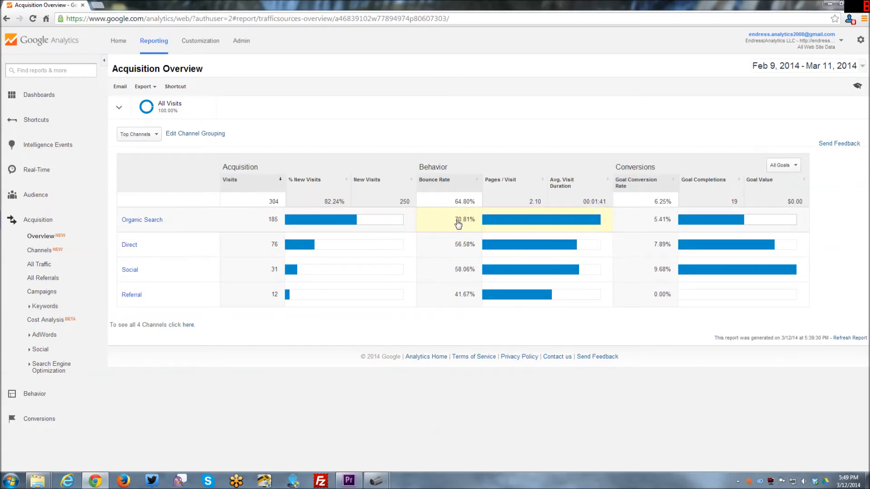
{"action": "mouse_move", "coordinate": [664, 229]}
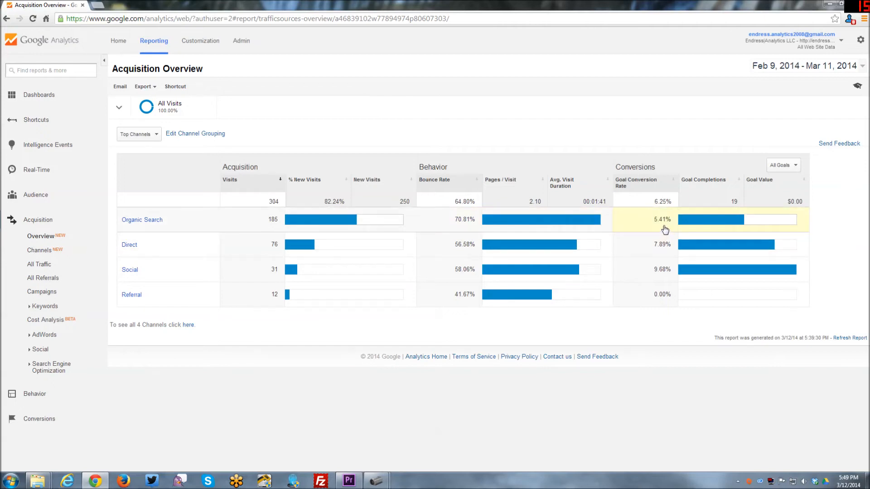
{"action": "mouse_move", "coordinate": [634, 238]}
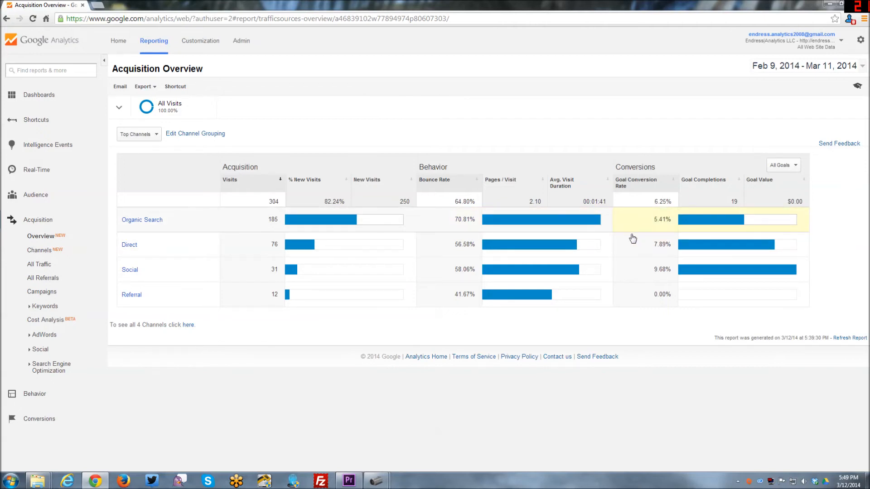
{"action": "mouse_move", "coordinate": [401, 269]}
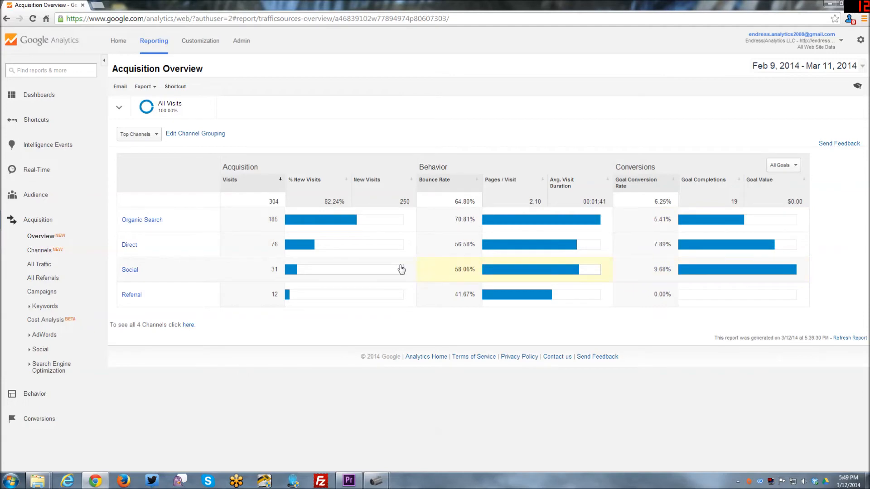
{"action": "mouse_move", "coordinate": [545, 271]}
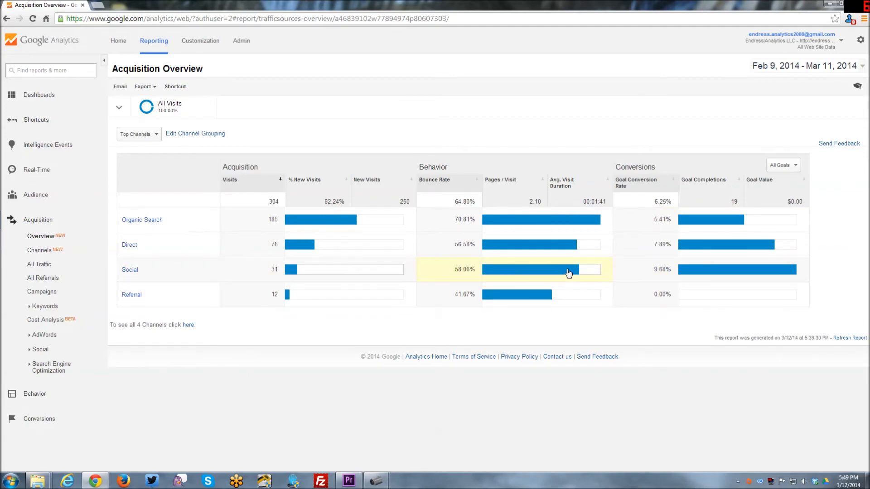
{"action": "mouse_move", "coordinate": [559, 274]}
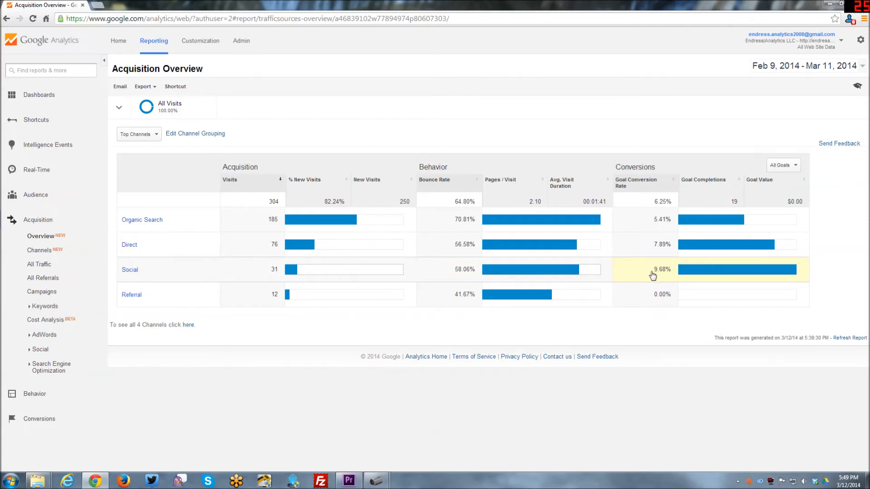
{"action": "mouse_move", "coordinate": [782, 274]}
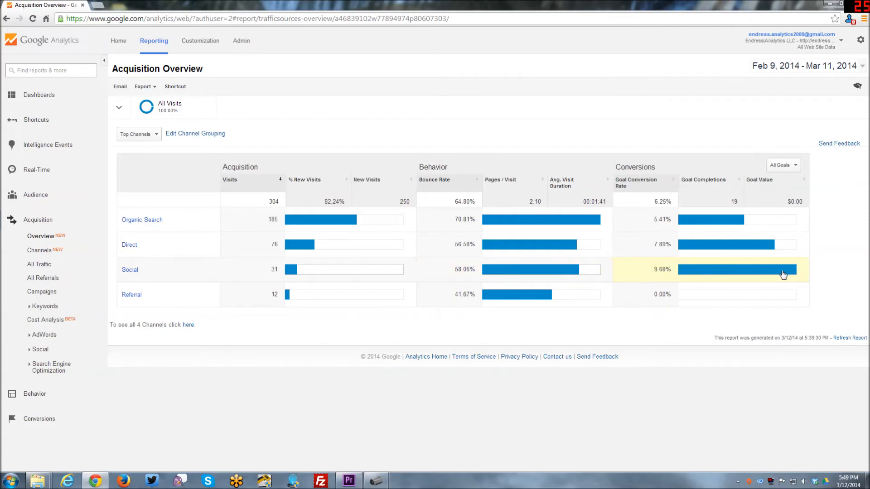
{"action": "mouse_move", "coordinate": [768, 287]}
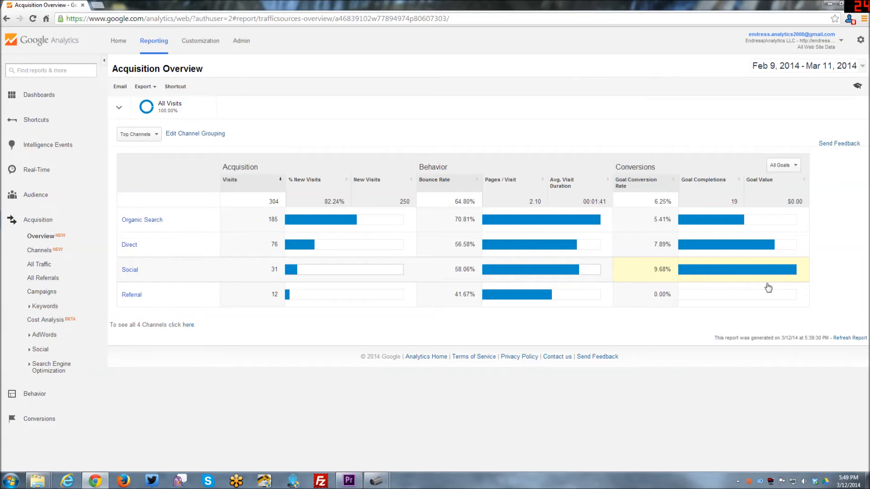
{"action": "mouse_move", "coordinate": [308, 352]}
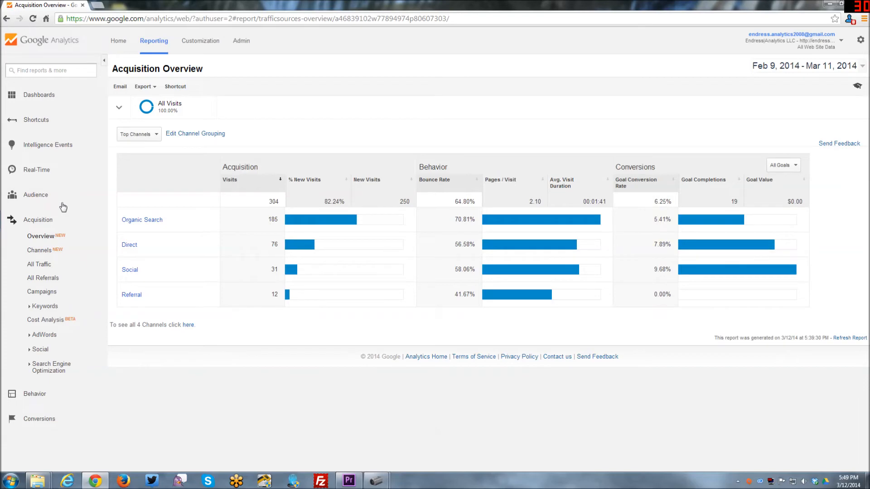
Step: Reopen the Channels report and drill into Organic Search keywords led by (not provided)
{"action": "left_click", "coordinate": [40, 250]}
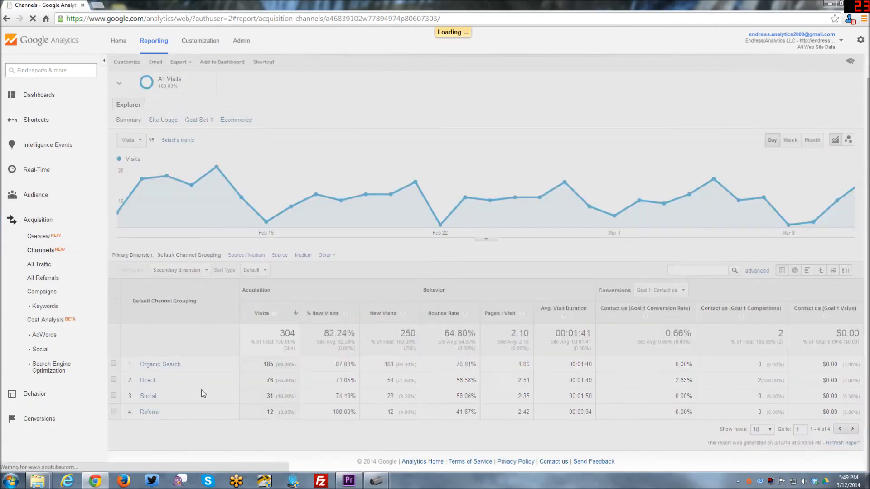
{"action": "left_click", "coordinate": [160, 364]}
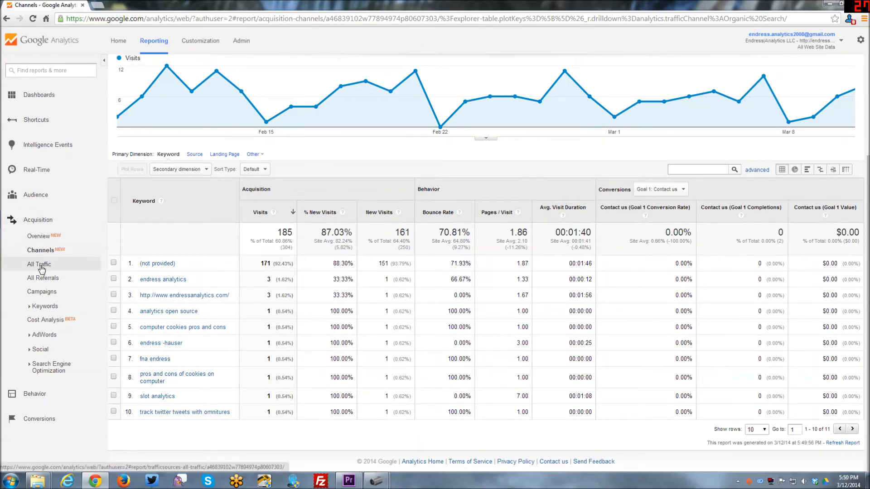
{"action": "left_click", "coordinate": [38, 263]}
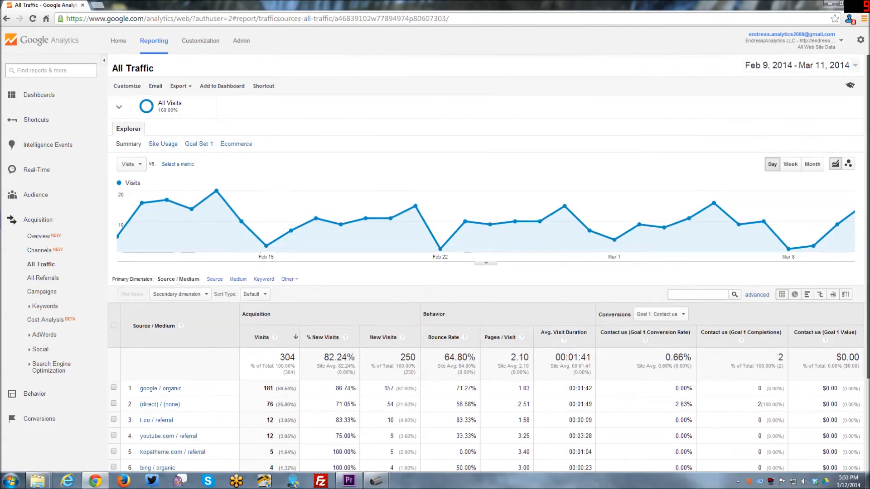
{"action": "scroll", "scroll_direction": "down", "scroll_amount": 3}
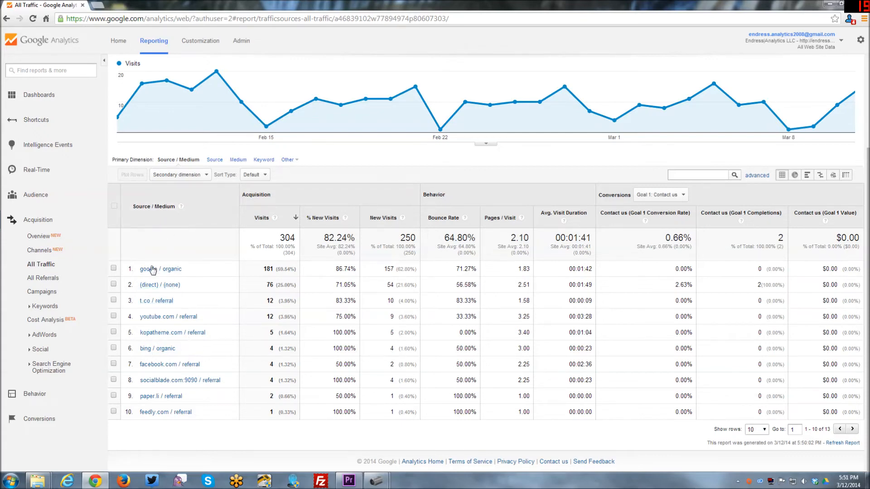
{"action": "mouse_move", "coordinate": [326, 282]}
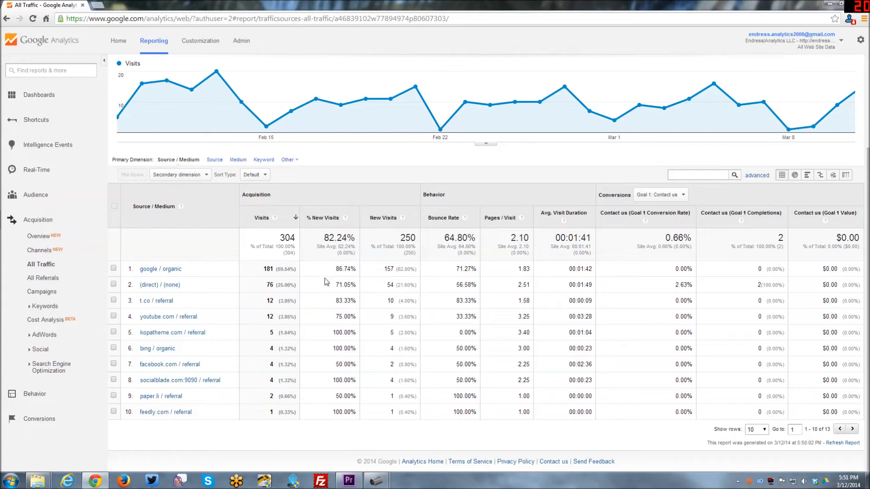
{"action": "mouse_move", "coordinate": [160, 268]}
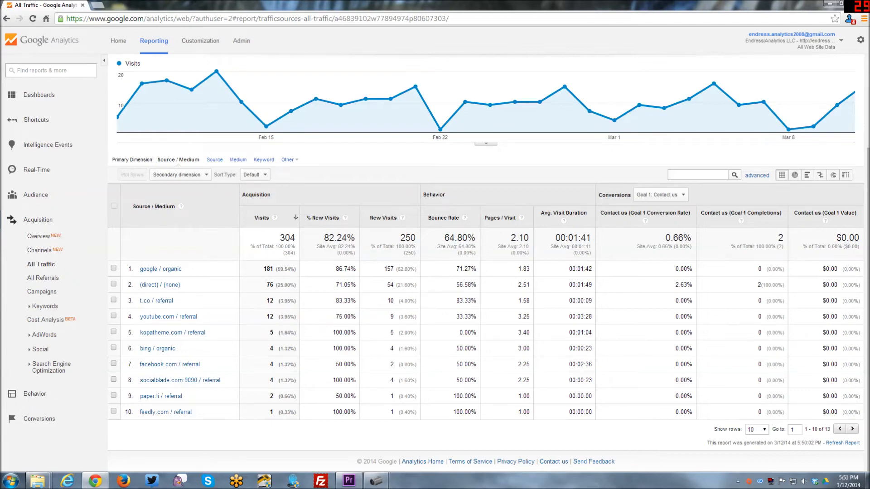
{"action": "mouse_move", "coordinate": [169, 317]}
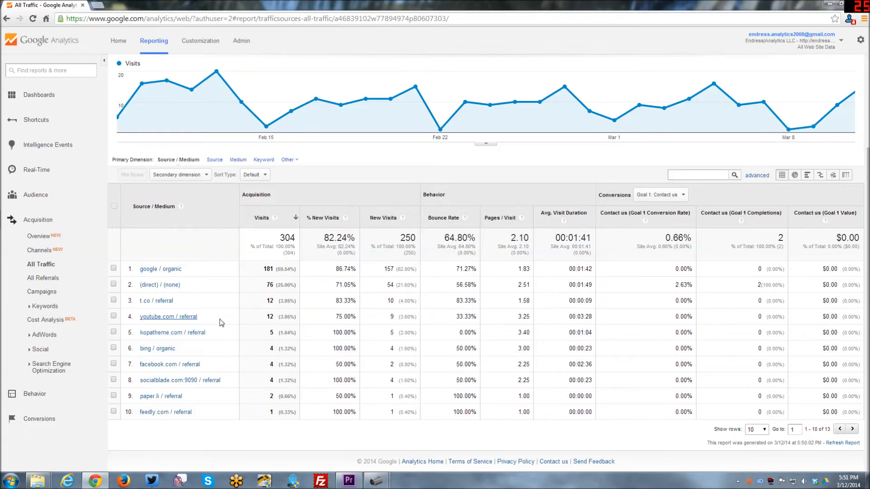
{"action": "double_click", "coordinate": [463, 316]}
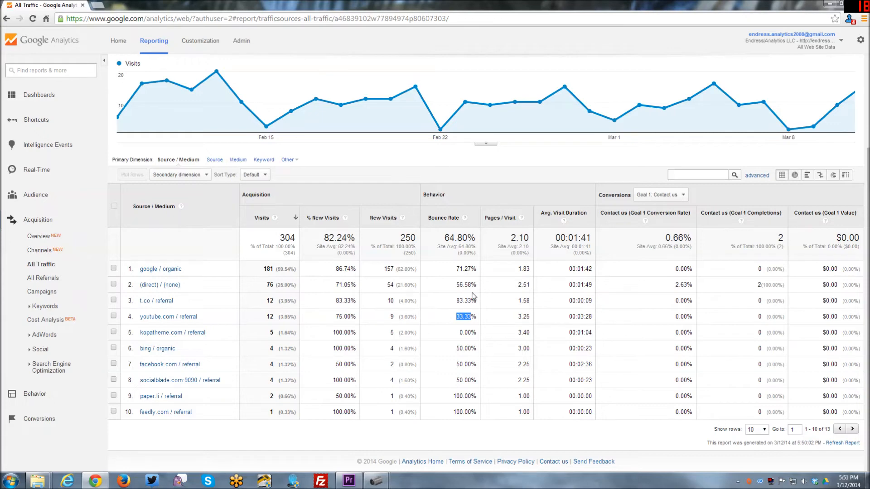
{"action": "mouse_move", "coordinate": [465, 405]}
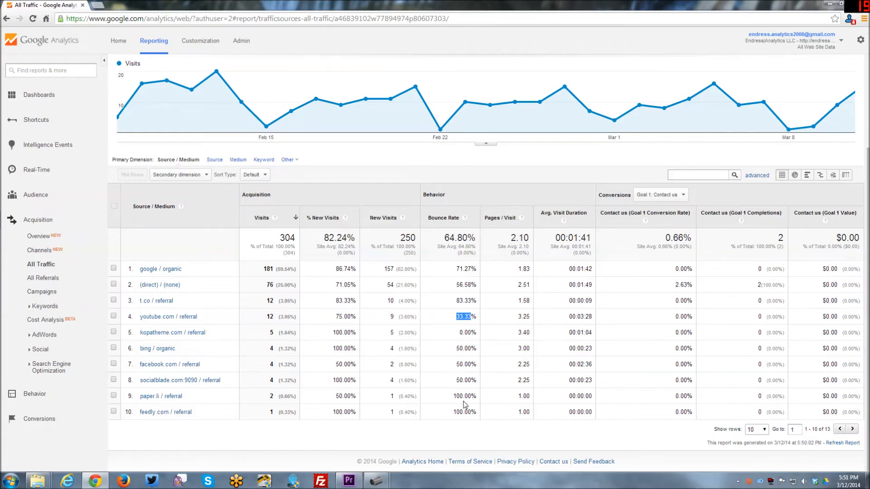
{"action": "mouse_move", "coordinate": [51, 264]}
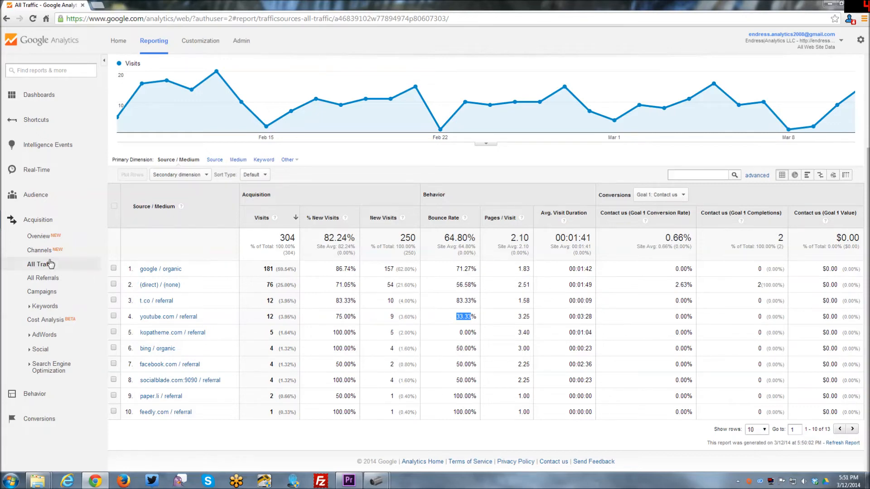
{"action": "mouse_move", "coordinate": [43, 277]}
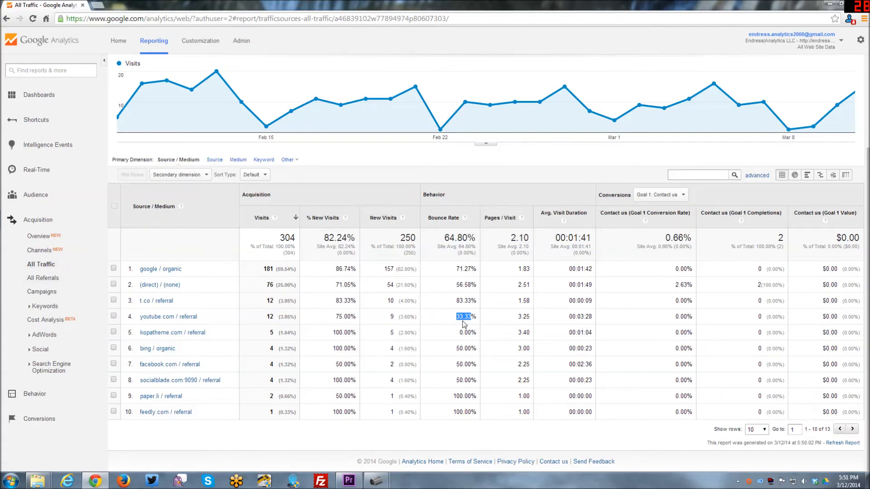
{"action": "mouse_move", "coordinate": [518, 320]}
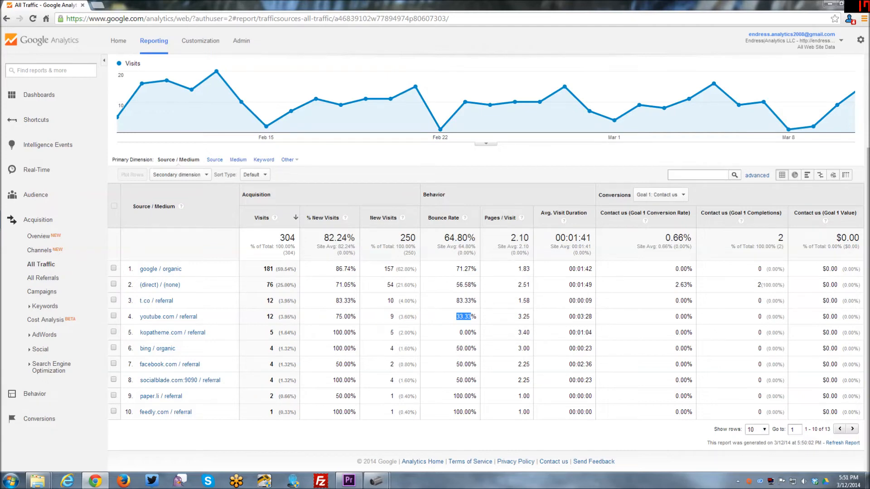
{"action": "mouse_move", "coordinate": [566, 226]}
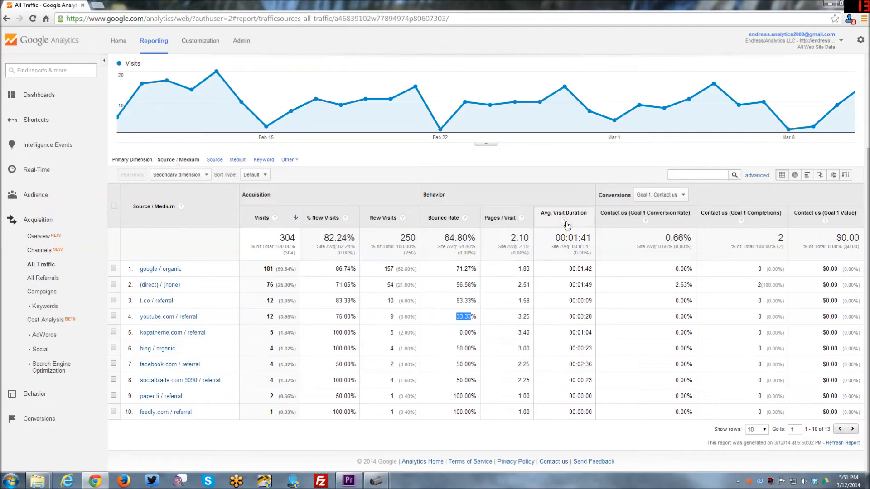
{"action": "mouse_move", "coordinate": [308, 324]}
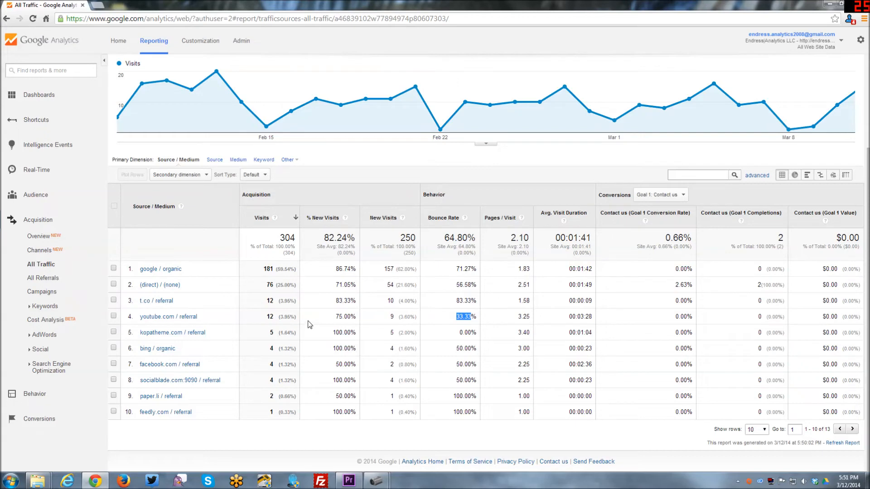
{"action": "mouse_move", "coordinate": [571, 315]}
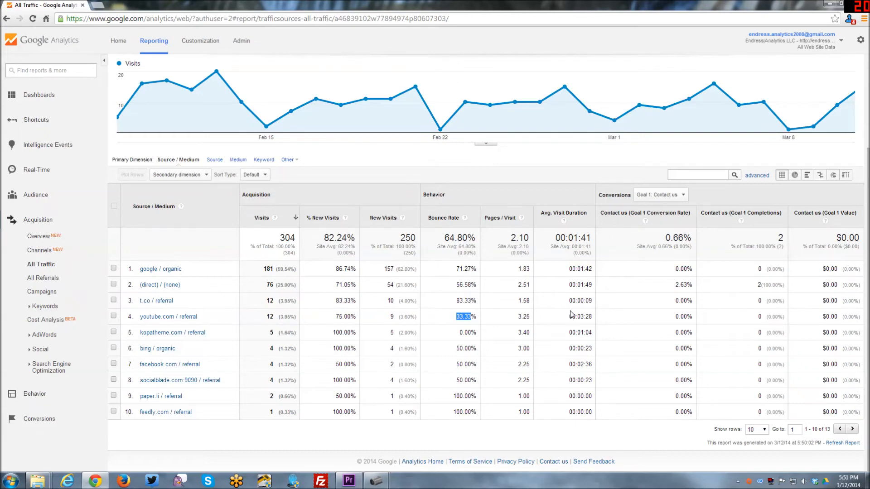
{"action": "mouse_move", "coordinate": [575, 315]}
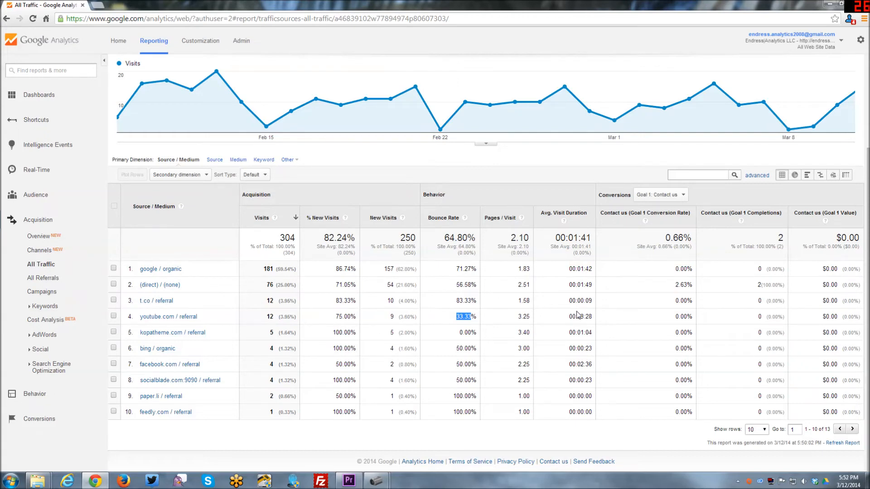
{"action": "mouse_move", "coordinate": [589, 312]}
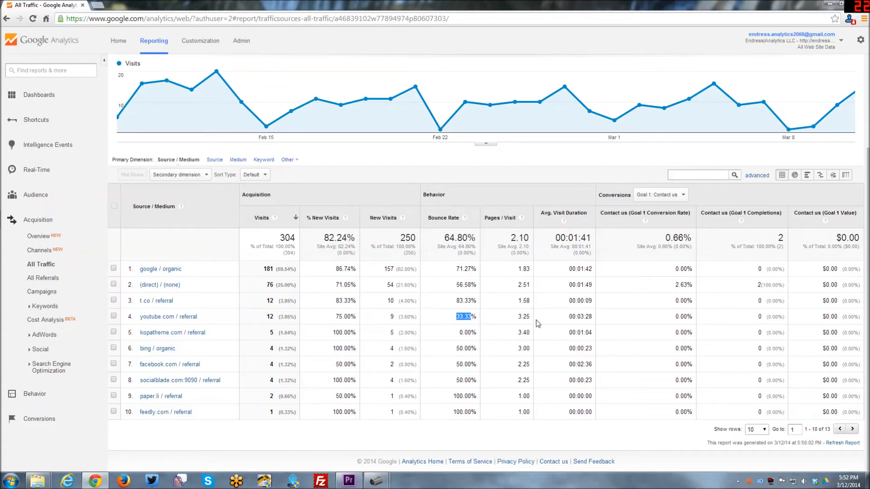
{"action": "mouse_move", "coordinate": [453, 263]}
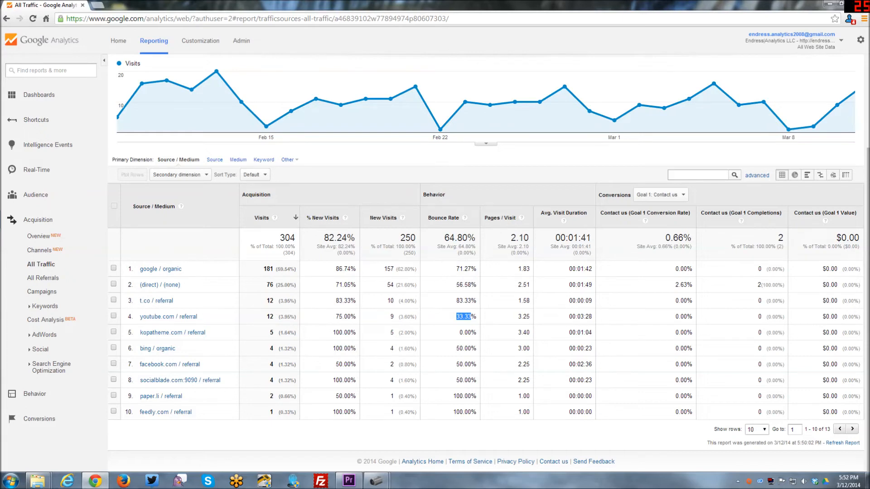
{"action": "mouse_move", "coordinate": [227, 339]}
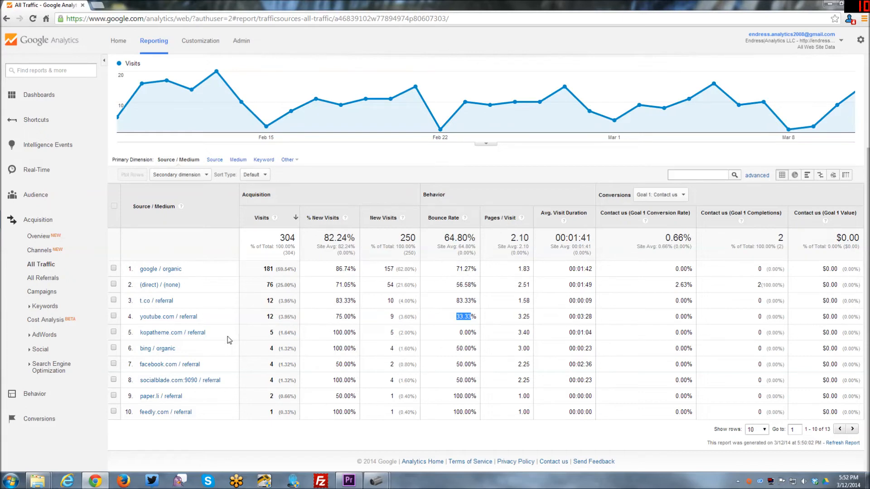
{"action": "mouse_move", "coordinate": [464, 345]}
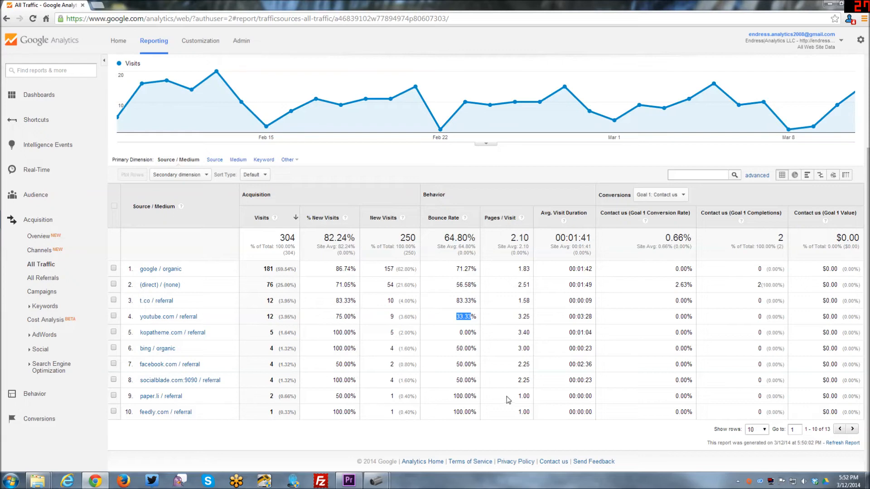
{"action": "mouse_move", "coordinate": [385, 422]}
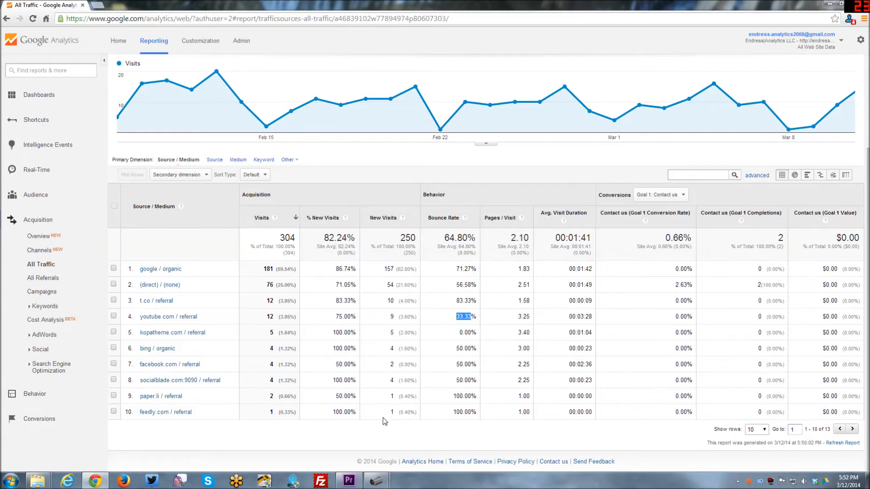
{"action": "mouse_move", "coordinate": [457, 359]}
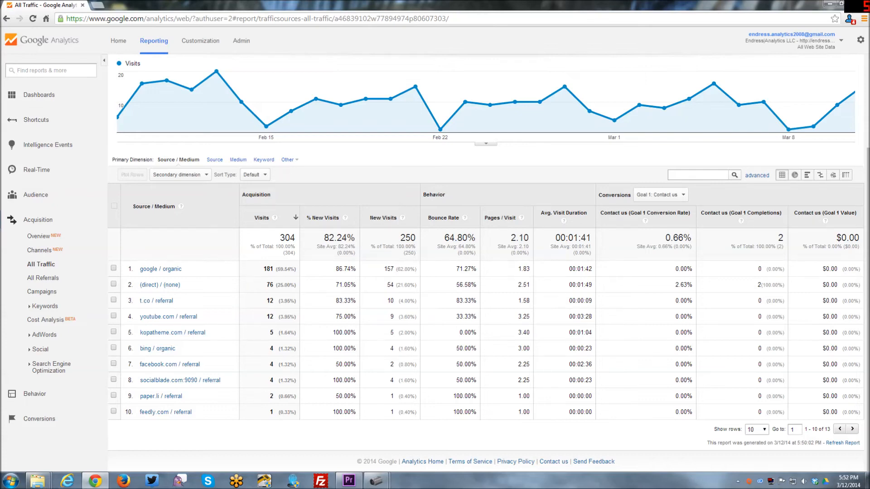
{"action": "mouse_move", "coordinate": [496, 300]}
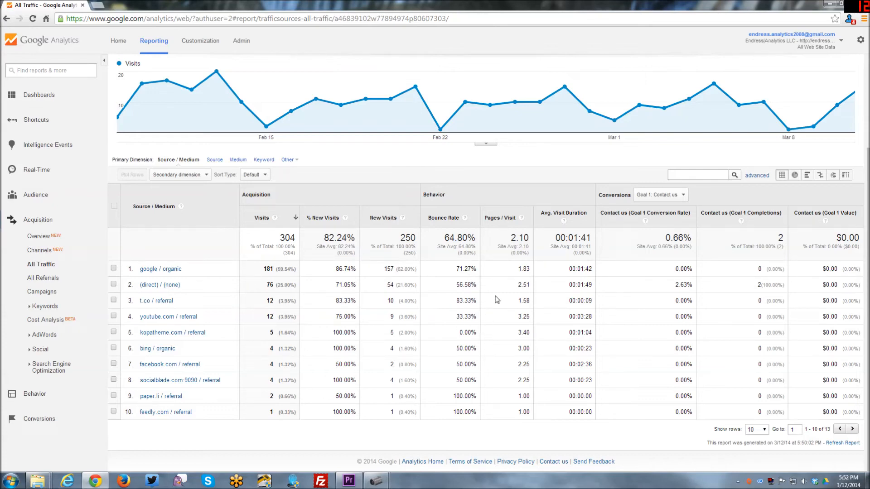
{"action": "mouse_move", "coordinate": [458, 297]}
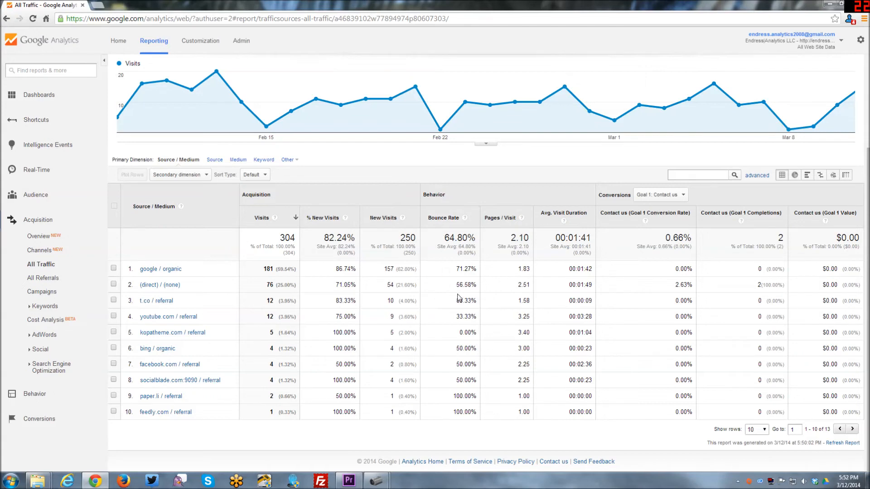
{"action": "mouse_move", "coordinate": [537, 292]}
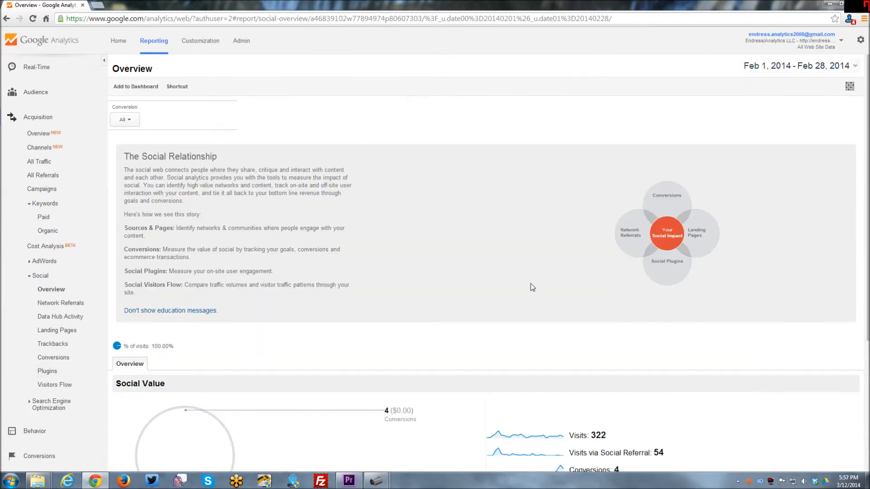
{"action": "mouse_move", "coordinate": [522, 272]}
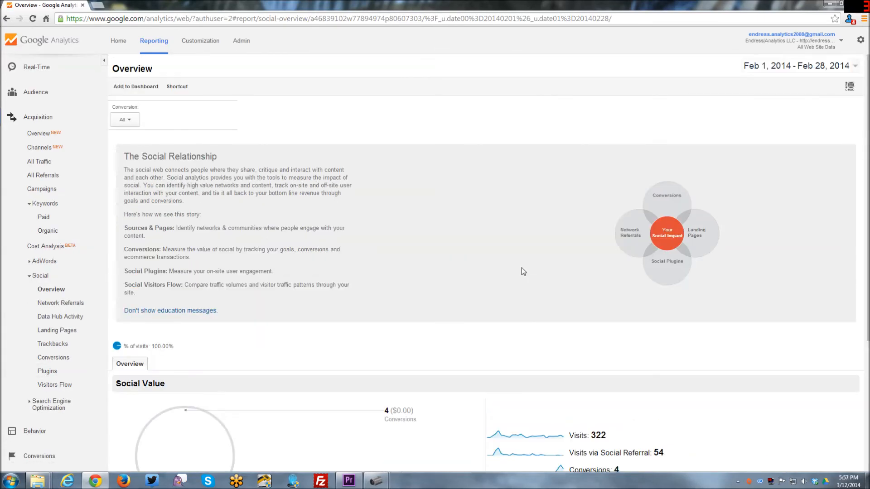
{"action": "mouse_move", "coordinate": [690, 268]}
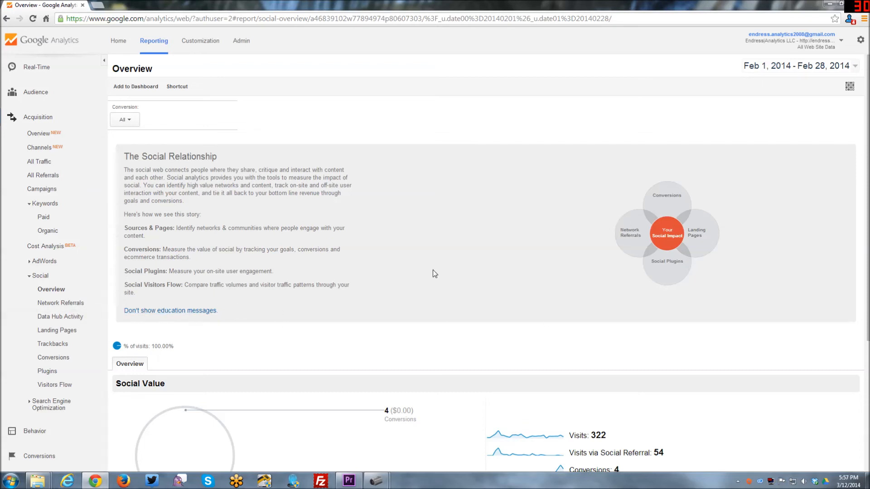
{"action": "mouse_move", "coordinate": [638, 264]}
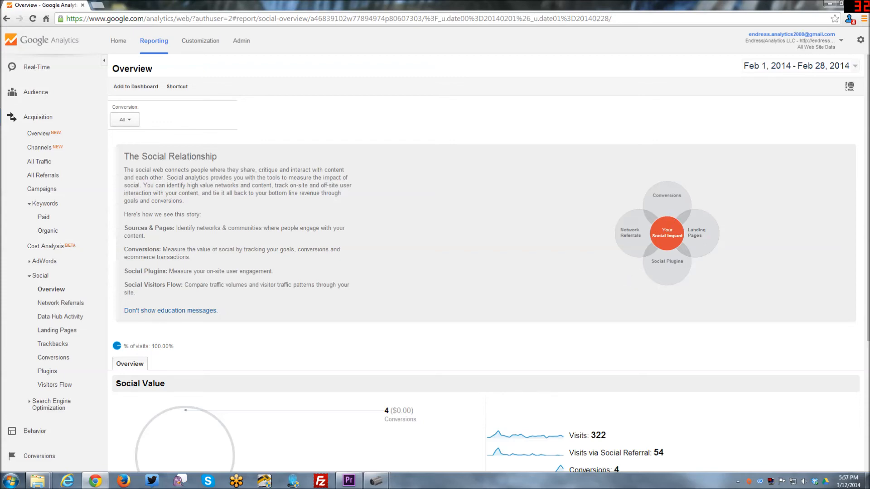
Step: Scroll the Social Overview down to the Social Value section and Social Network table
{"action": "scroll", "scroll_direction": "down", "scroll_amount": 3}
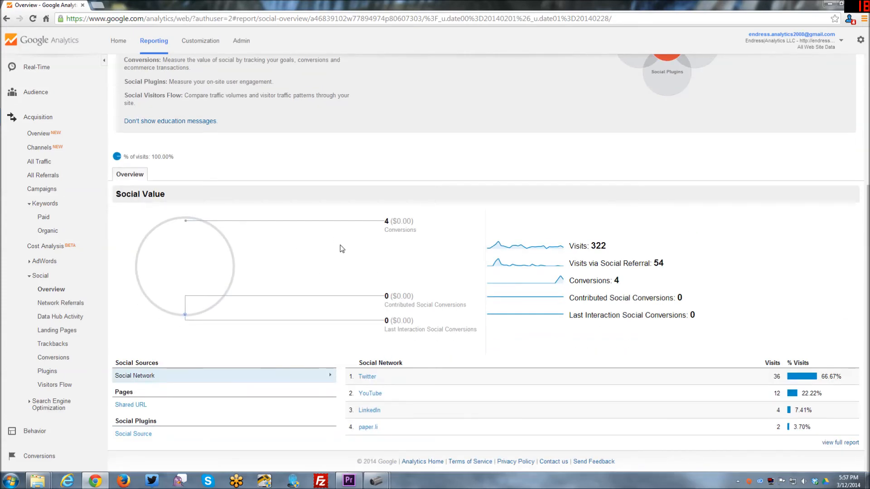
{"action": "mouse_move", "coordinate": [180, 279]}
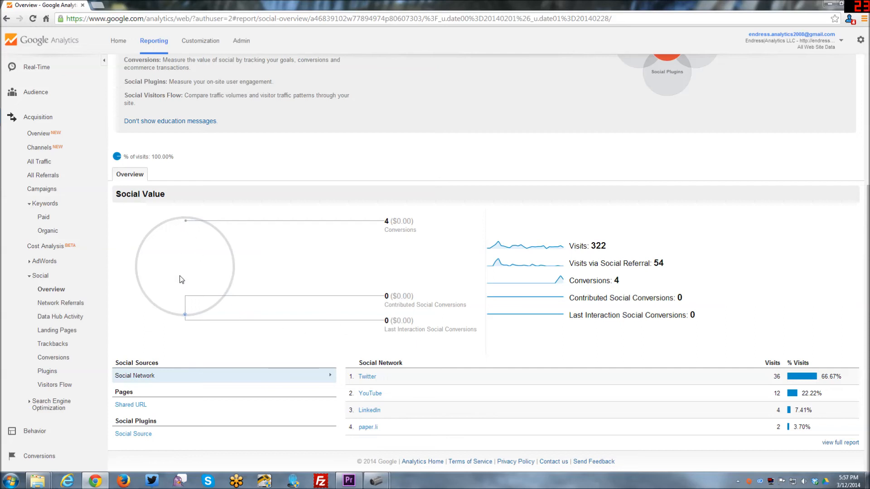
{"action": "mouse_move", "coordinate": [449, 228]}
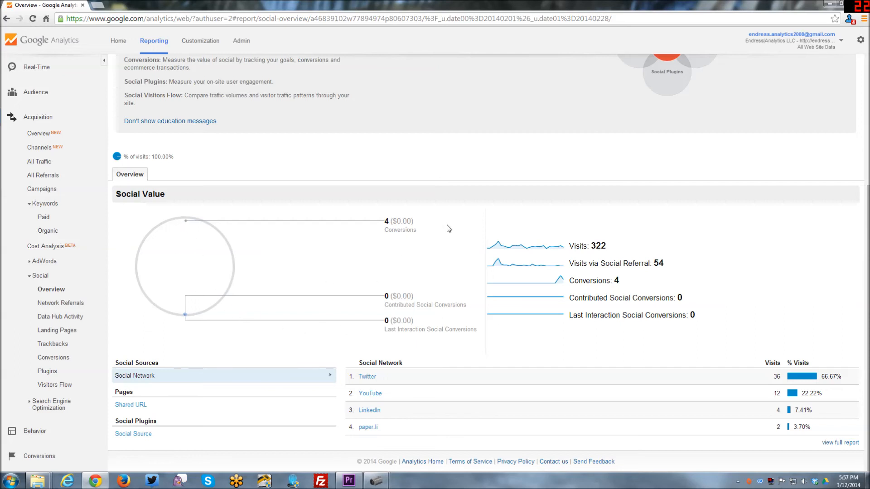
{"action": "mouse_move", "coordinate": [428, 228]}
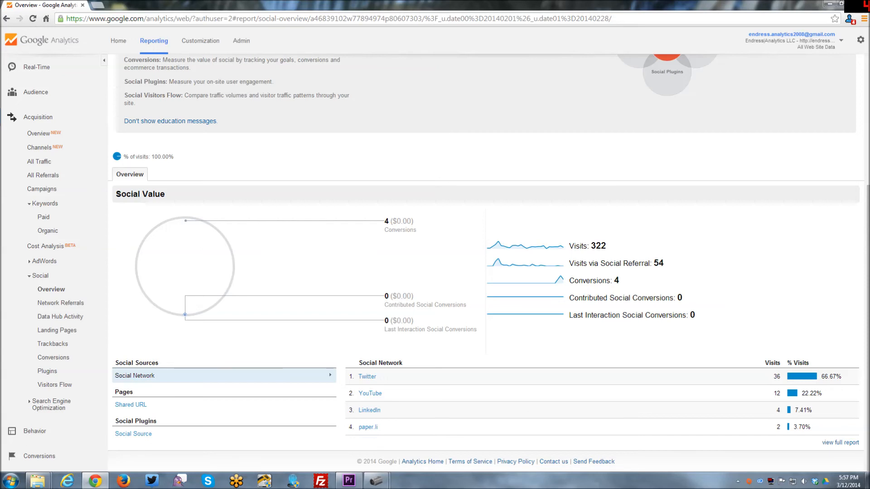
{"action": "mouse_move", "coordinate": [581, 265]}
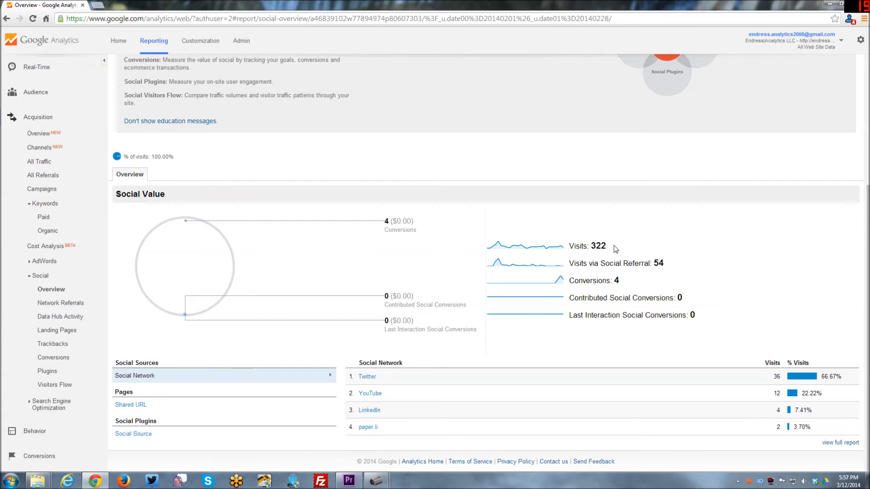
{"action": "mouse_move", "coordinate": [646, 271]}
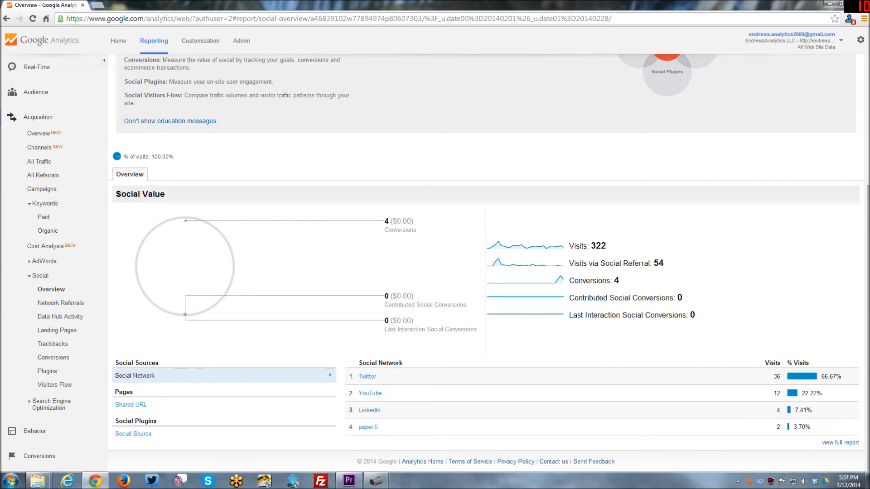
{"action": "mouse_move", "coordinate": [241, 460]}
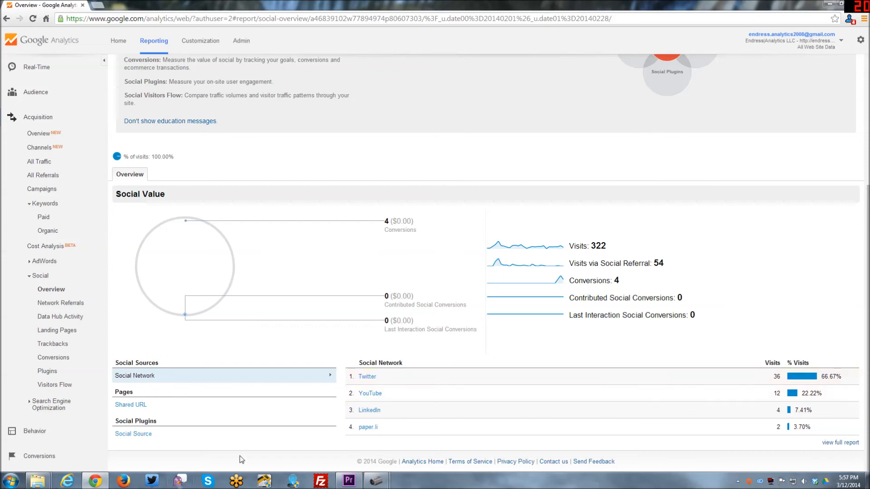
{"action": "mouse_move", "coordinate": [257, 419]}
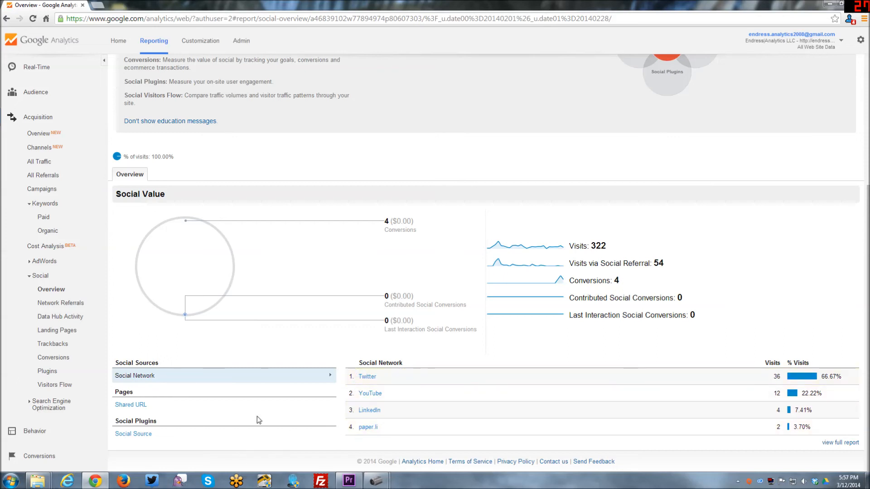
{"action": "mouse_move", "coordinate": [370, 392]}
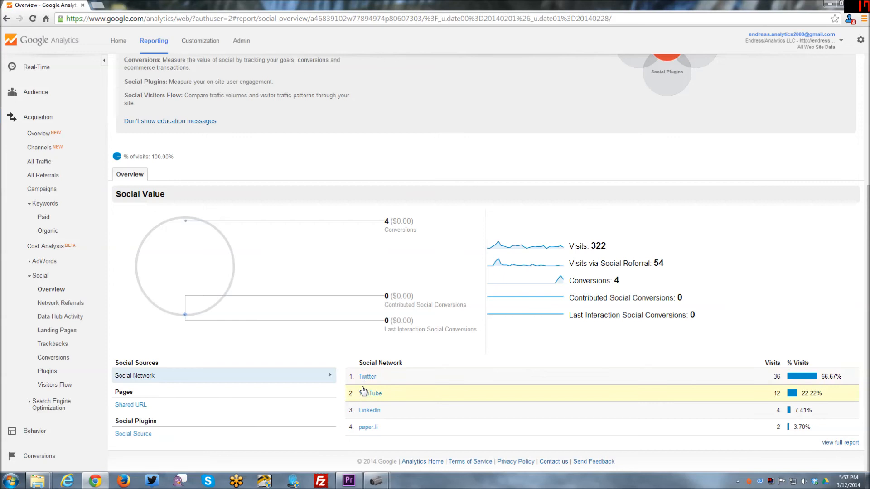
{"action": "mouse_move", "coordinate": [318, 418]}
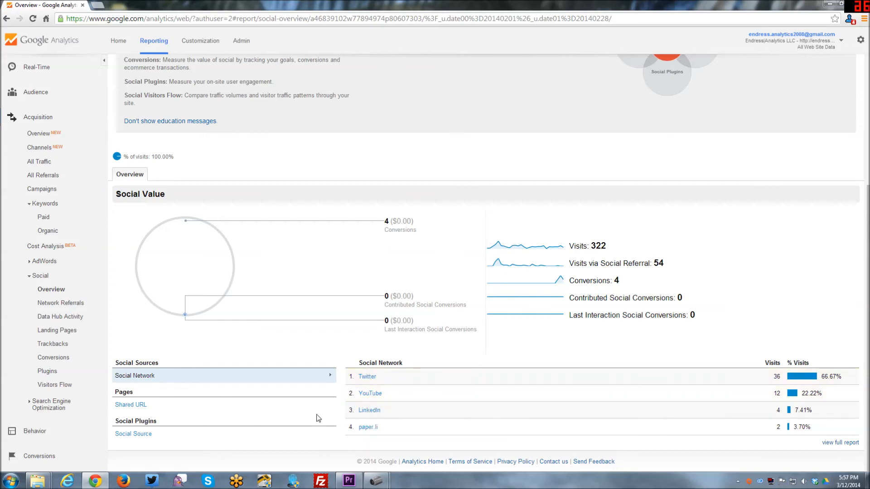
{"action": "mouse_move", "coordinate": [289, 417]}
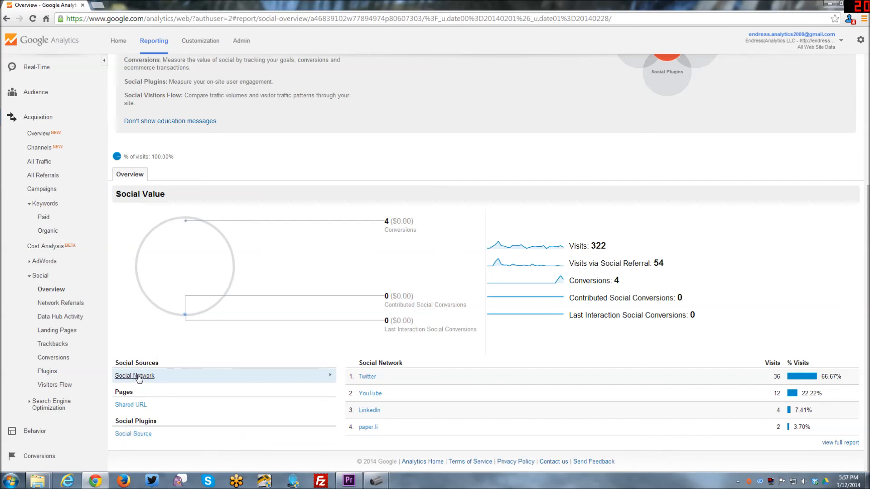
{"action": "mouse_move", "coordinate": [118, 441]}
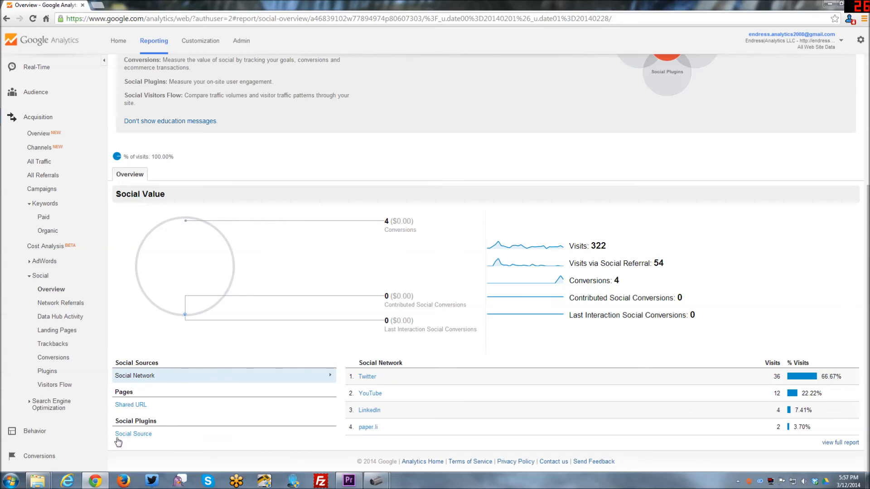
{"action": "mouse_move", "coordinate": [101, 401]}
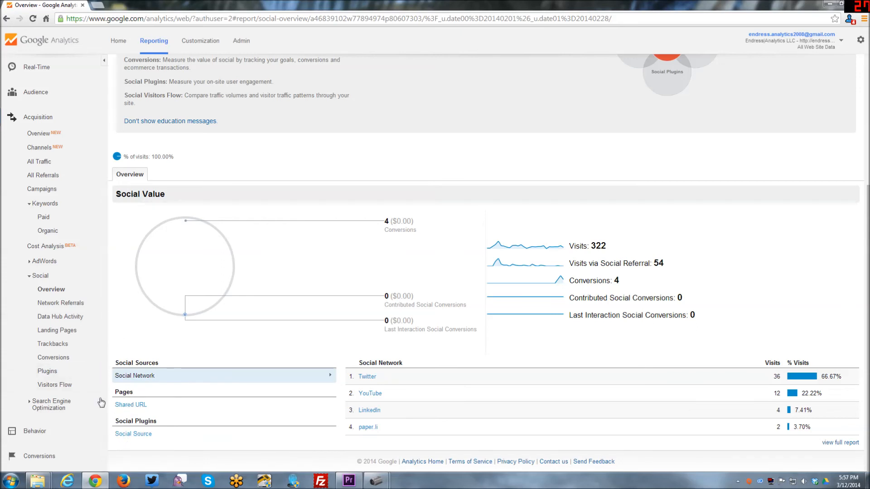
{"action": "mouse_move", "coordinate": [573, 223]}
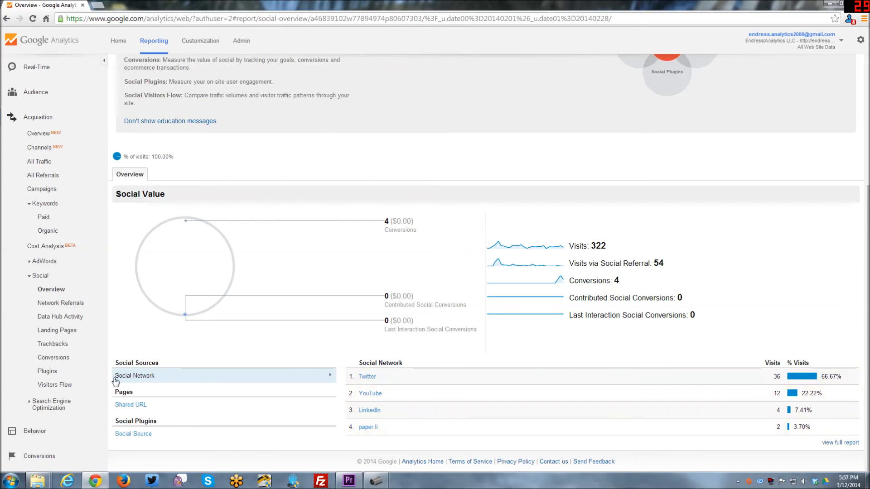
{"action": "mouse_move", "coordinate": [61, 302]}
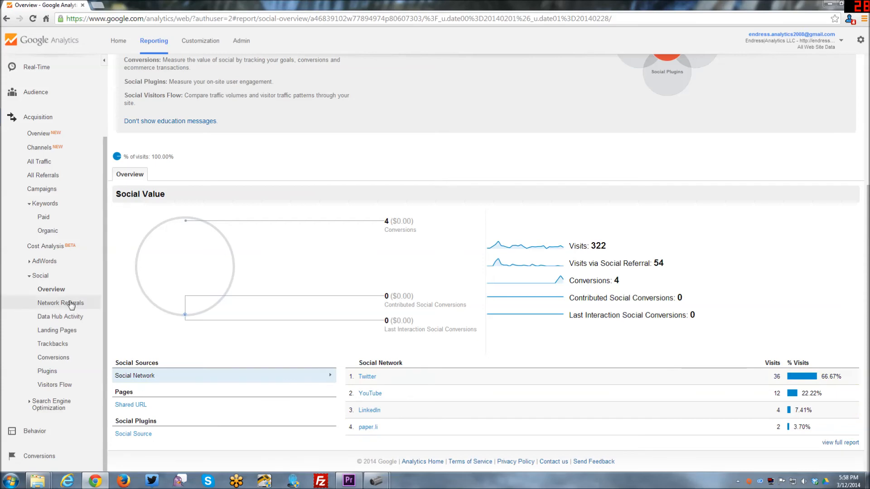
{"action": "left_click", "coordinate": [60, 302]}
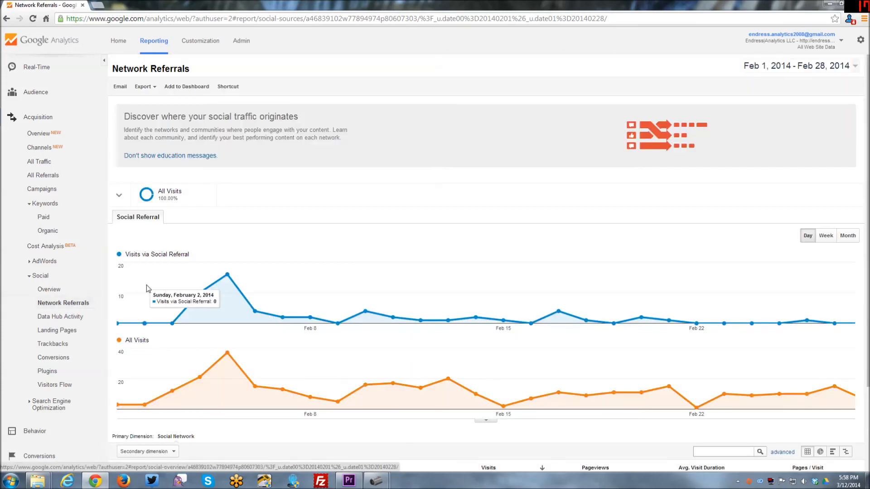
{"action": "scroll", "scroll_direction": "down", "scroll_amount": 3}
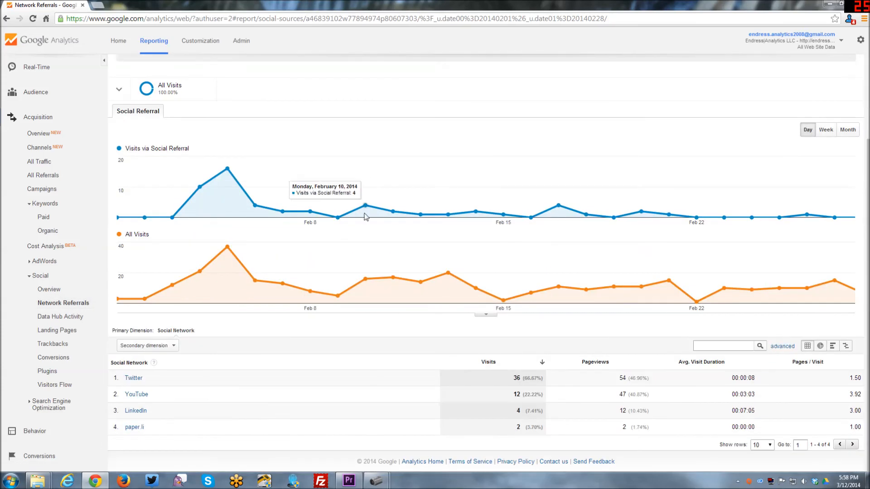
{"action": "mouse_move", "coordinate": [127, 432]}
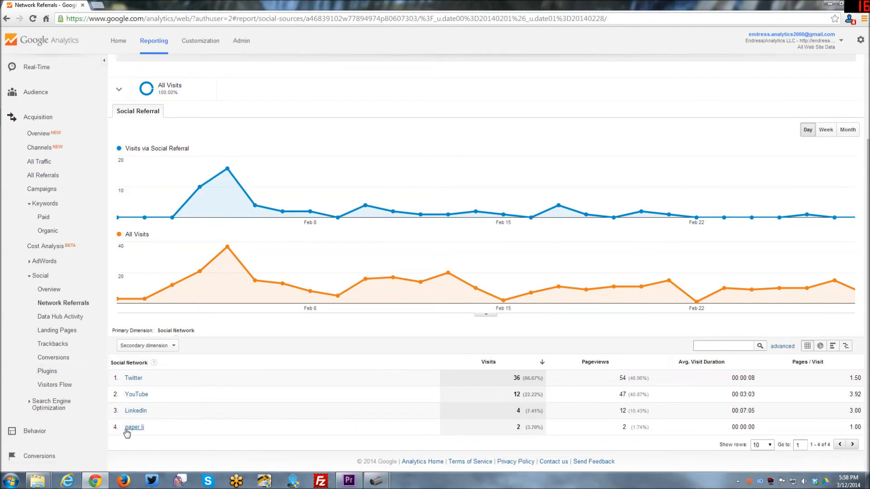
{"action": "mouse_move", "coordinate": [193, 412]}
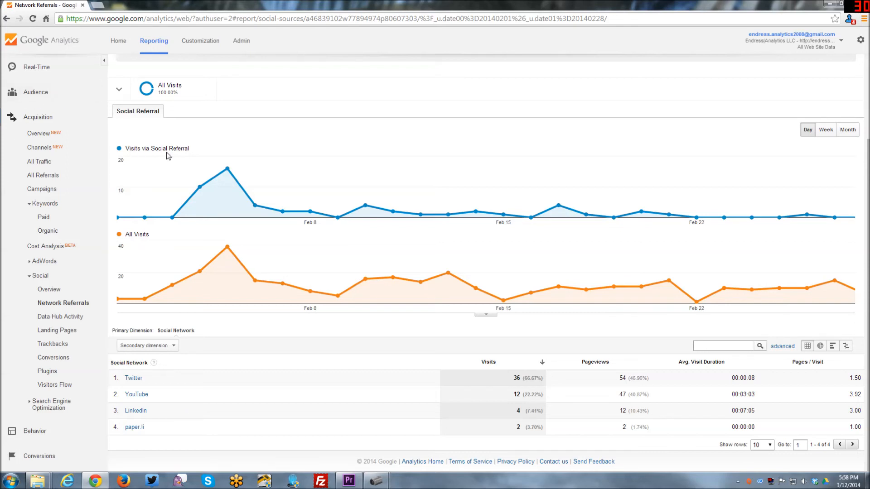
{"action": "mouse_move", "coordinate": [138, 246]}
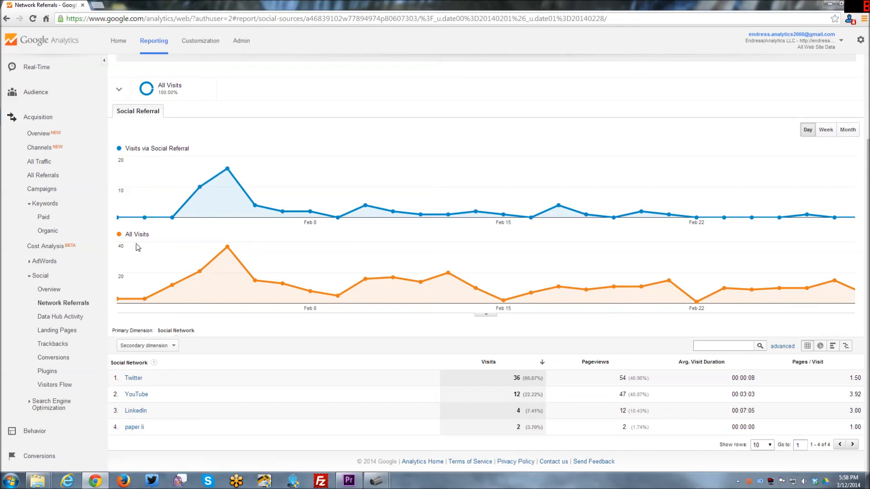
{"action": "mouse_move", "coordinate": [336, 294]}
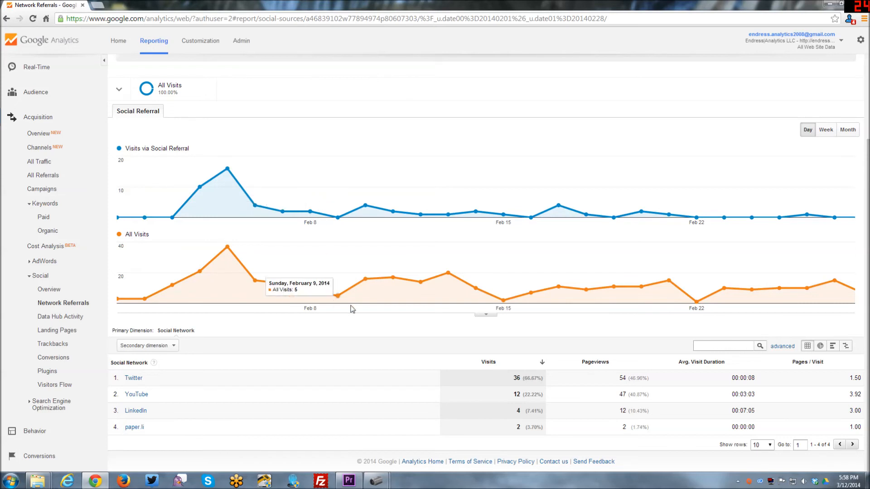
{"action": "mouse_move", "coordinate": [214, 251]}
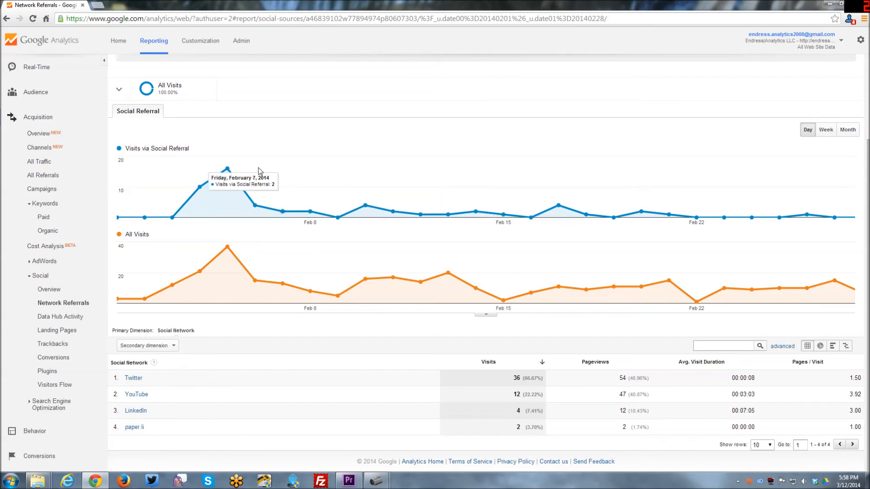
{"action": "mouse_move", "coordinate": [227, 169]}
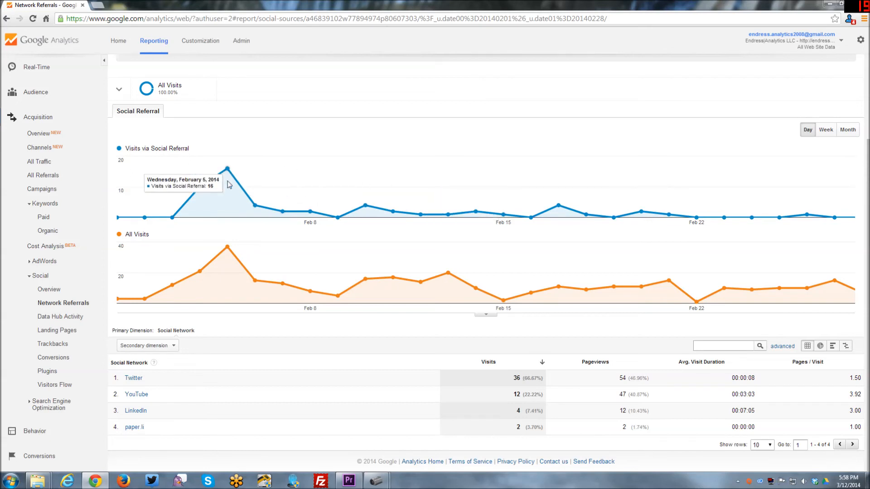
{"action": "mouse_move", "coordinate": [227, 205]}
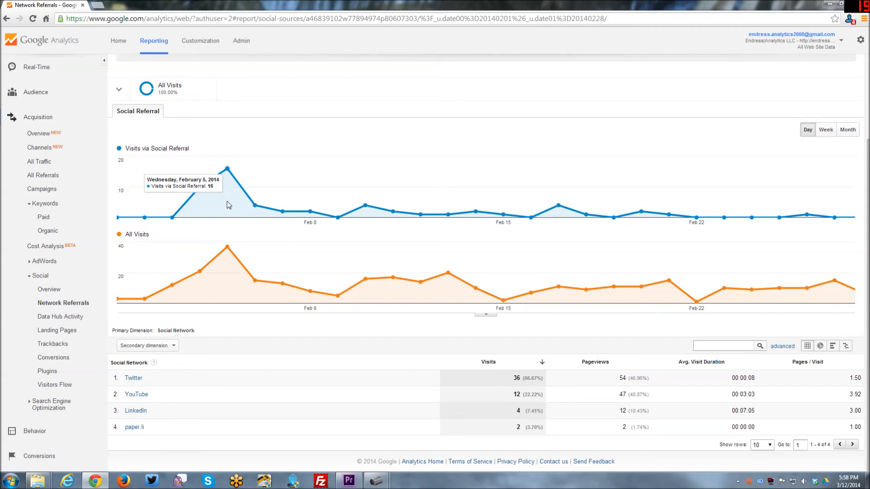
{"action": "mouse_move", "coordinate": [228, 248]}
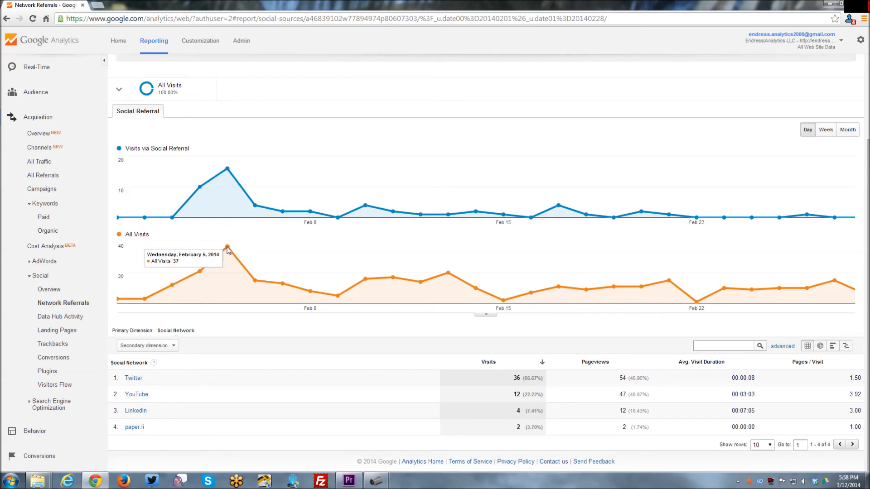
{"action": "mouse_move", "coordinate": [231, 178]}
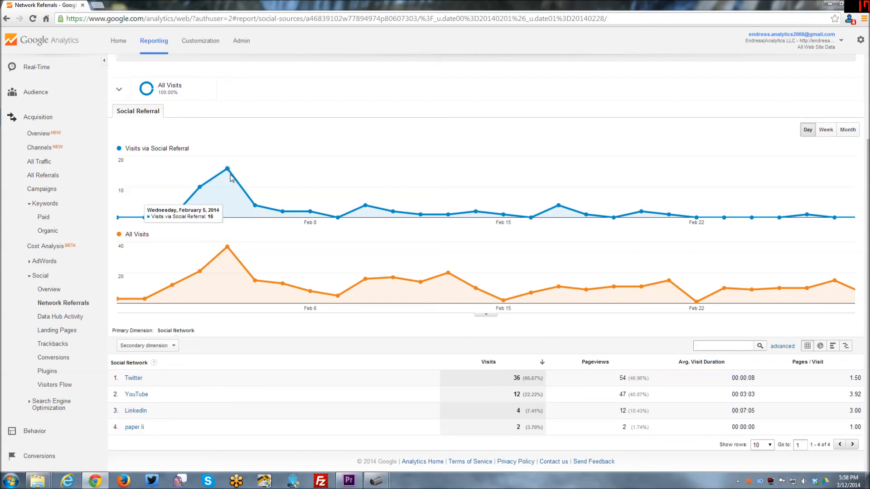
{"action": "mouse_move", "coordinate": [230, 250]}
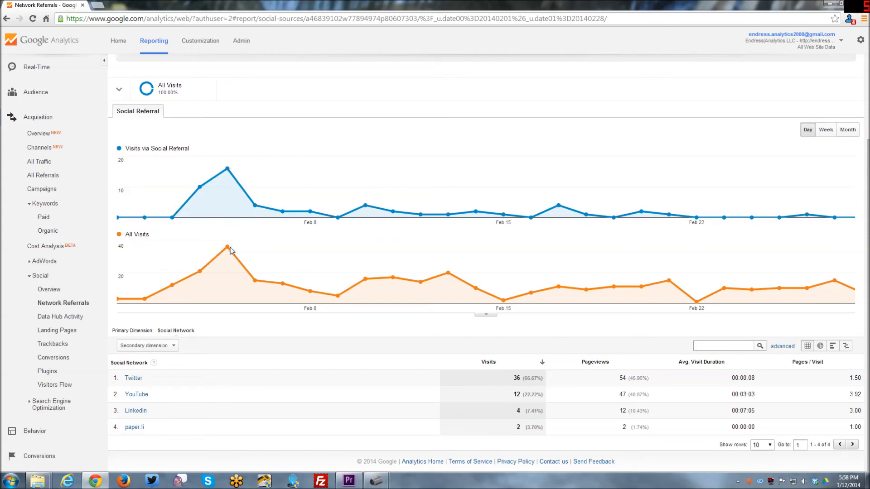
{"action": "mouse_move", "coordinate": [228, 169]}
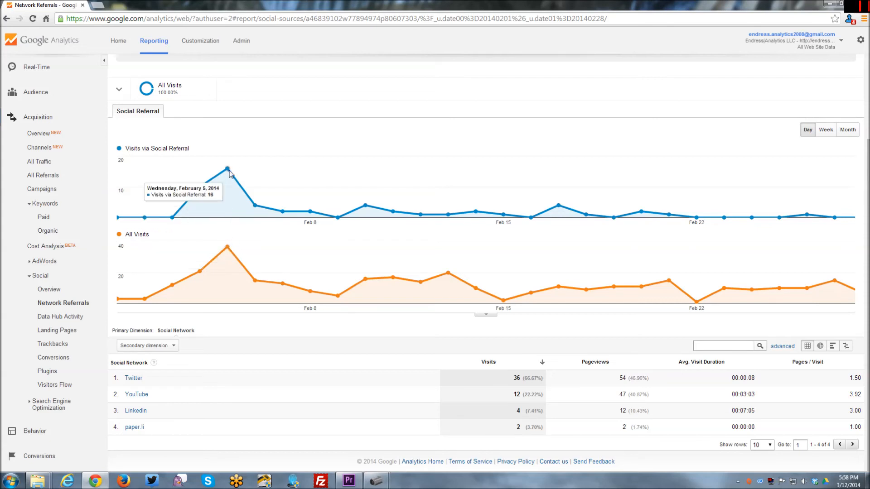
{"action": "mouse_move", "coordinate": [269, 159]}
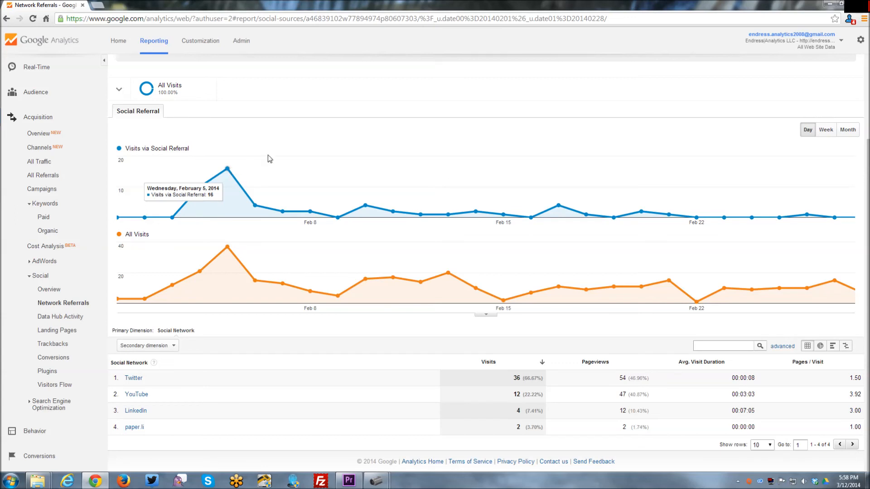
{"action": "mouse_move", "coordinate": [549, 197]}
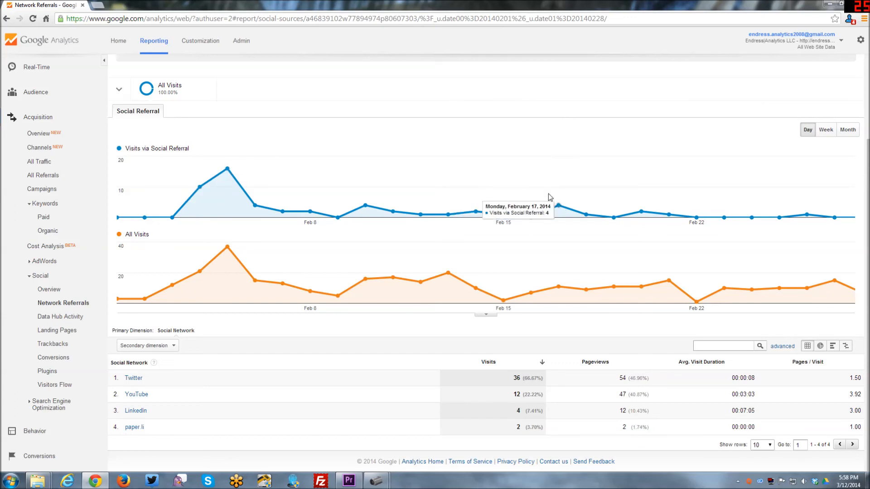
{"action": "mouse_move", "coordinate": [364, 280]}
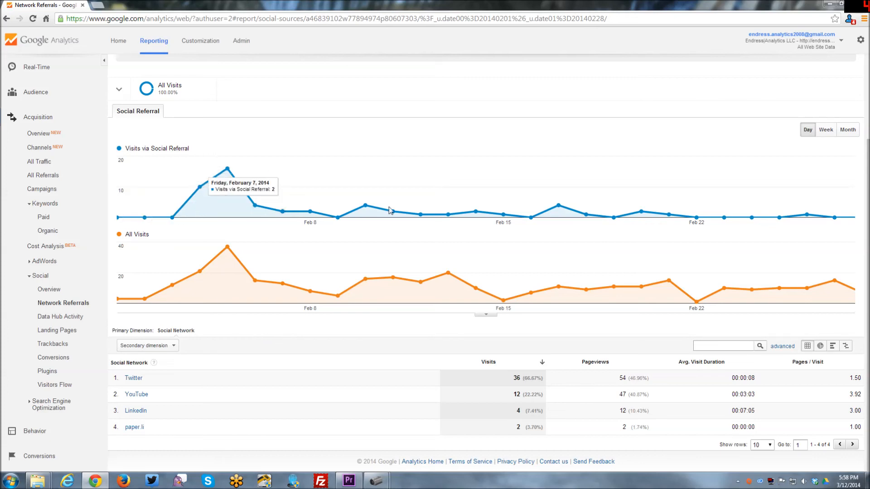
{"action": "mouse_move", "coordinate": [61, 347]}
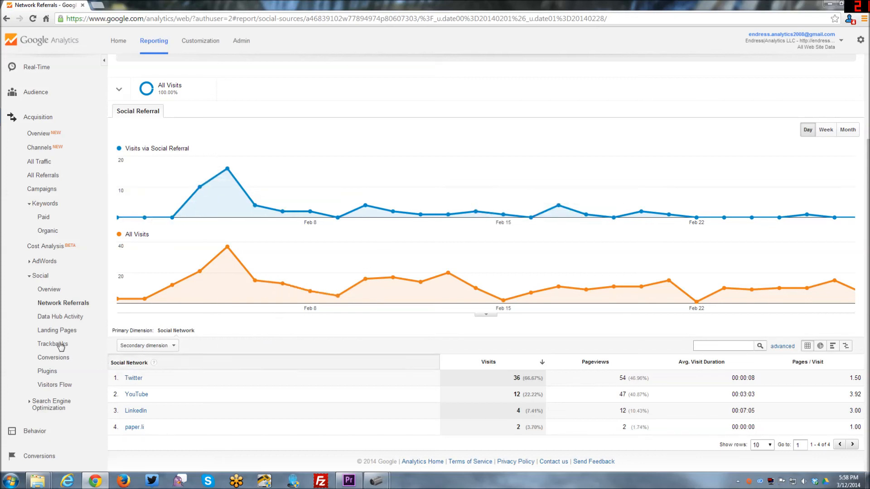
Step: View Social Landing Pages and Visitors Flow, then return to the Acquisition Overview
{"action": "left_click", "coordinate": [56, 329]}
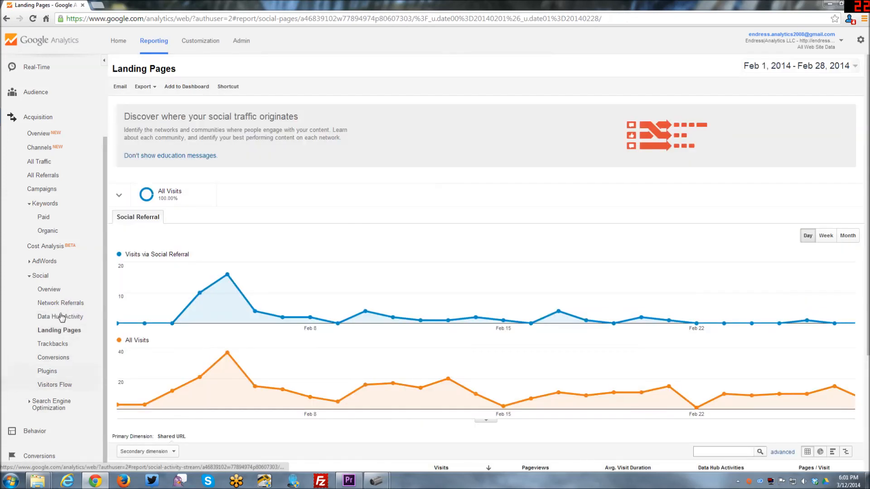
{"action": "mouse_move", "coordinate": [54, 384]}
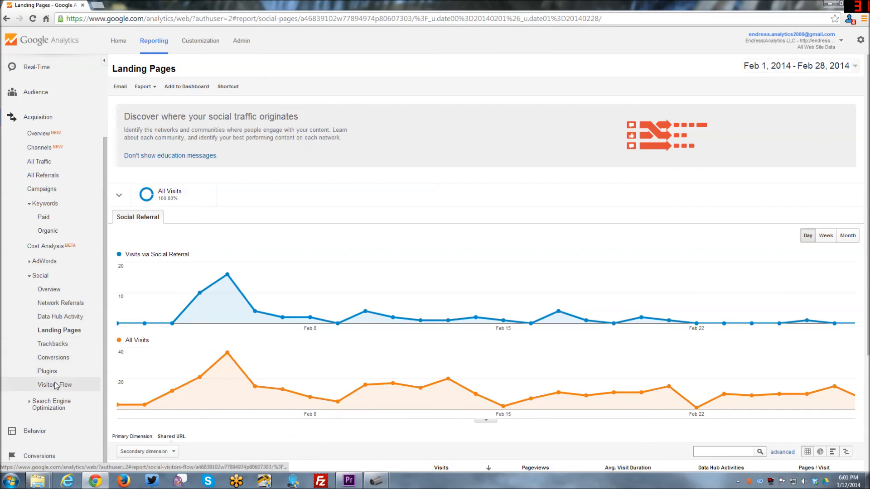
{"action": "left_click", "coordinate": [55, 384]}
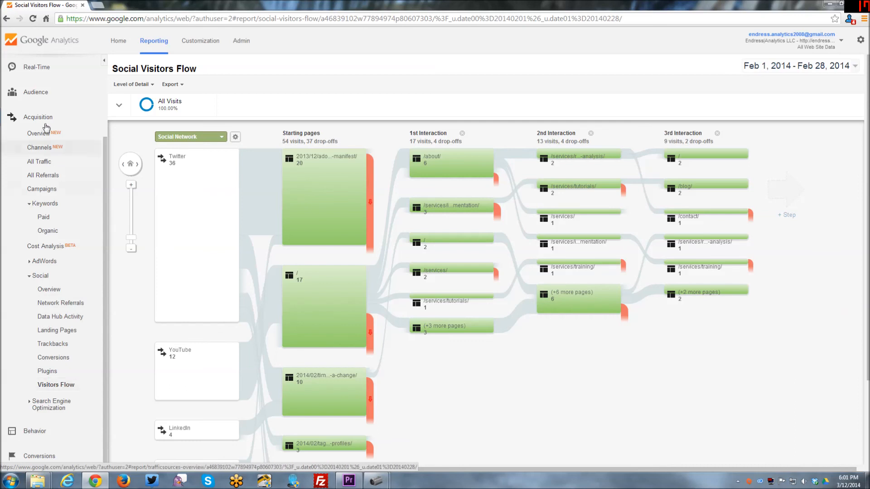
{"action": "mouse_move", "coordinate": [55, 384]}
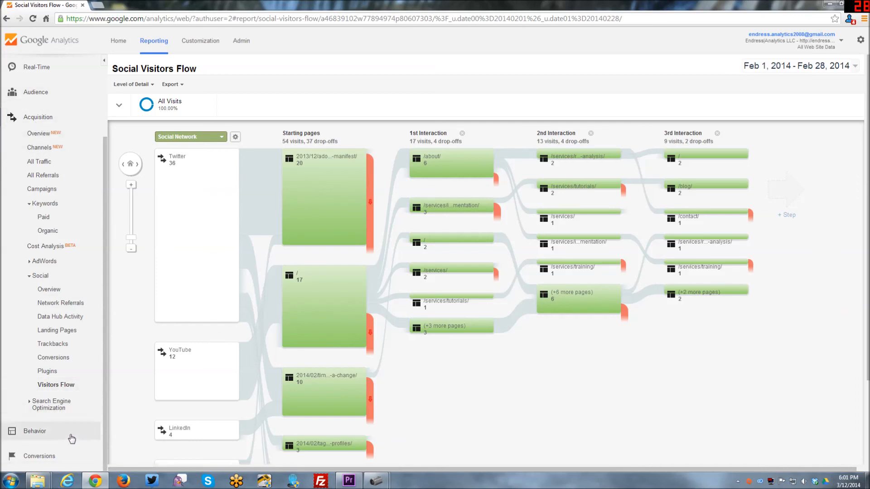
{"action": "mouse_move", "coordinate": [60, 429]}
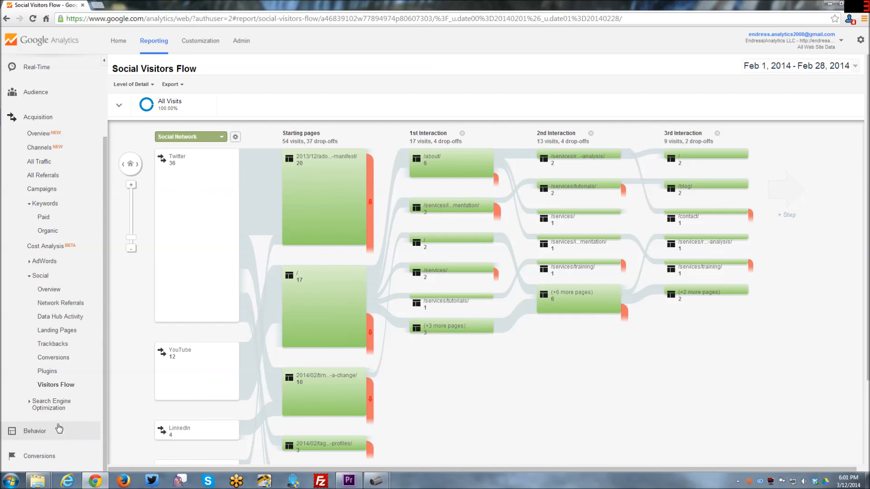
{"action": "mouse_move", "coordinate": [60, 310]}
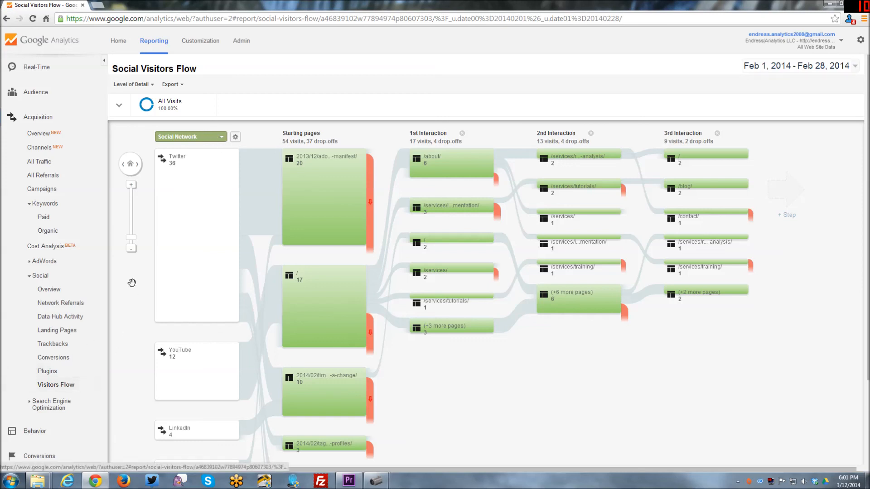
{"action": "mouse_move", "coordinate": [192, 238]}
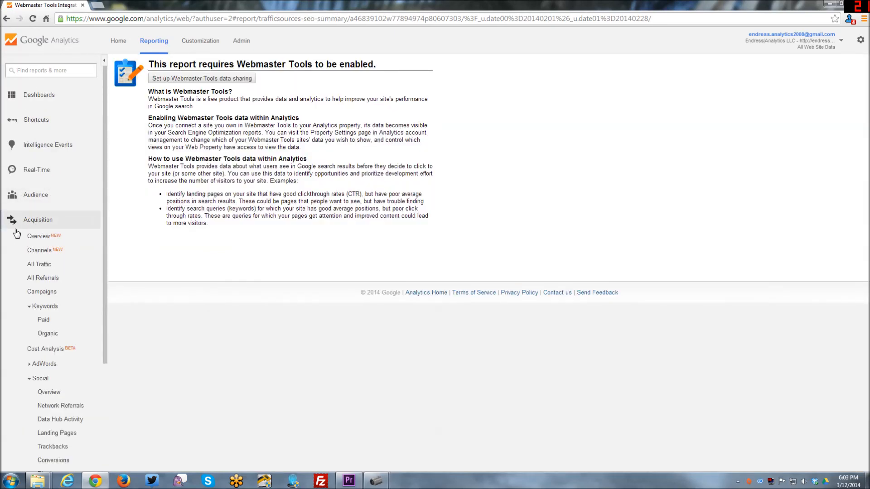
{"action": "left_click", "coordinate": [39, 235]}
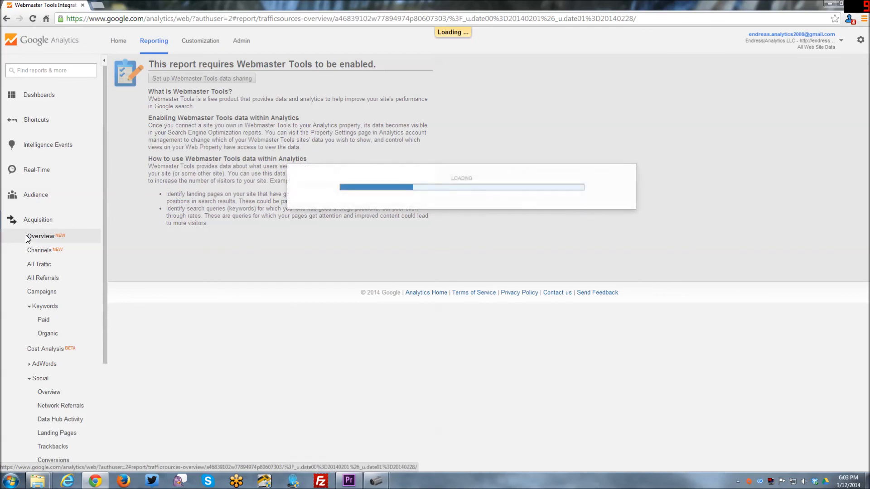
{"action": "left_click", "coordinate": [41, 236]}
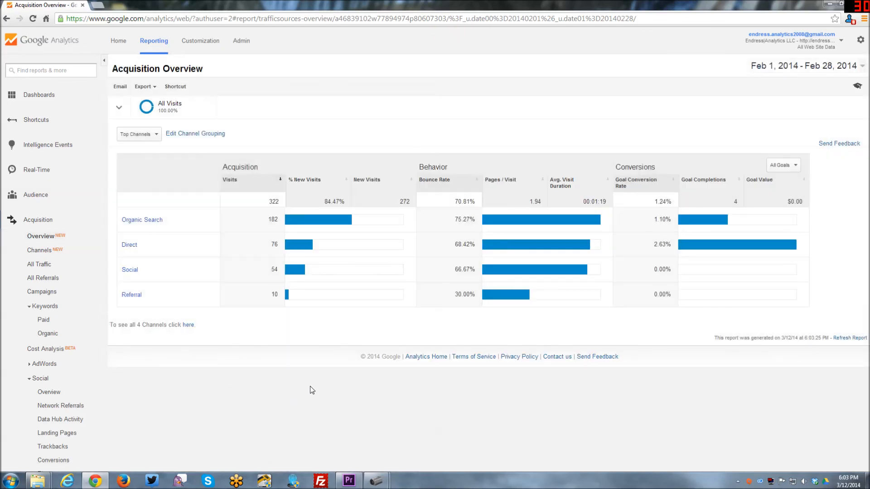